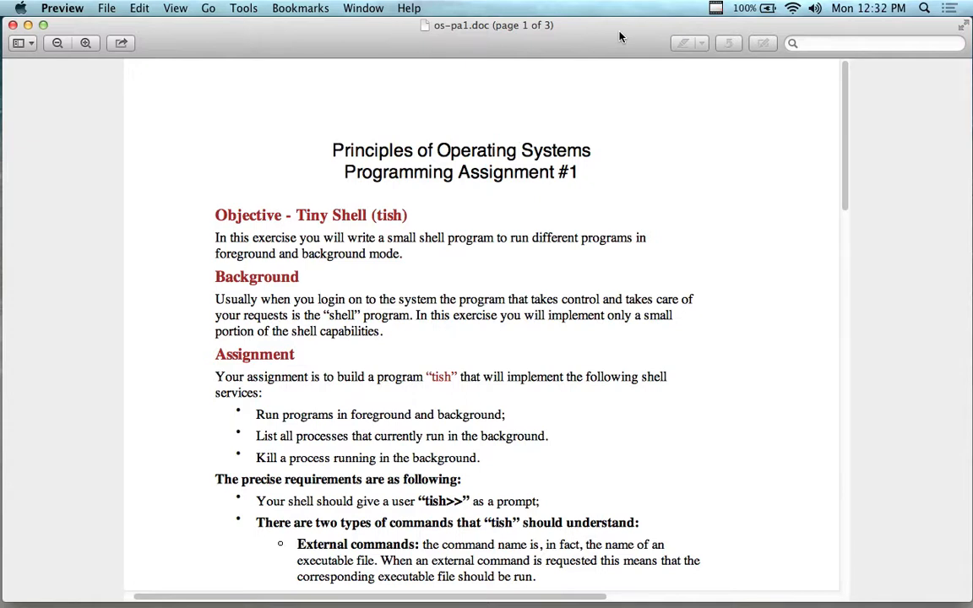
pyautogui.moveTo(617, 29)
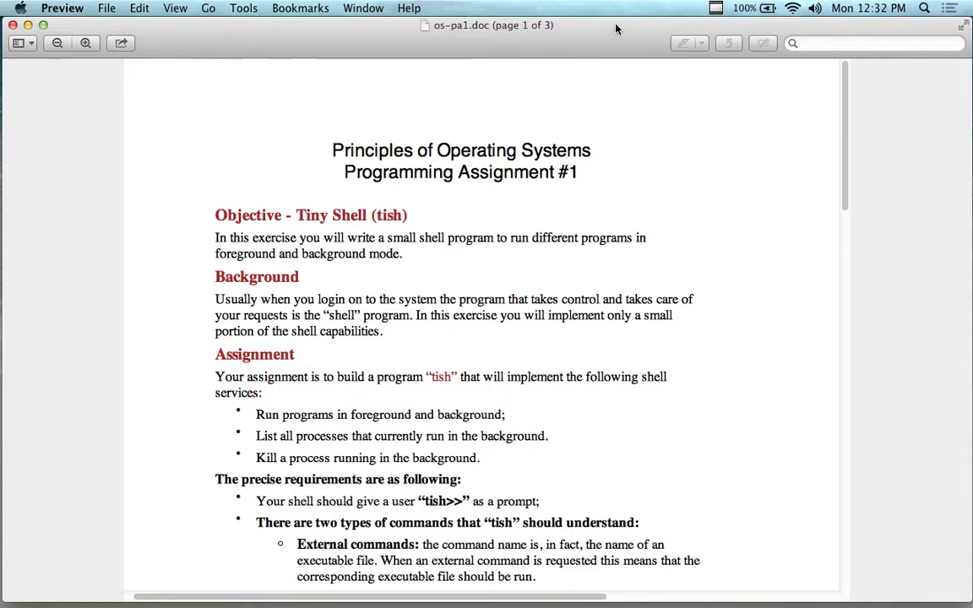
pyautogui.moveTo(494, 28)
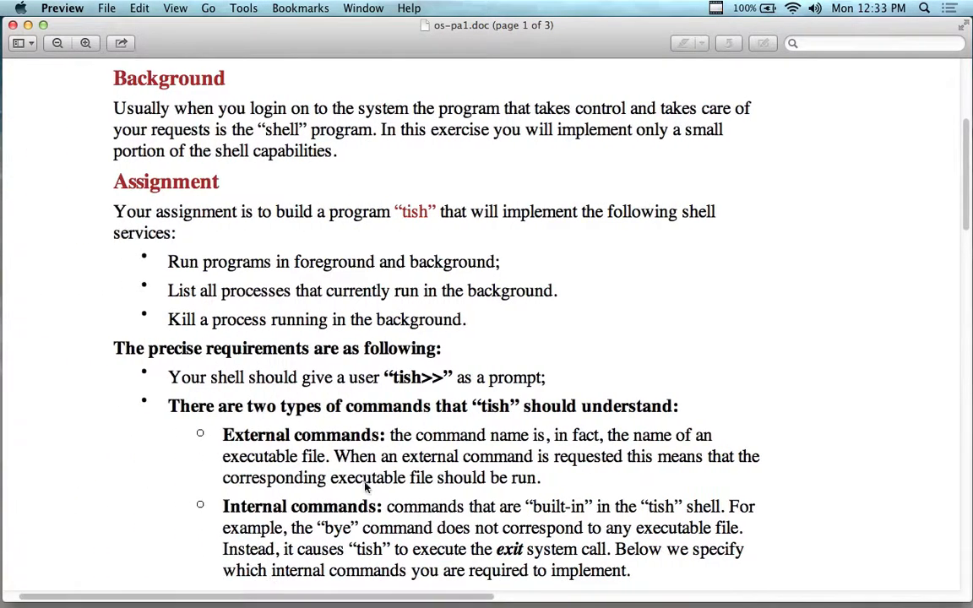
# Step: Bring up Terminal from the Dock, reposition its window, and start a nested bash shell
pyautogui.scroll(3)
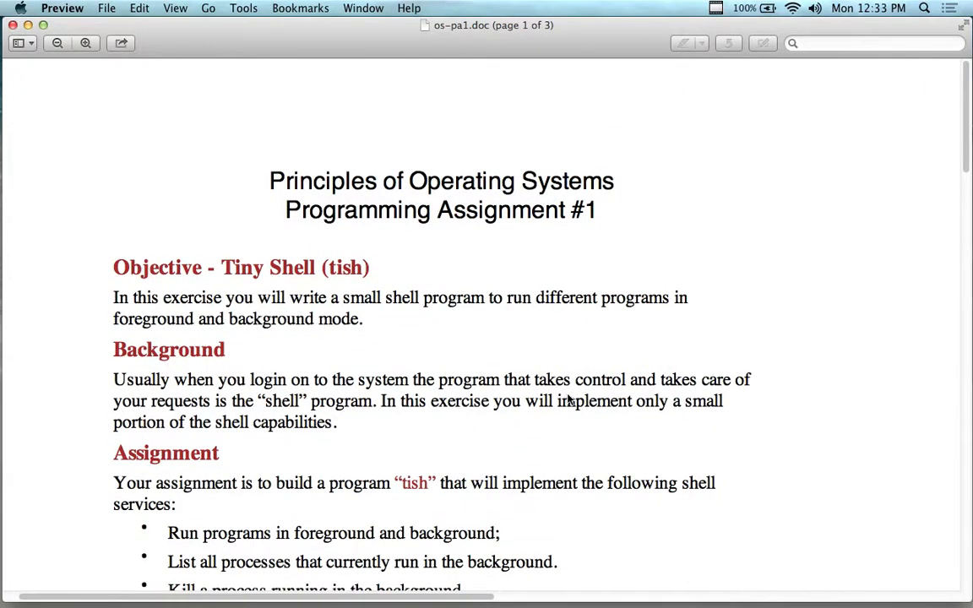
pyautogui.scroll(-3)
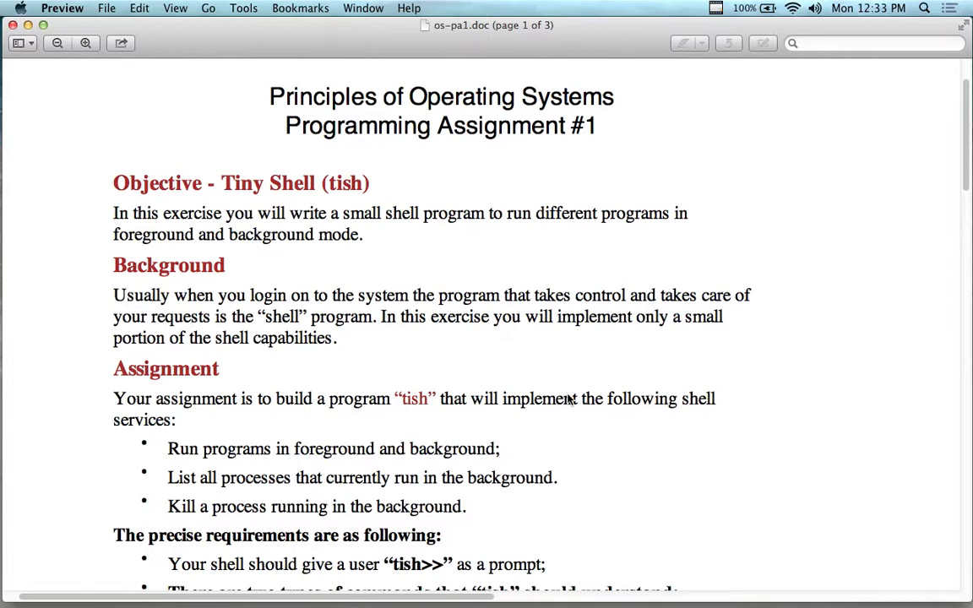
pyautogui.scroll(3)
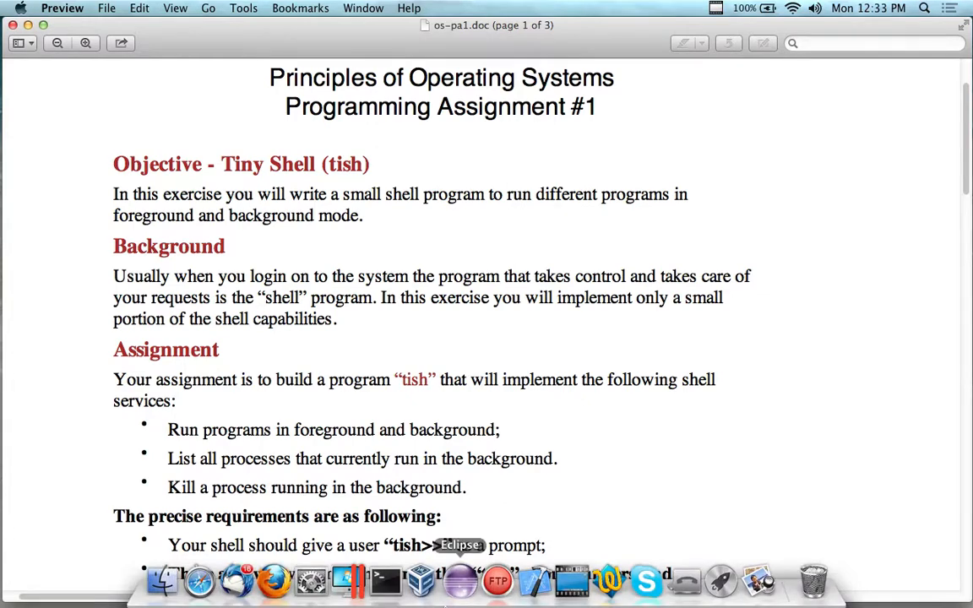
pyautogui.click(385, 581)
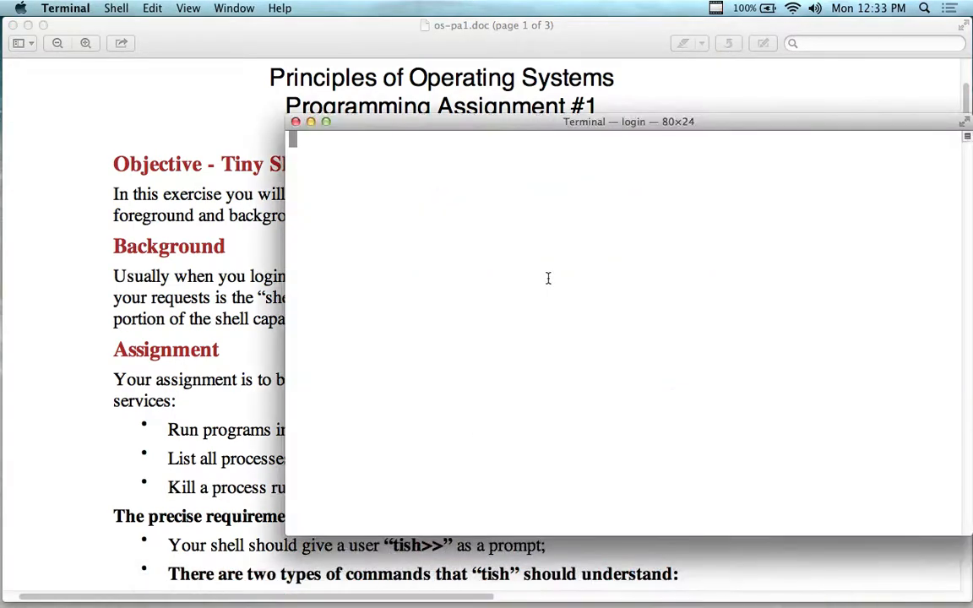
pyautogui.moveTo(630, 122); pyautogui.dragTo(612, 111)
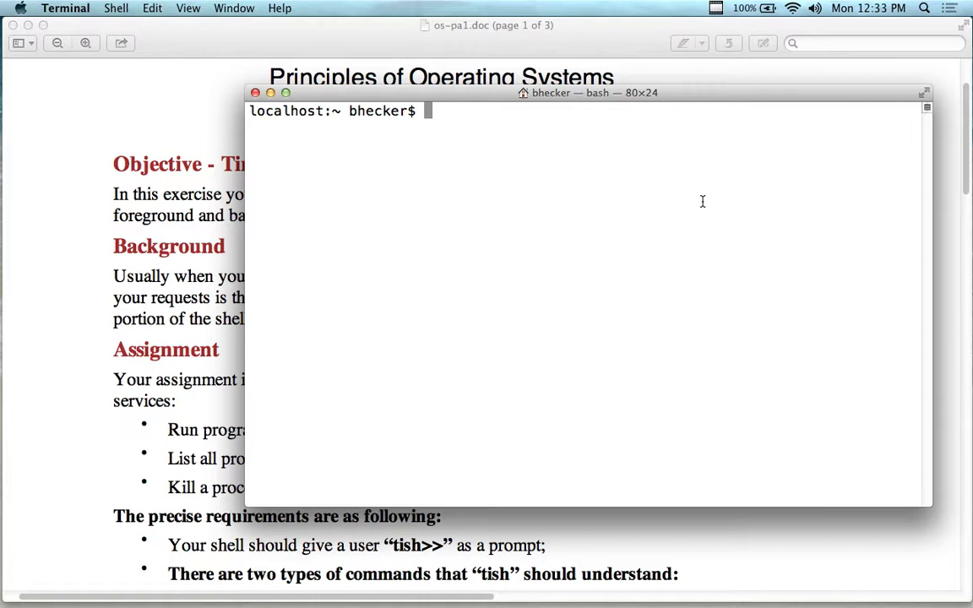
pyautogui.write('ba')
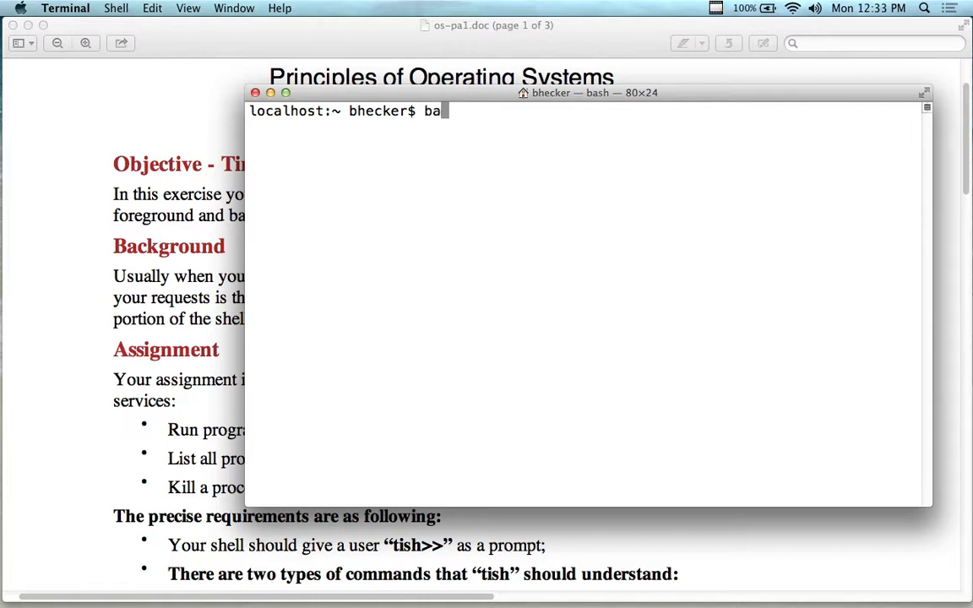
pyautogui.press('return')
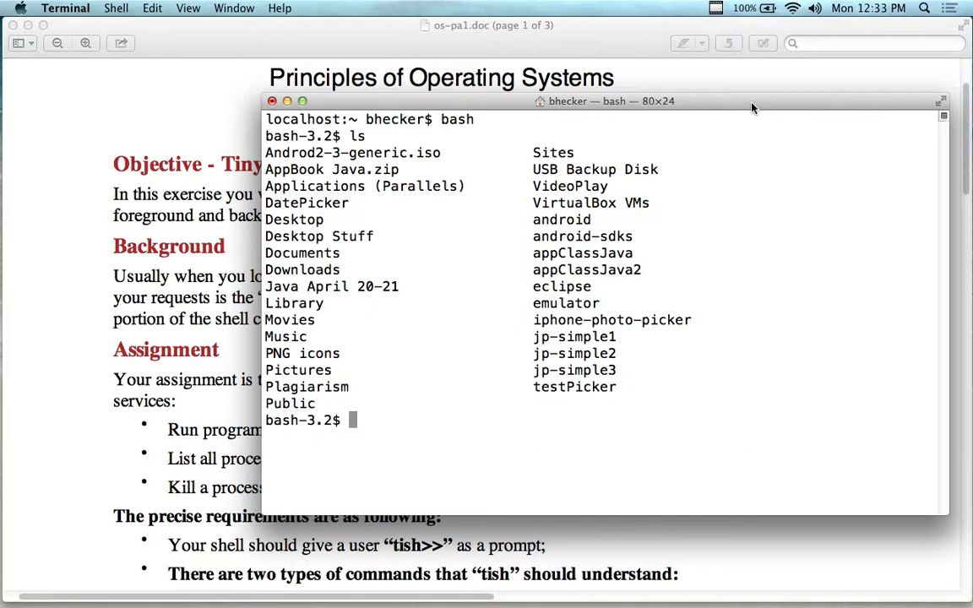
# Step: Reposition the Terminal window higher and to the right while the bash prompt idles
pyautogui.moveTo(752, 108); pyautogui.dragTo(720, 104)
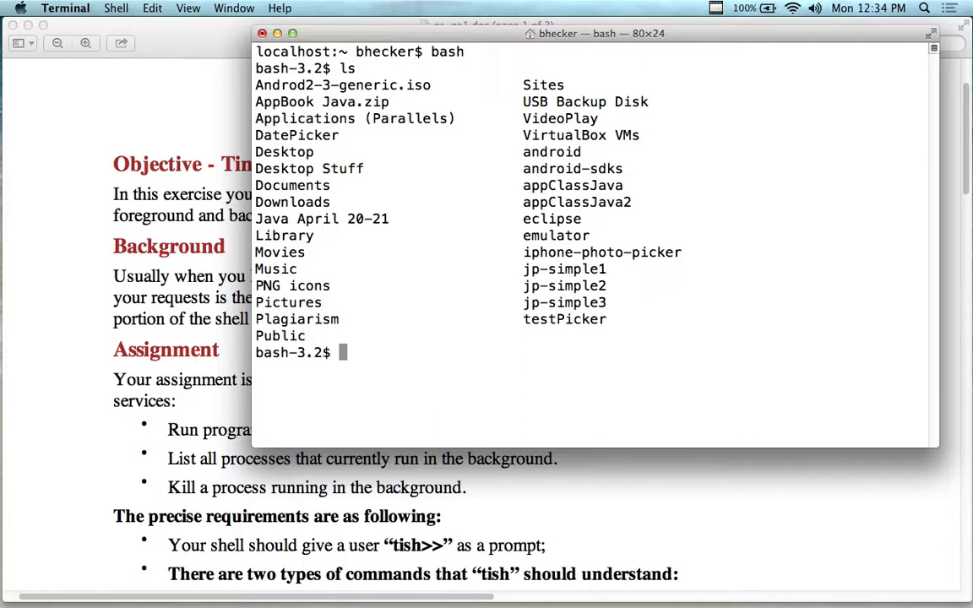
pyautogui.moveTo(600, 33); pyautogui.dragTo(624, 29)
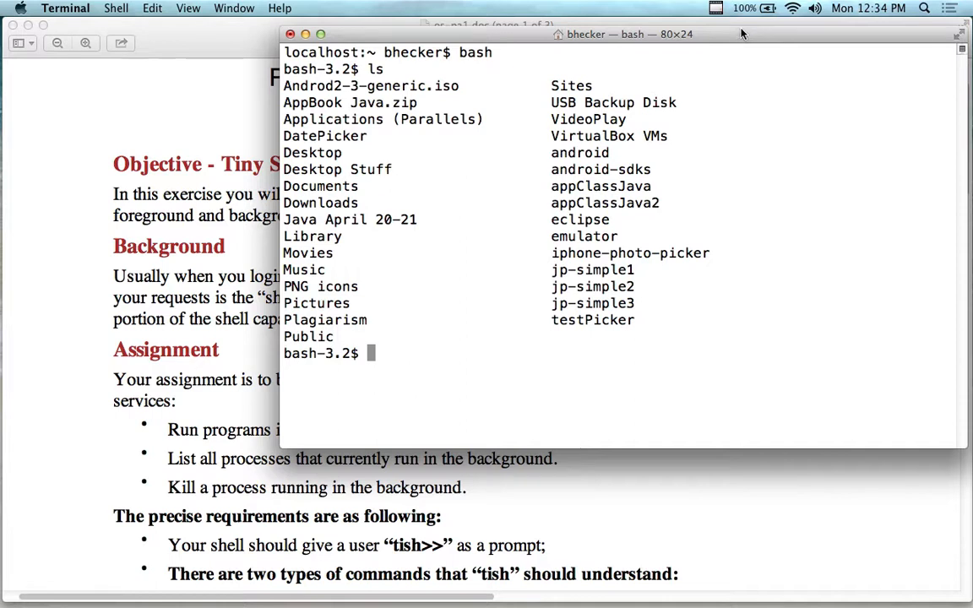
pyautogui.moveTo(527, 34)
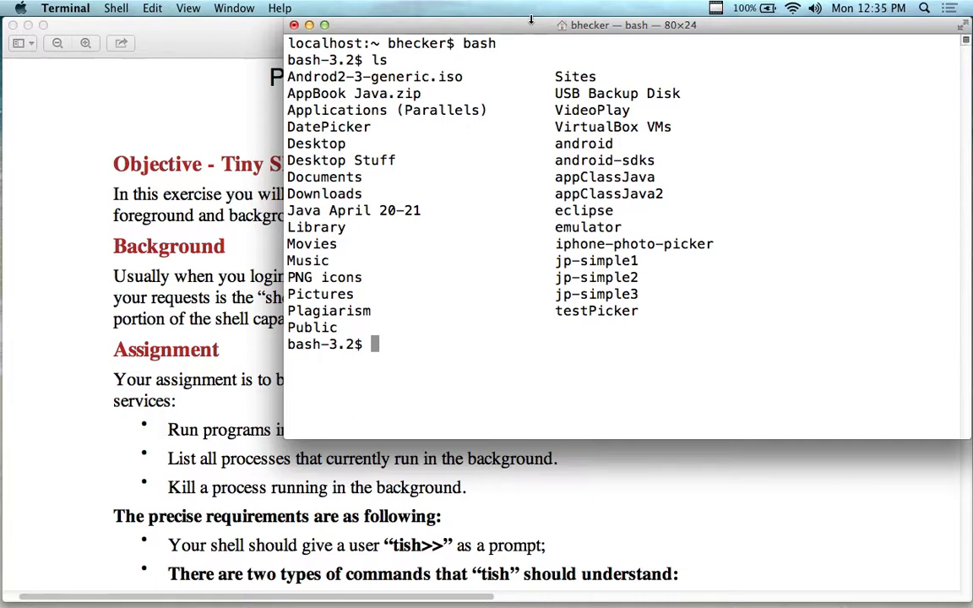
pyautogui.moveTo(226, 162)
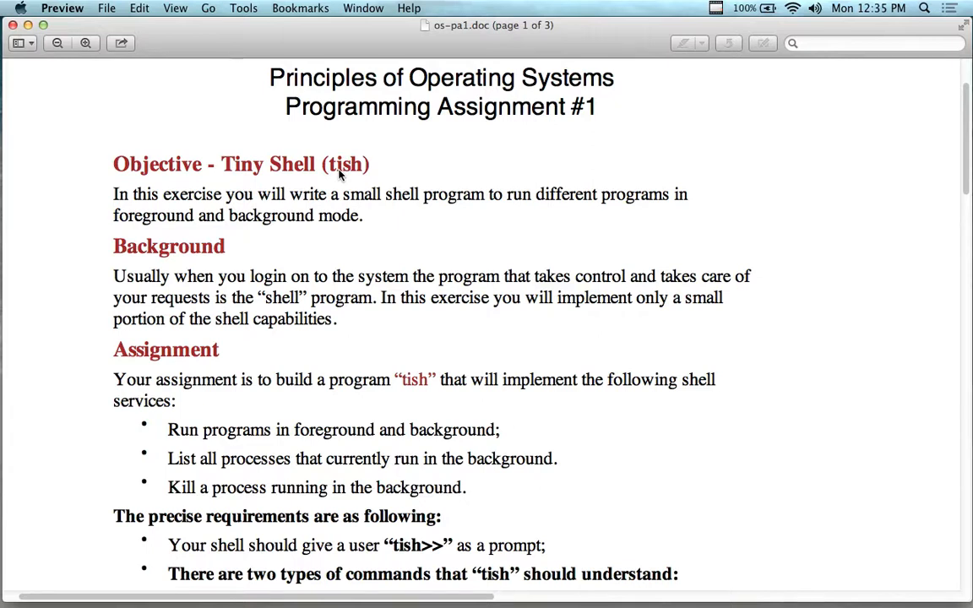
pyautogui.moveTo(332, 194)
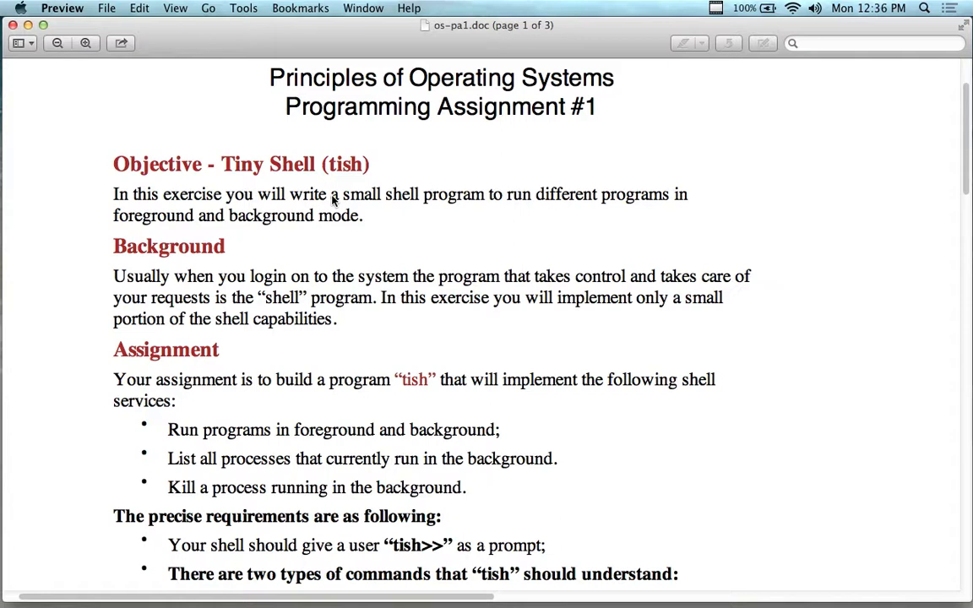
pyautogui.moveTo(446, 201)
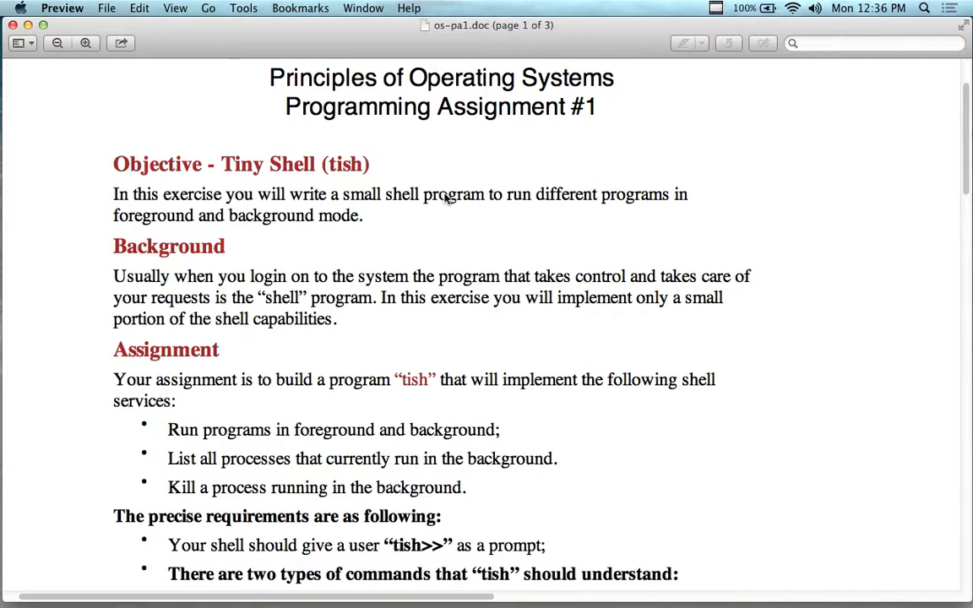
pyautogui.scroll(-3)
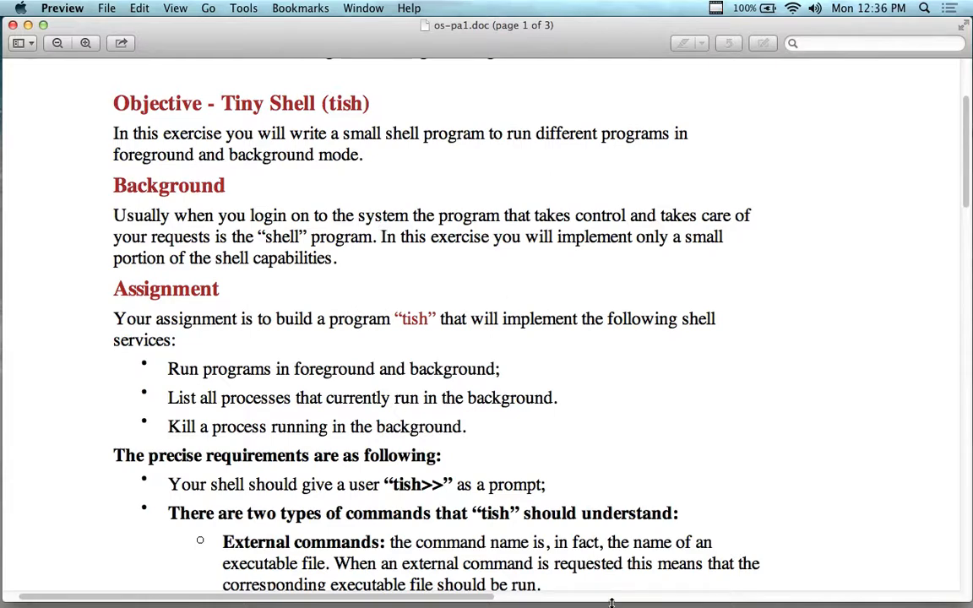
# Step: Bring Terminal back in front of the spec and nudge its window into place
pyautogui.click(385, 581)
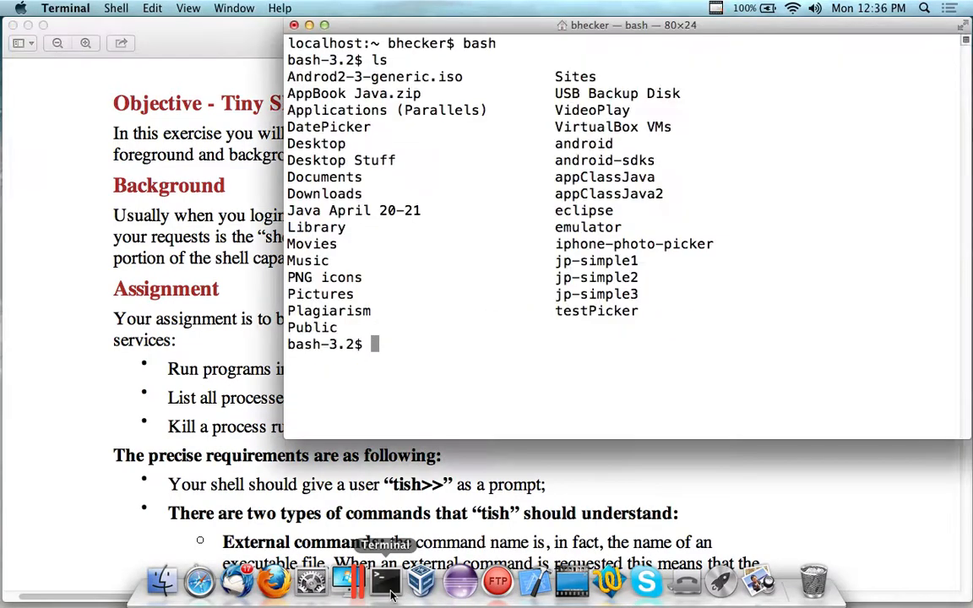
pyautogui.moveTo(526, 253)
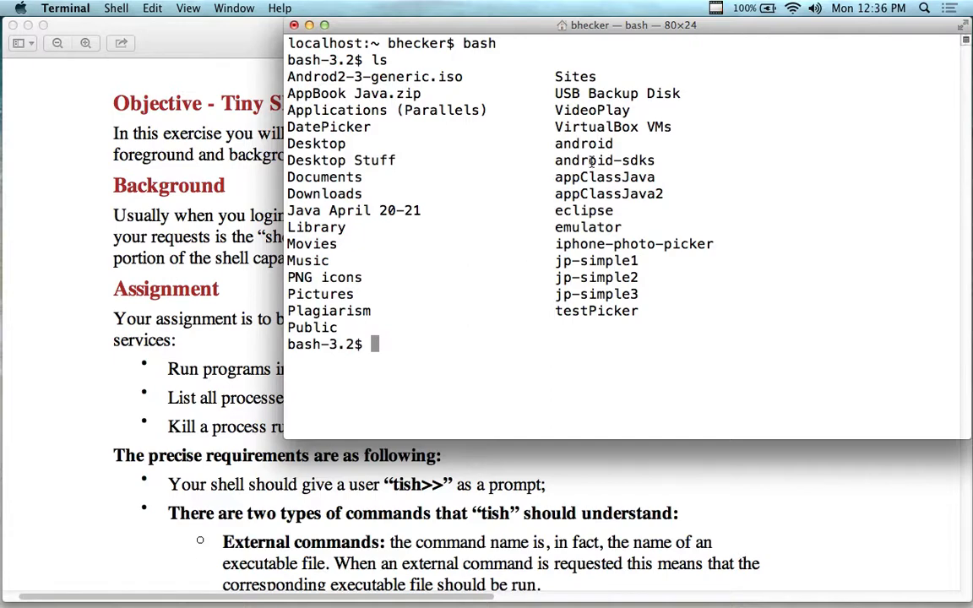
pyautogui.moveTo(604, 24); pyautogui.dragTo(604, 34)
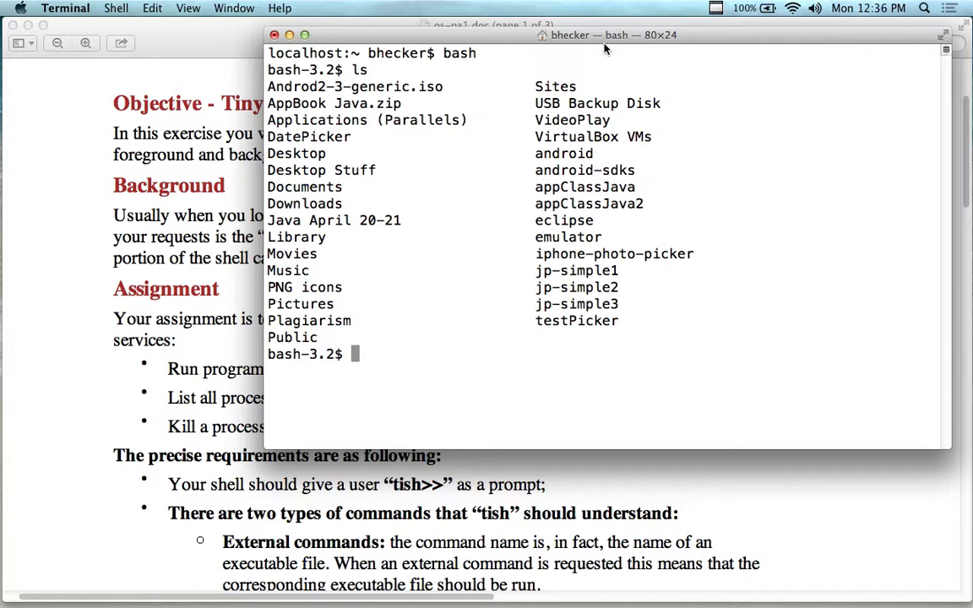
pyautogui.moveTo(532, 287)
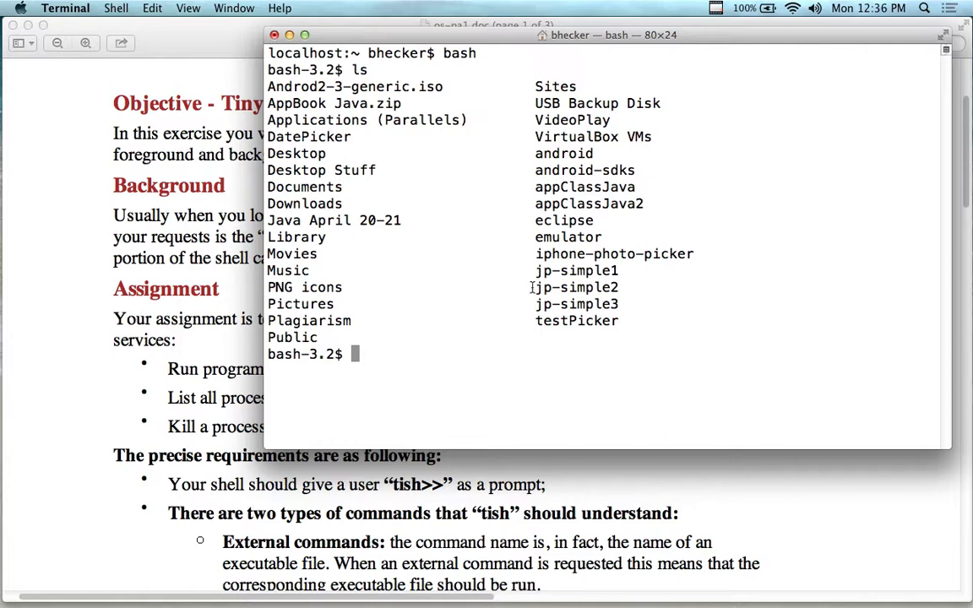
pyautogui.moveTo(421, 580)
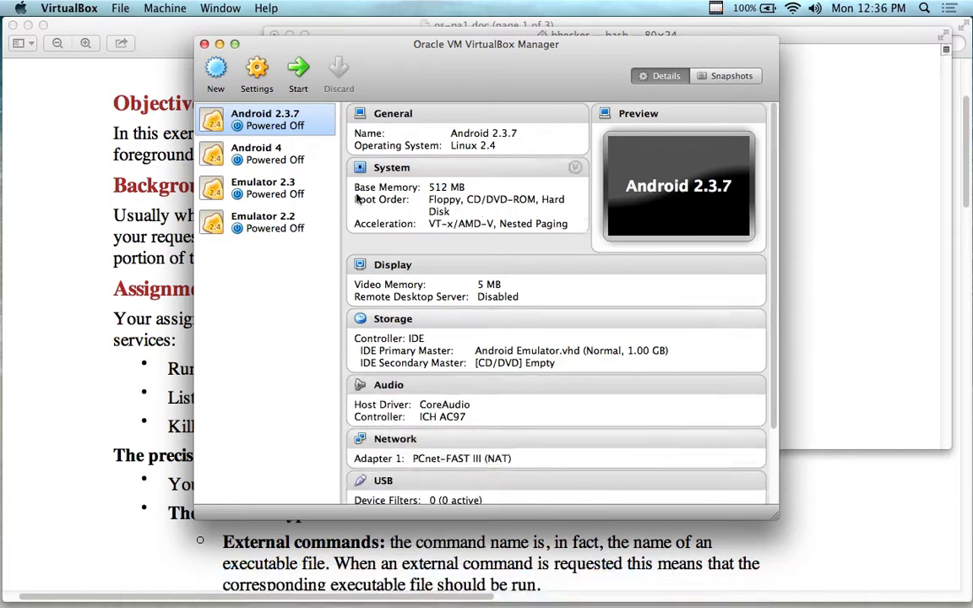
pyautogui.moveTo(308, 214)
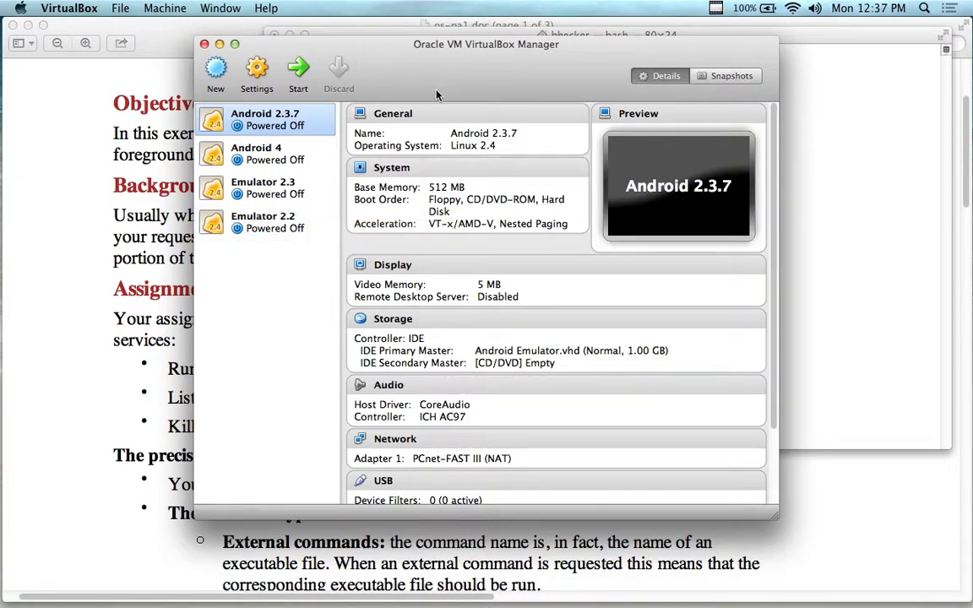
pyautogui.moveTo(216, 72)
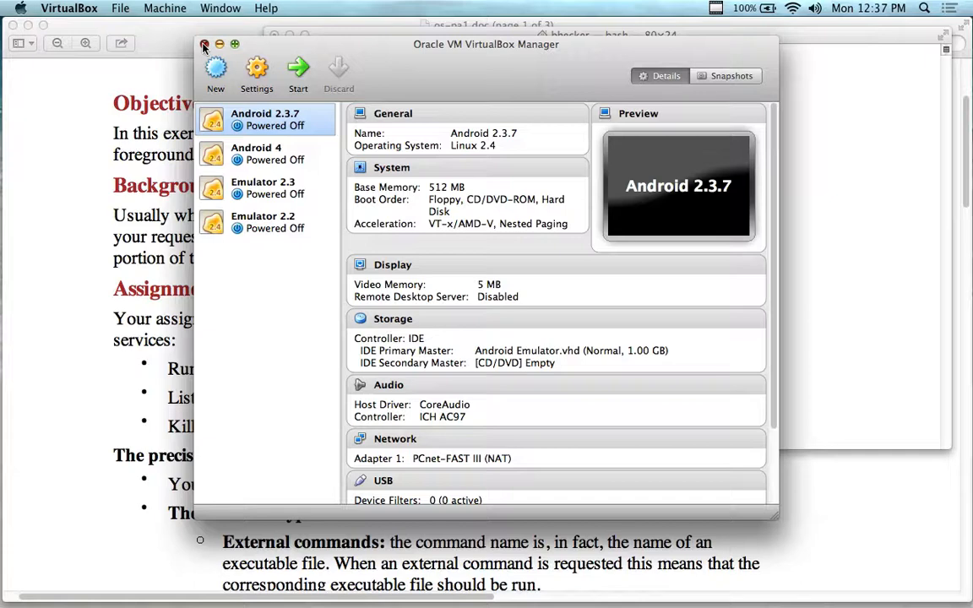
# Step: Close the VirtualBox Manager window with its red close button
pyautogui.click(203, 44)
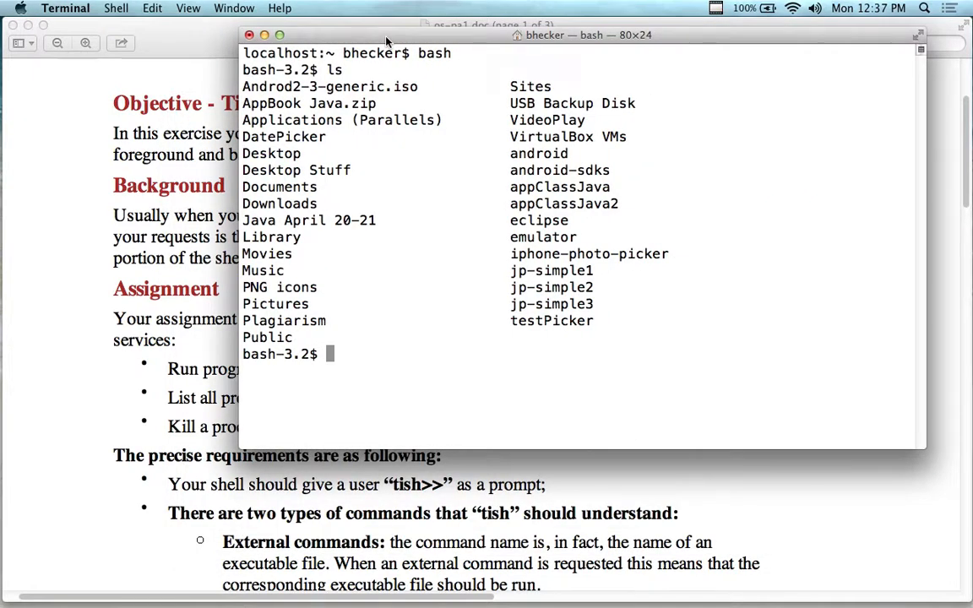
pyautogui.moveTo(381, 52)
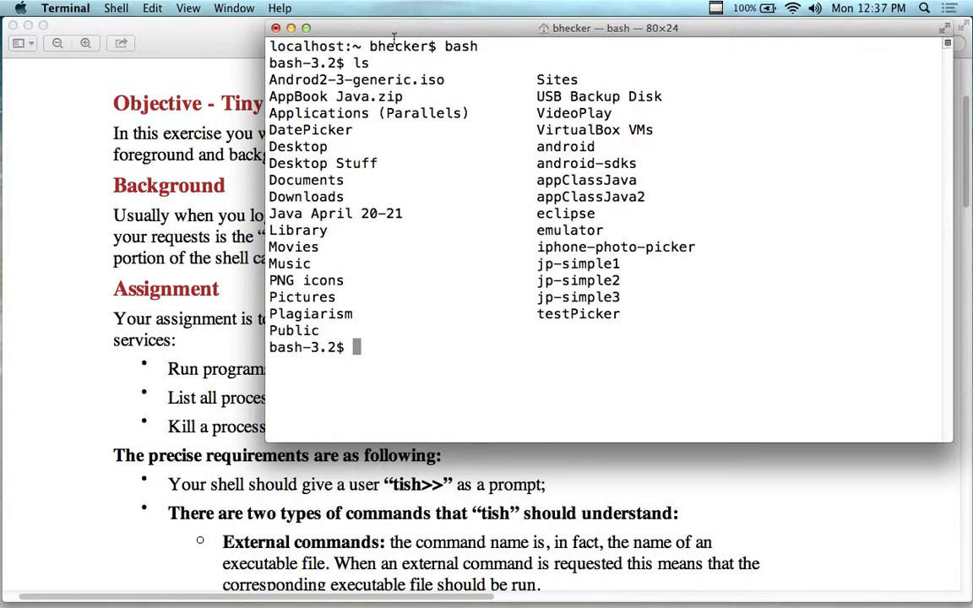
pyautogui.moveTo(433, 163)
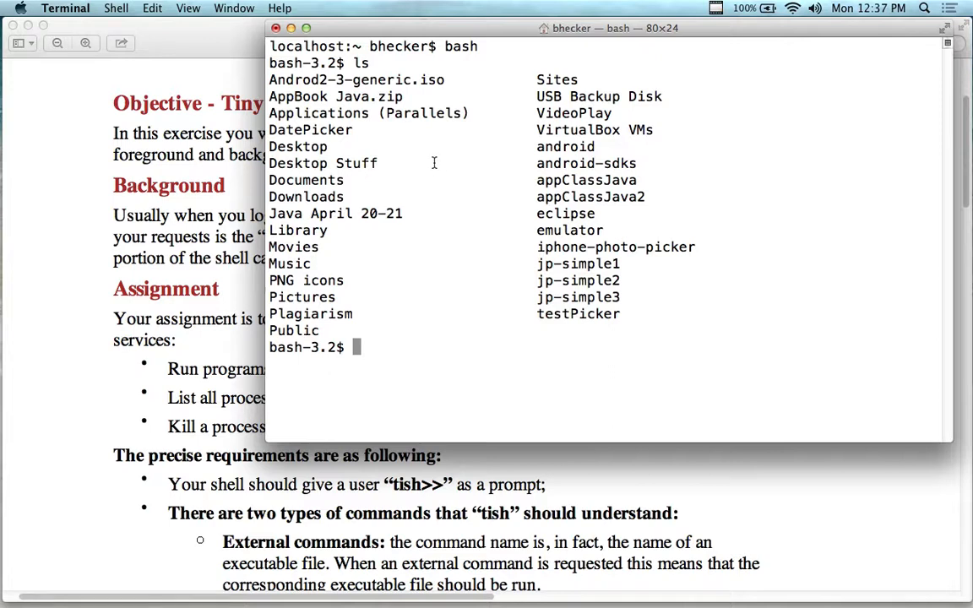
pyautogui.moveTo(223, 253)
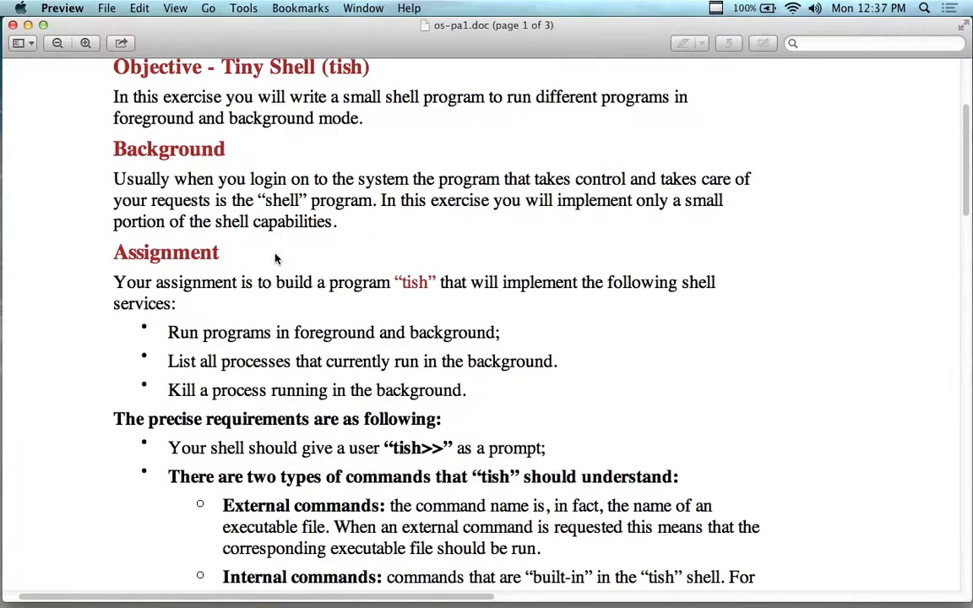
pyautogui.moveTo(449, 282)
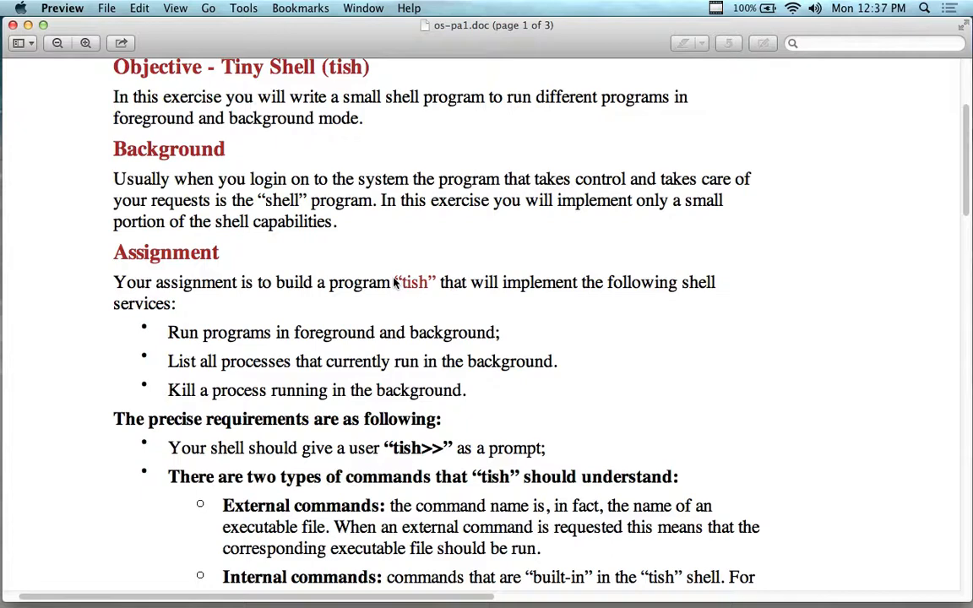
# Step: Scroll the spec to the internal commands requirement, then bring Terminal forward
pyautogui.scroll(-3)
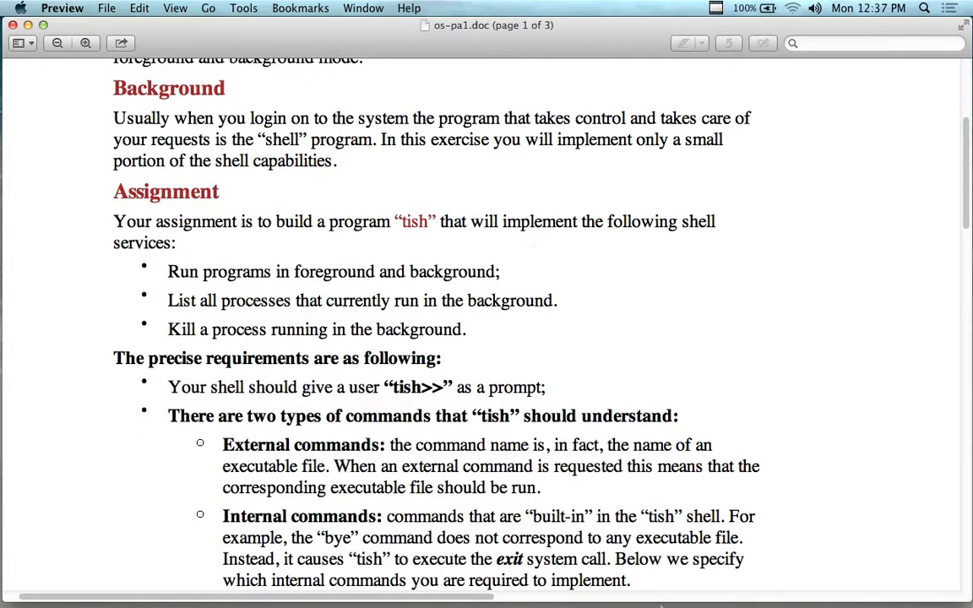
pyautogui.click(385, 580)
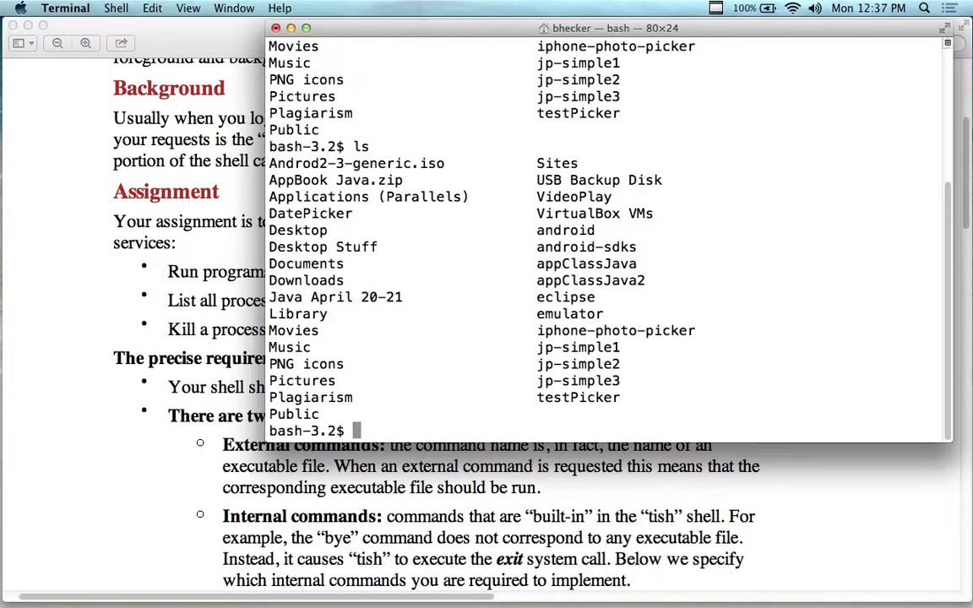
# Step: Run ls in bash and highlight the background job's Done message
pyautogui.write('ls &')
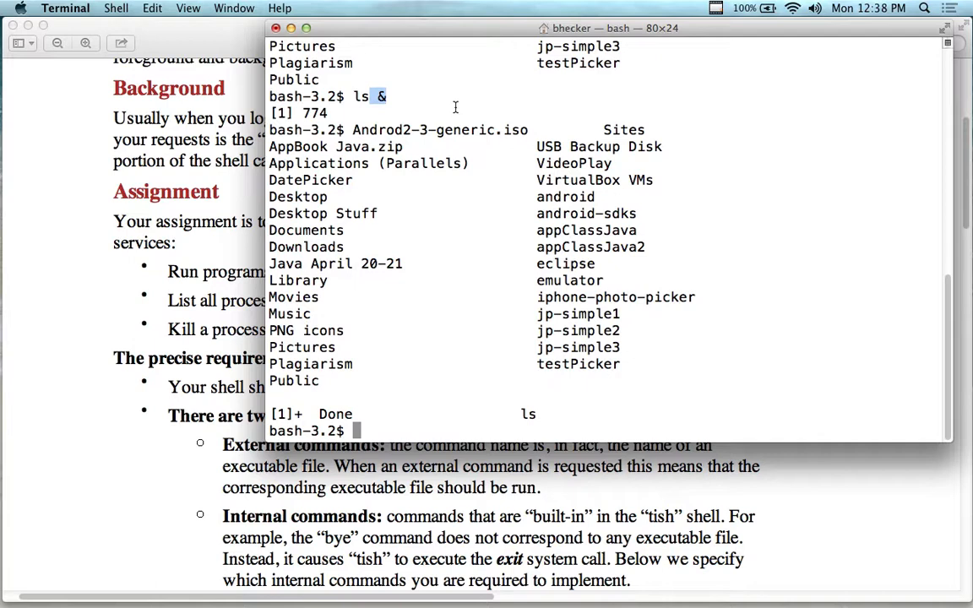
pyautogui.moveTo(455, 216)
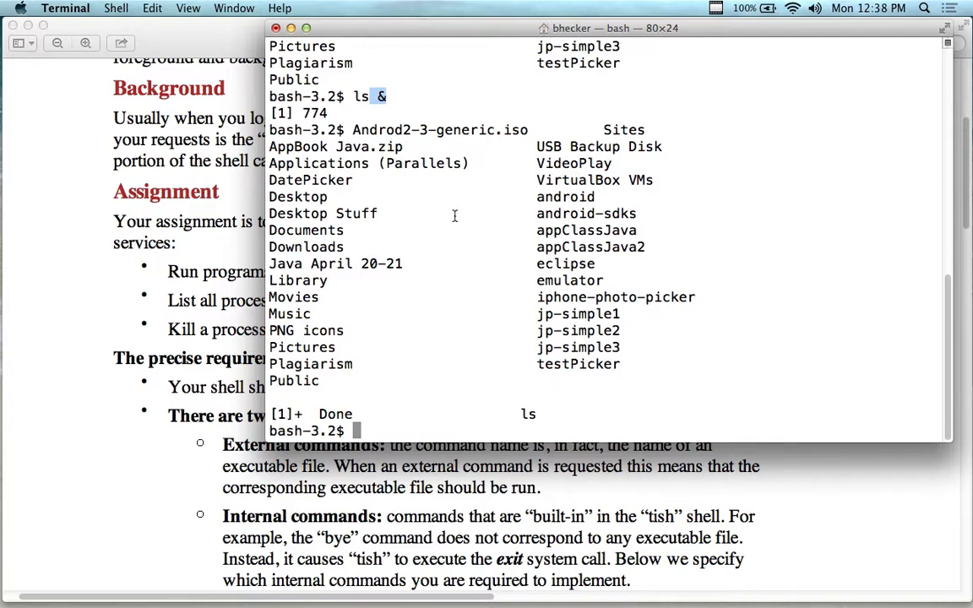
pyautogui.moveTo(527, 143)
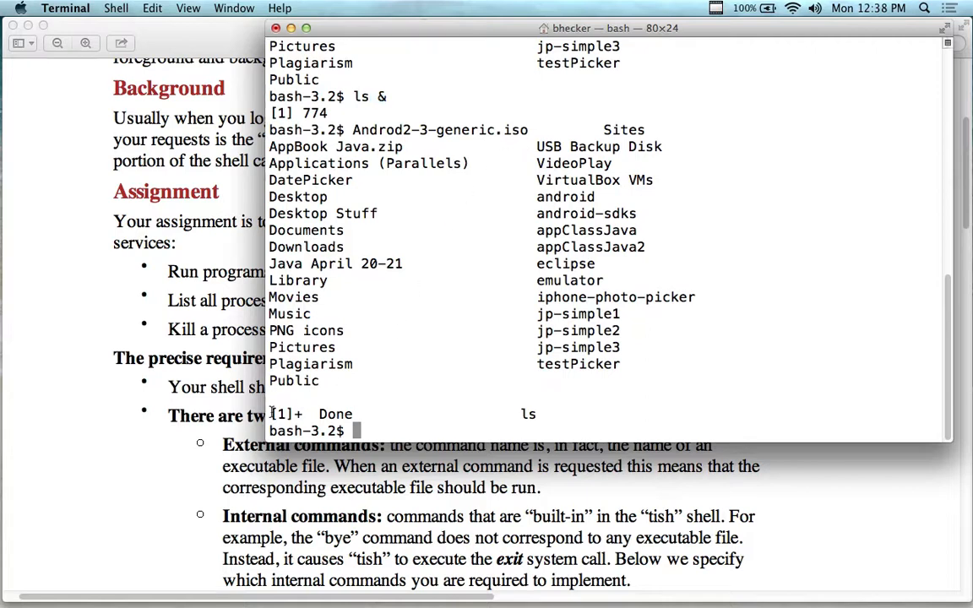
pyautogui.doubleClick(311, 414)
pyautogui.write('ps')
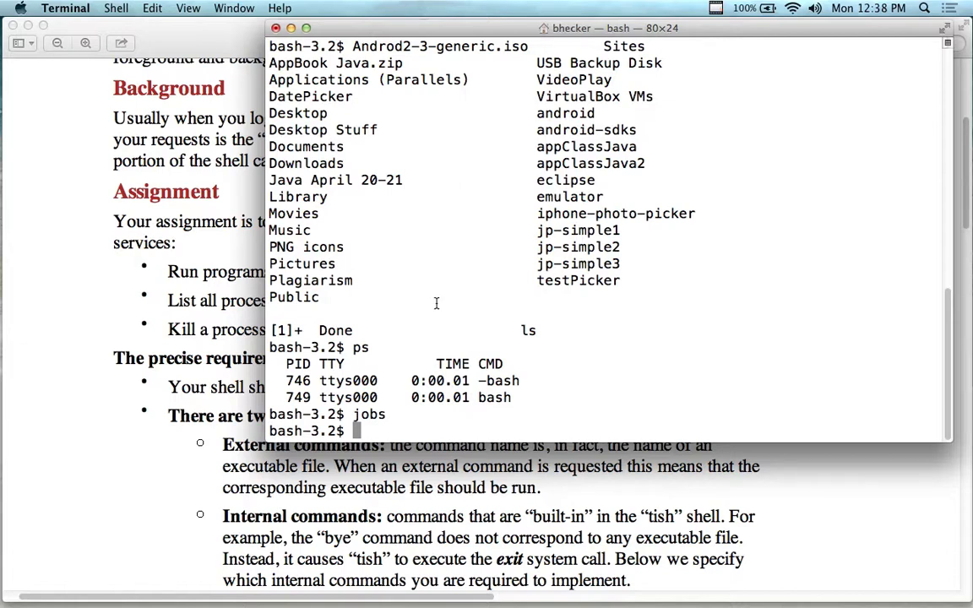
pyautogui.moveTo(483, 305)
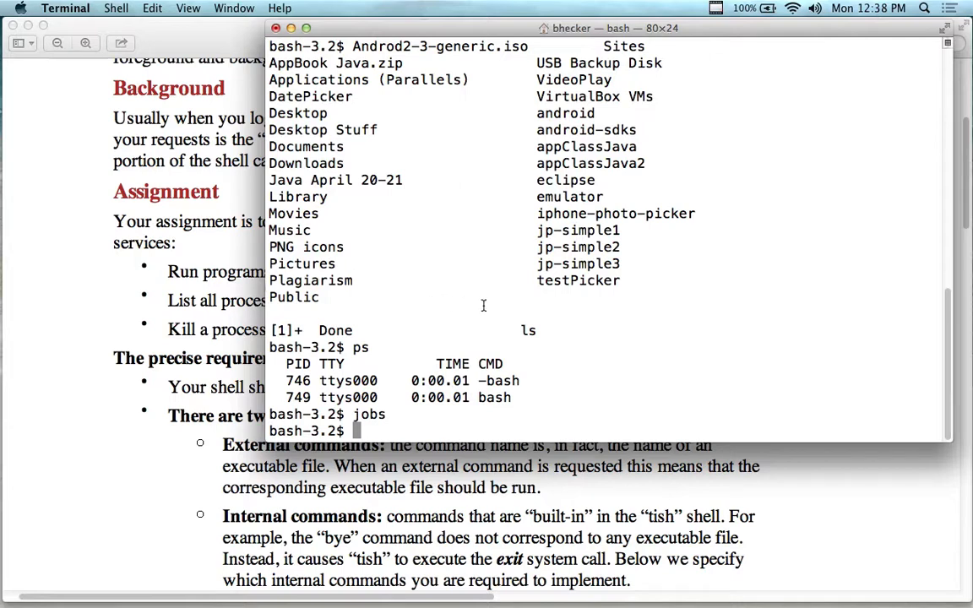
pyautogui.moveTo(148, 67)
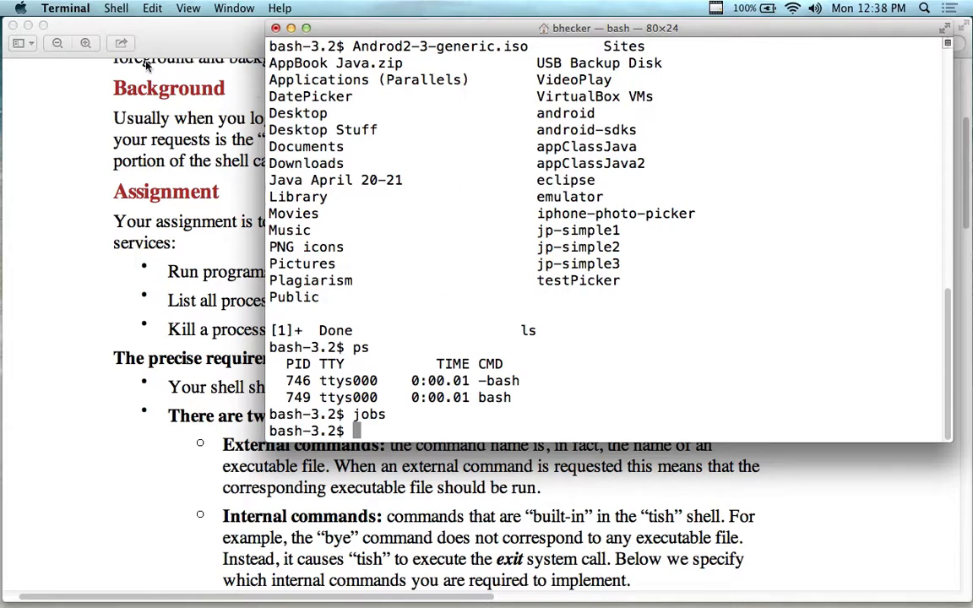
pyautogui.moveTo(169, 30)
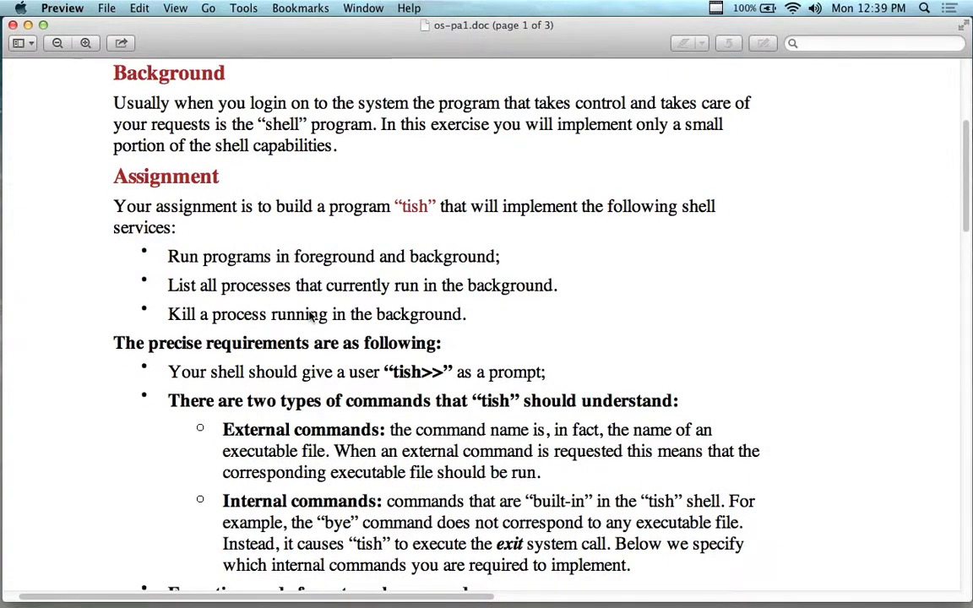
pyautogui.moveTo(247, 269)
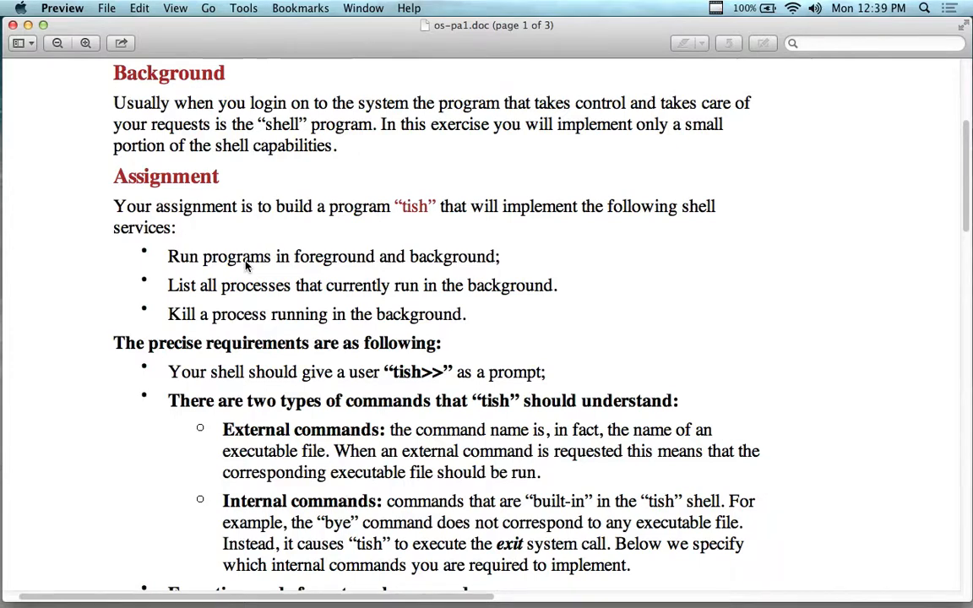
pyautogui.moveTo(385, 580)
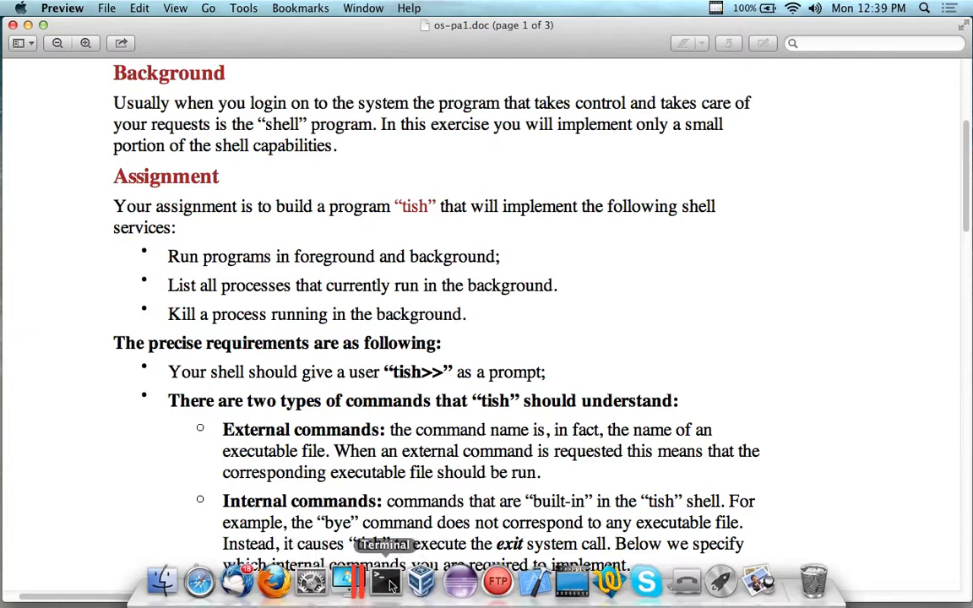
# Step: Run kill 774 in Terminal, then highlight the tish>> prompt requirement in the spec
pyautogui.click(384, 580)
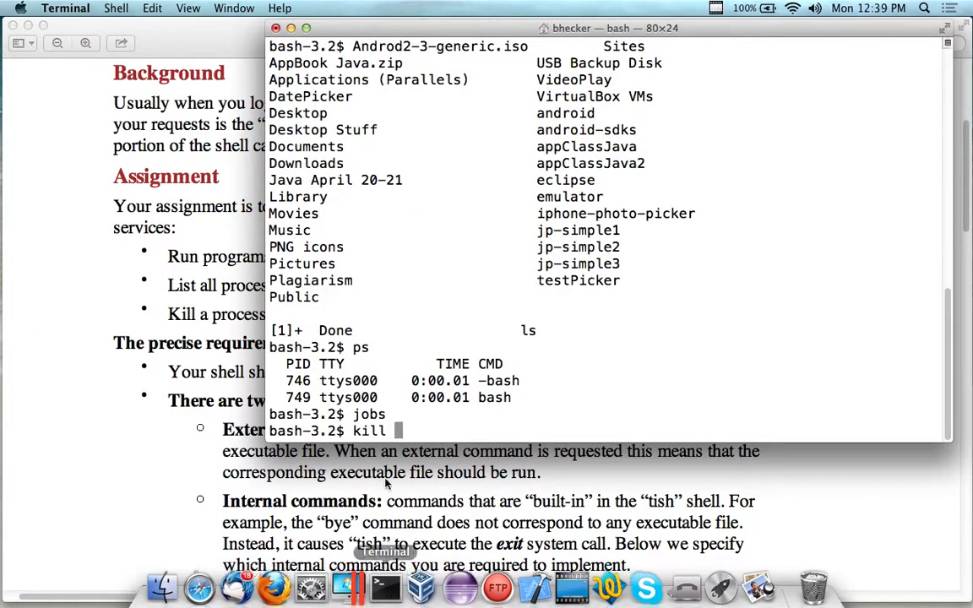
pyautogui.write(' 774')
pyautogui.press('Return')
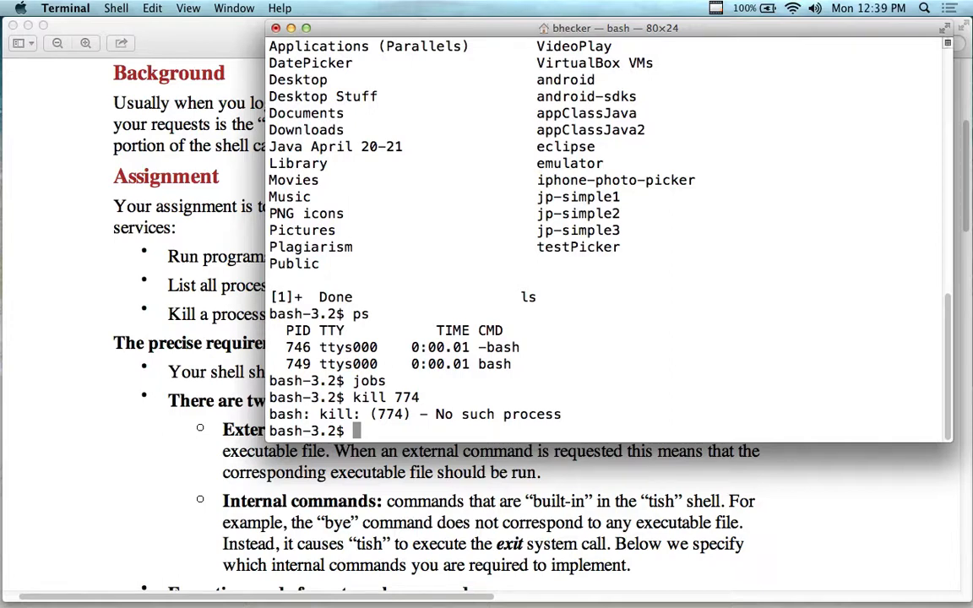
pyautogui.moveTo(351, 174)
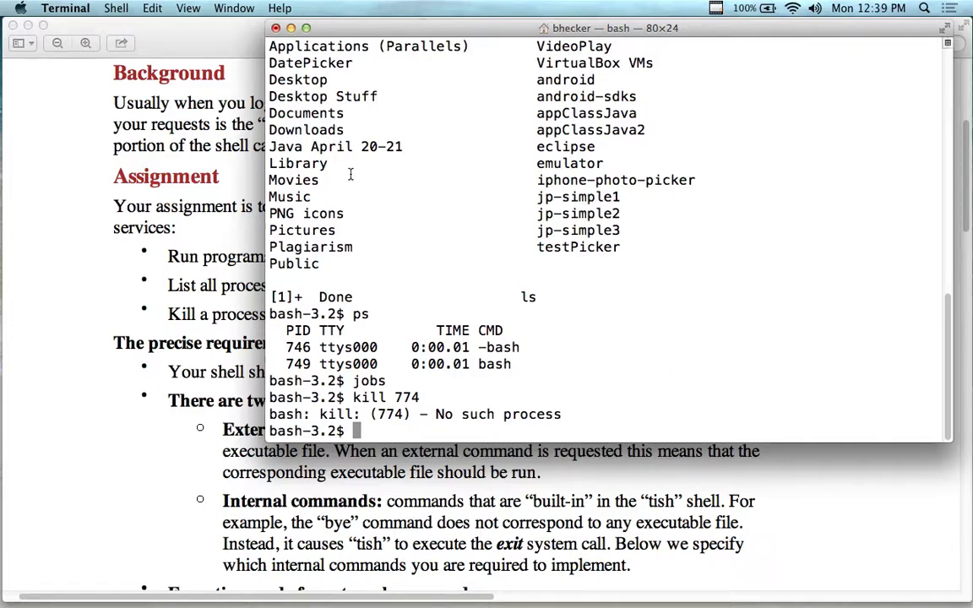
pyautogui.moveTo(432, 269)
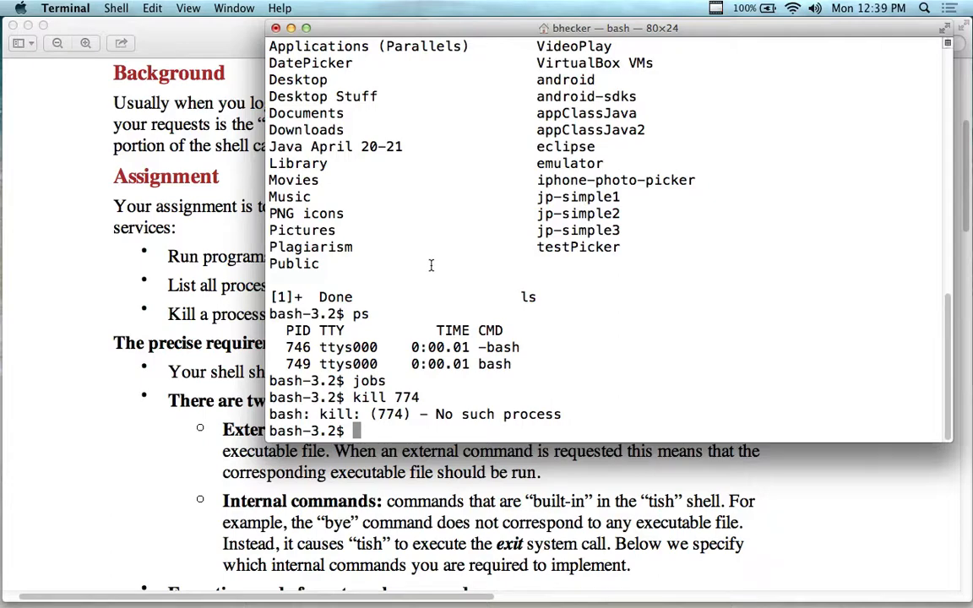
pyautogui.moveTo(110, 24)
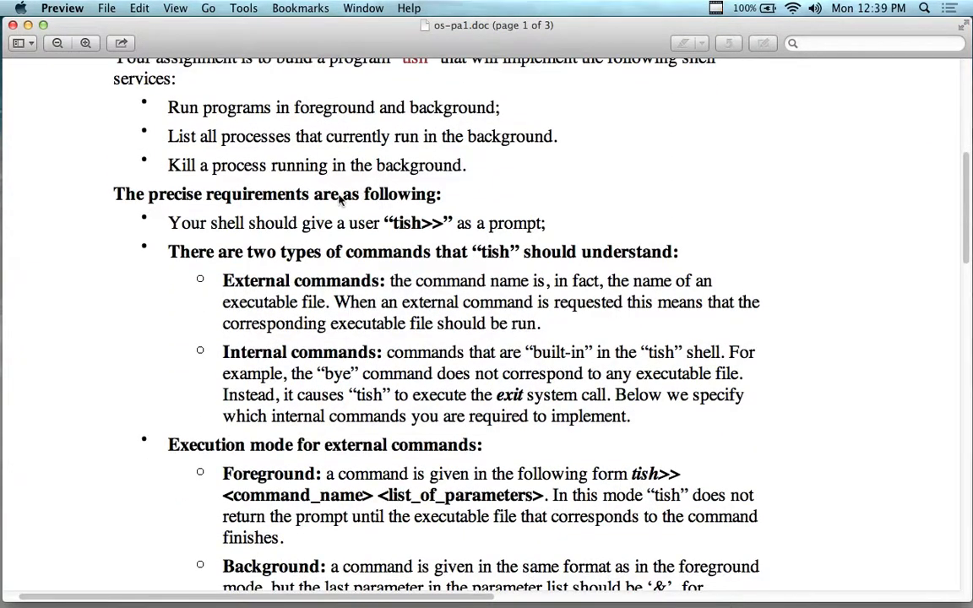
pyautogui.doubleClick(418, 223)
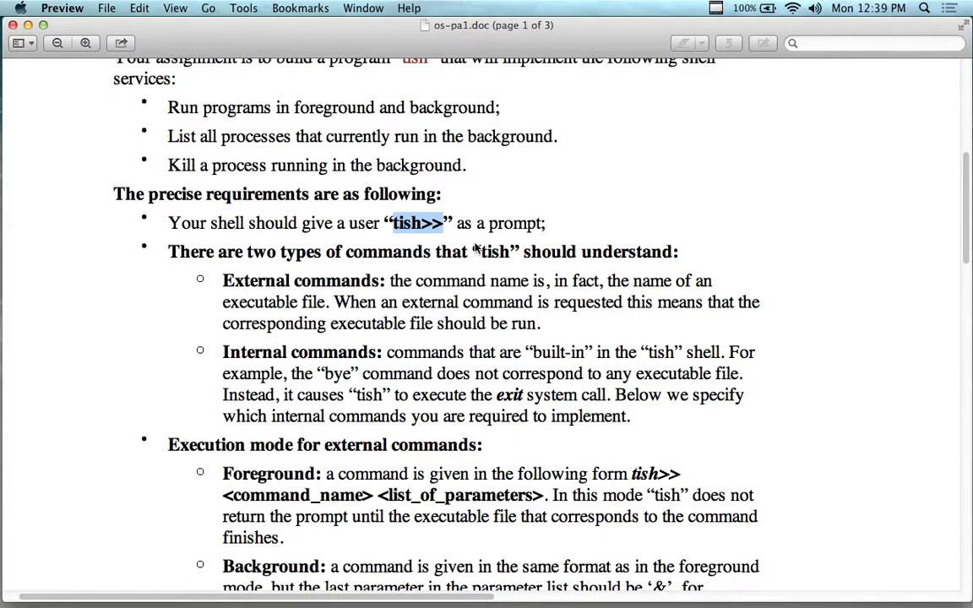
pyautogui.moveTo(385, 580)
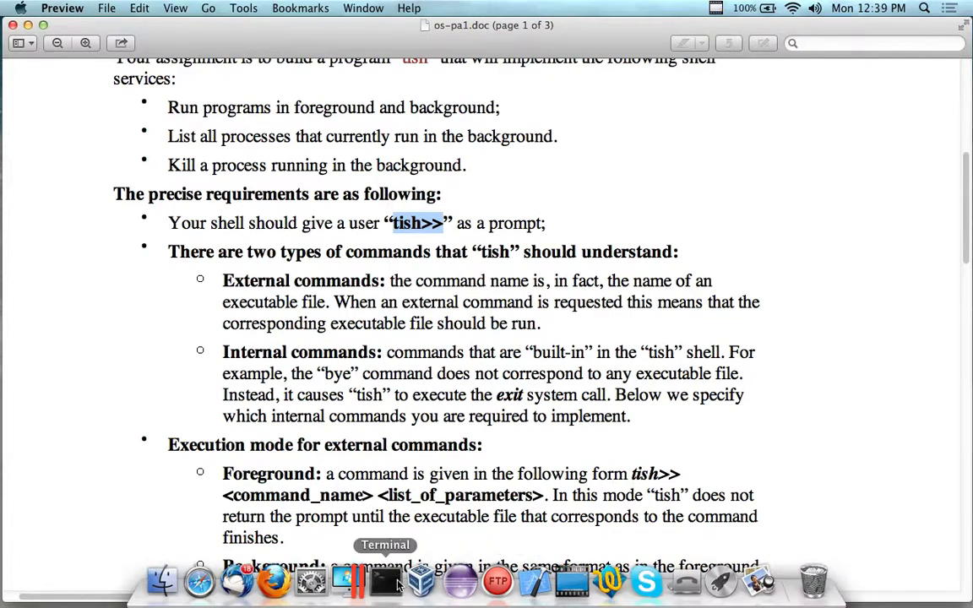
# Step: Exit bash, run ls under csh, exit csh, list again, and start a fresh bash
pyautogui.click(385, 581)
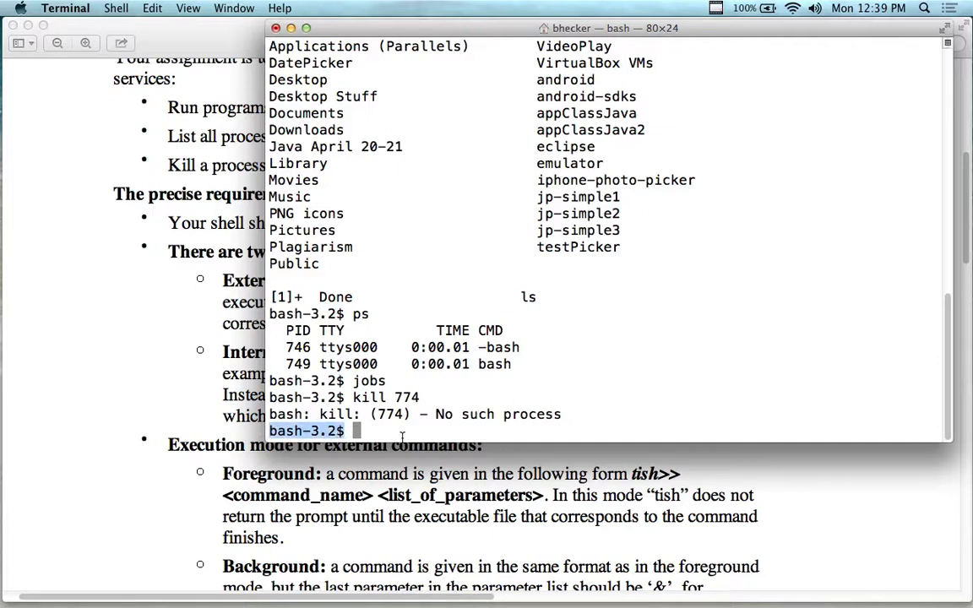
pyautogui.write('exit')
pyautogui.write('csh')
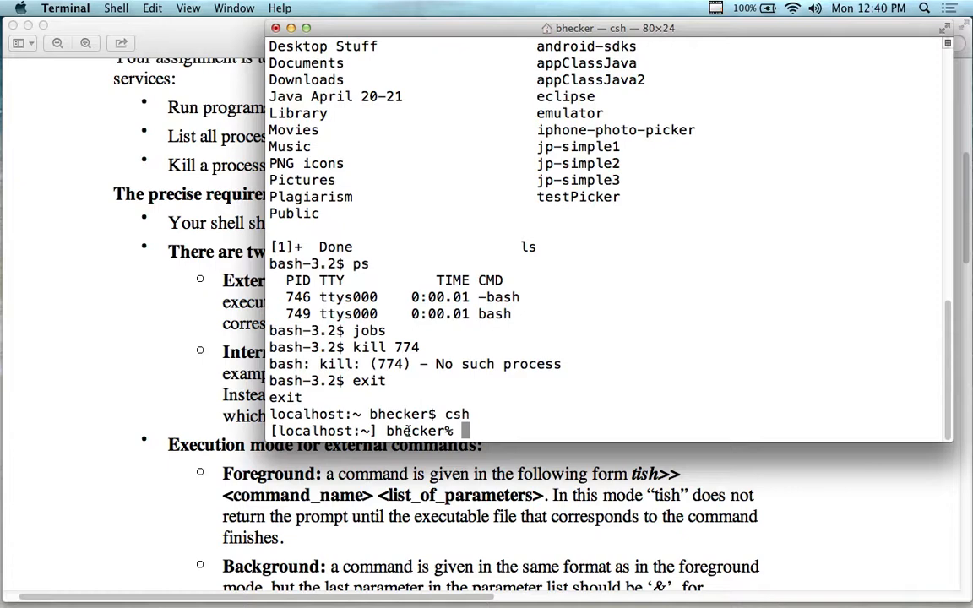
pyautogui.write('ls')
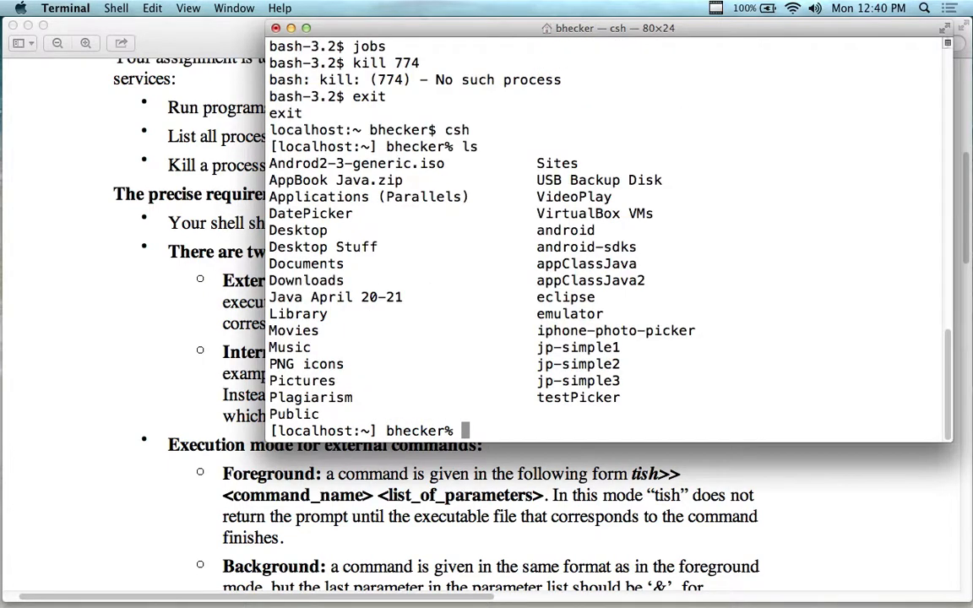
pyautogui.write('exit')
pyautogui.write('l')
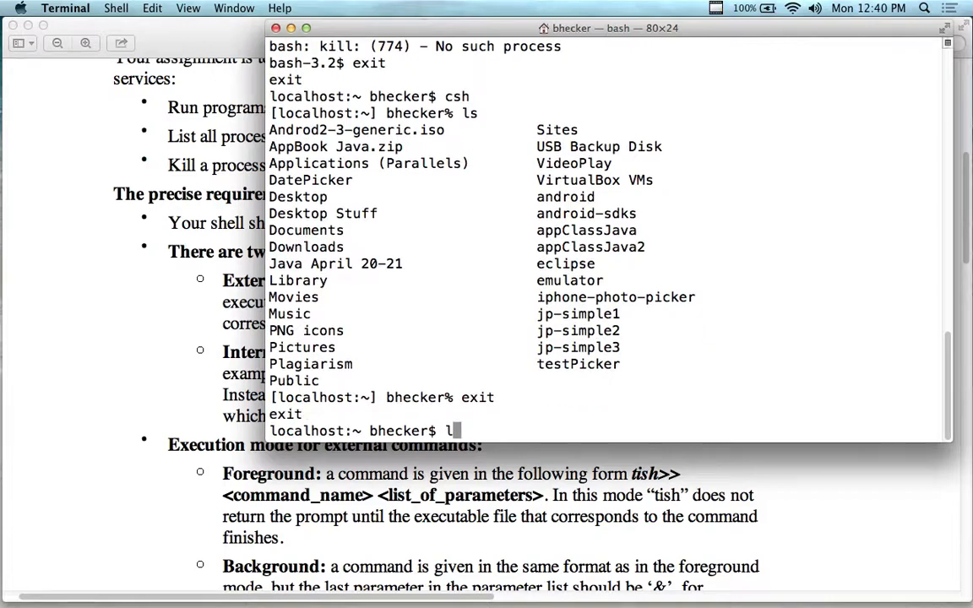
pyautogui.press('Return')
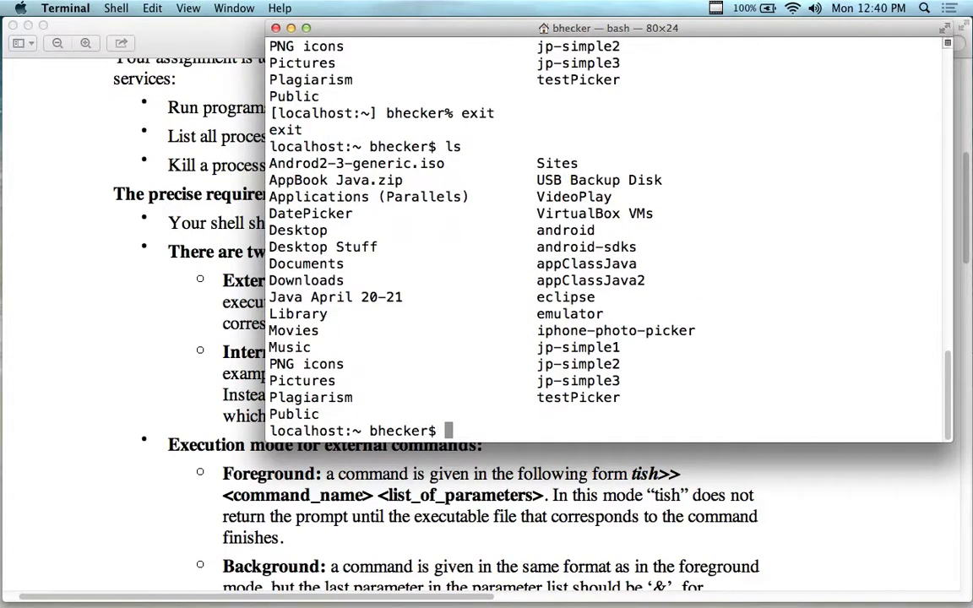
pyautogui.write('c')
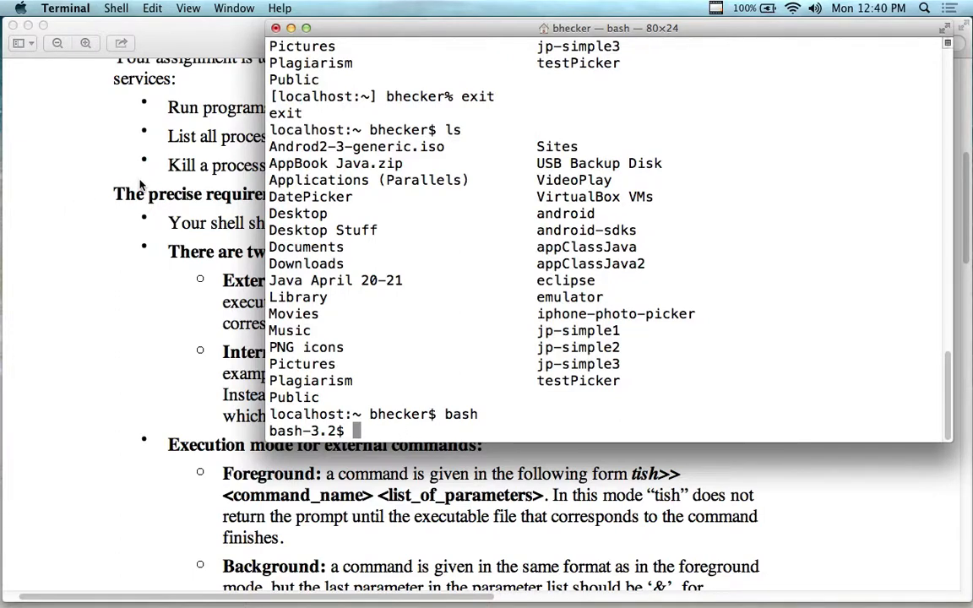
pyautogui.write('tish')
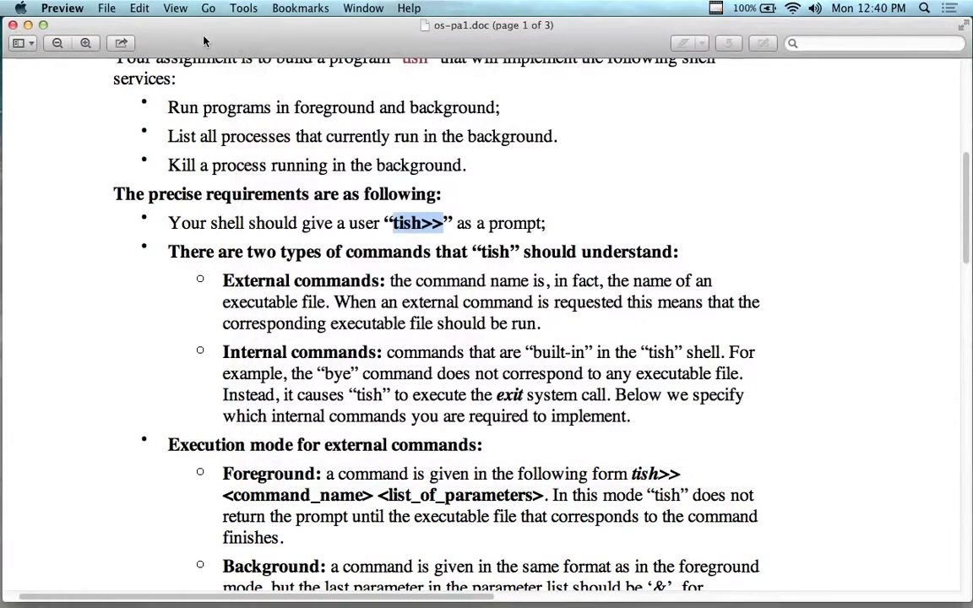
# Step: Read from the External commands heading down to page 2's error-handling and SIGINT section
pyautogui.scroll(-3)
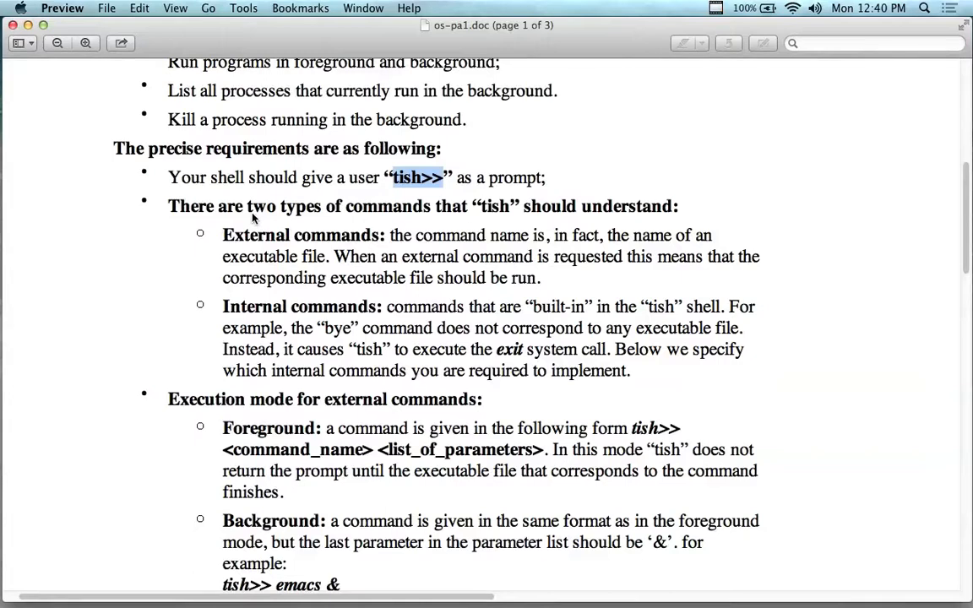
pyautogui.doubleClick(301, 234)
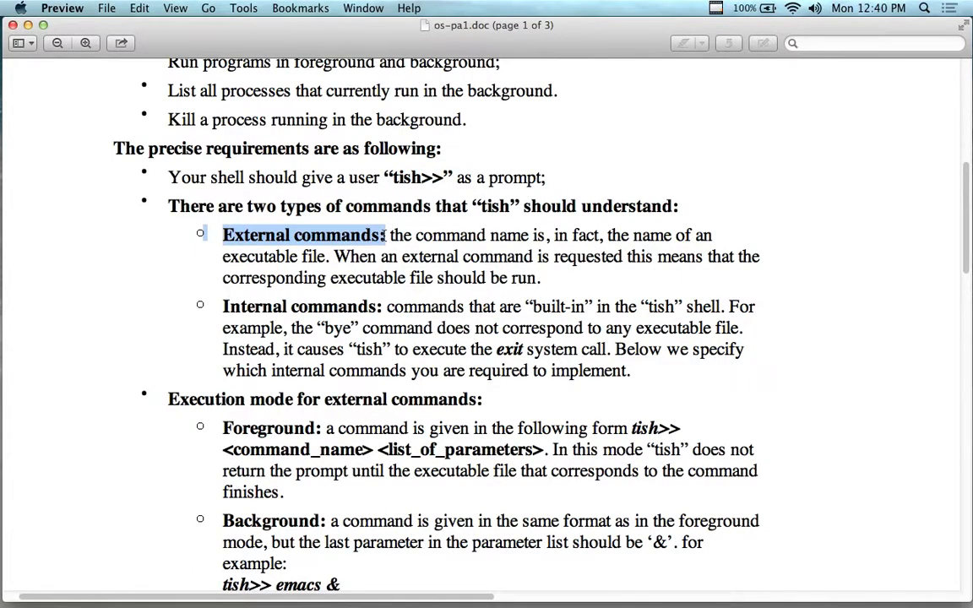
pyautogui.moveTo(602, 245)
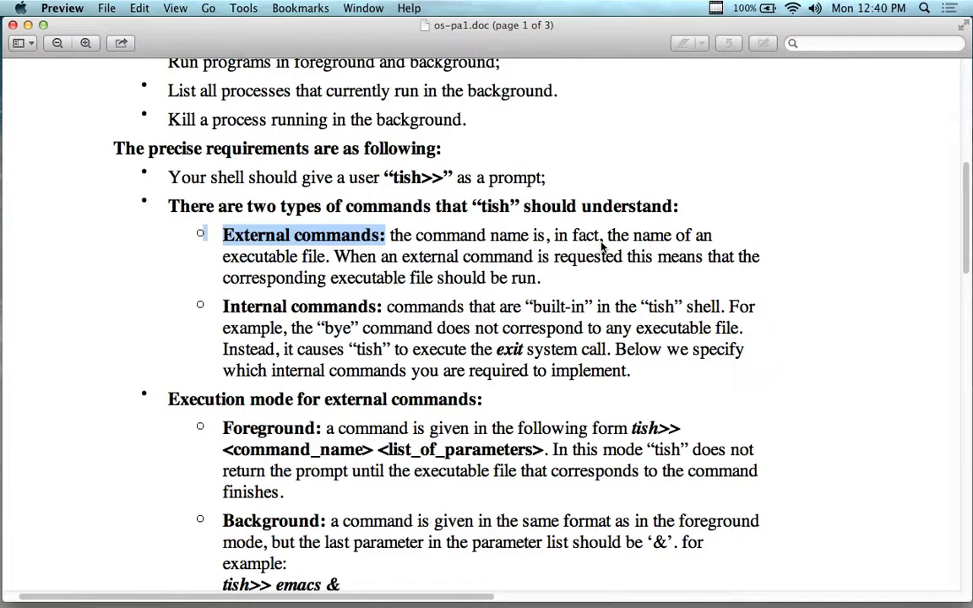
pyautogui.moveTo(549, 238)
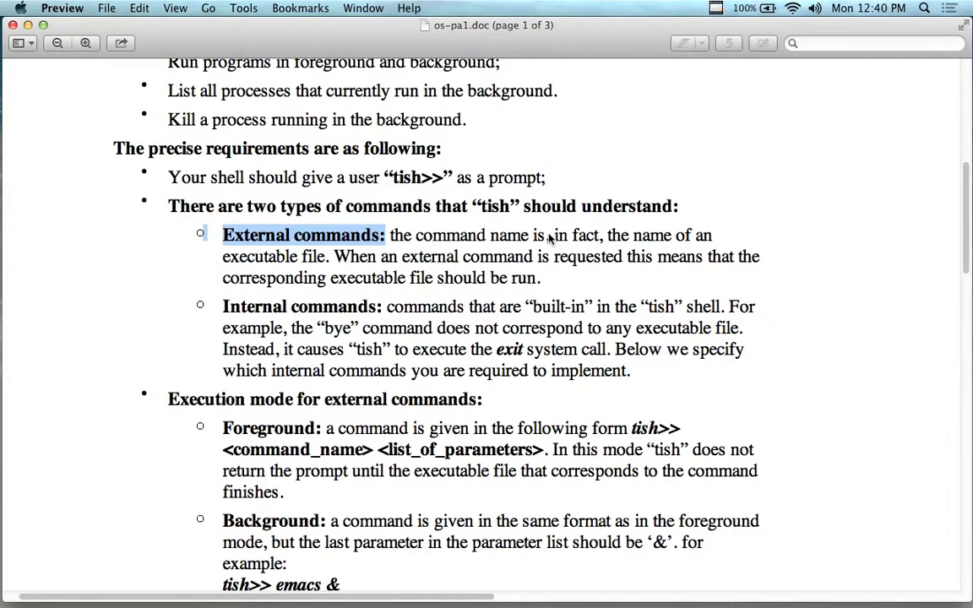
pyautogui.moveTo(507, 244)
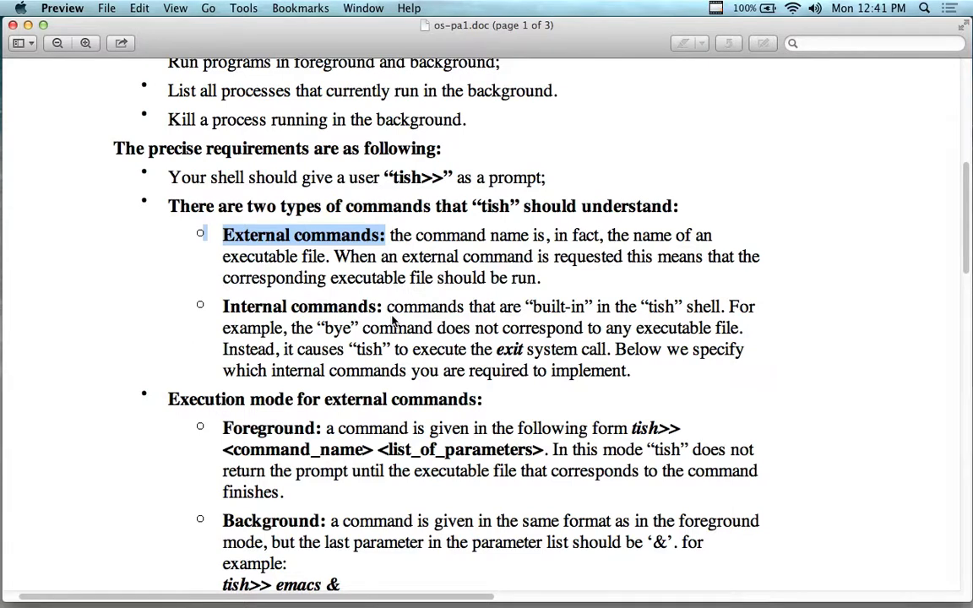
pyautogui.moveTo(482, 295)
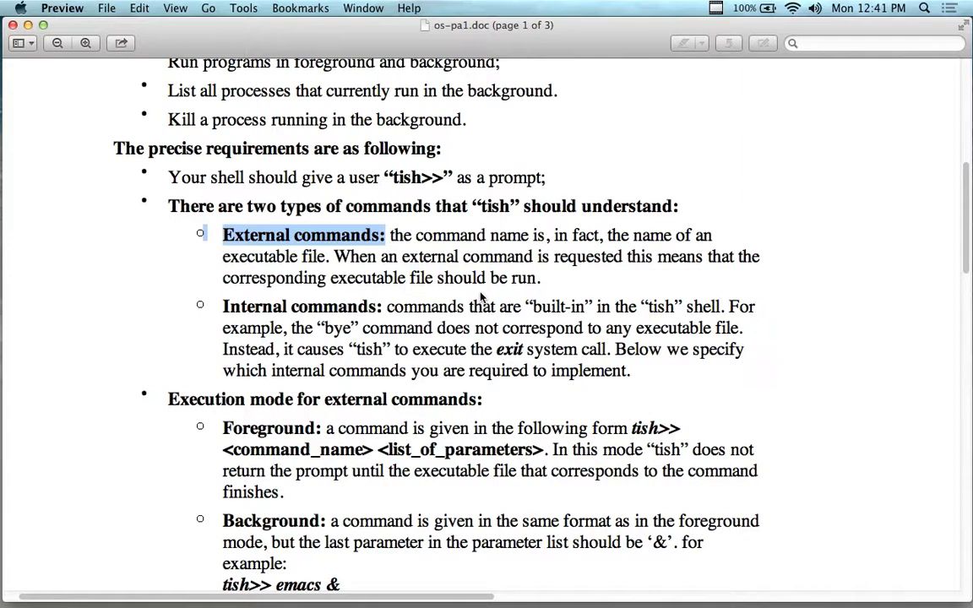
pyautogui.moveTo(635, 332)
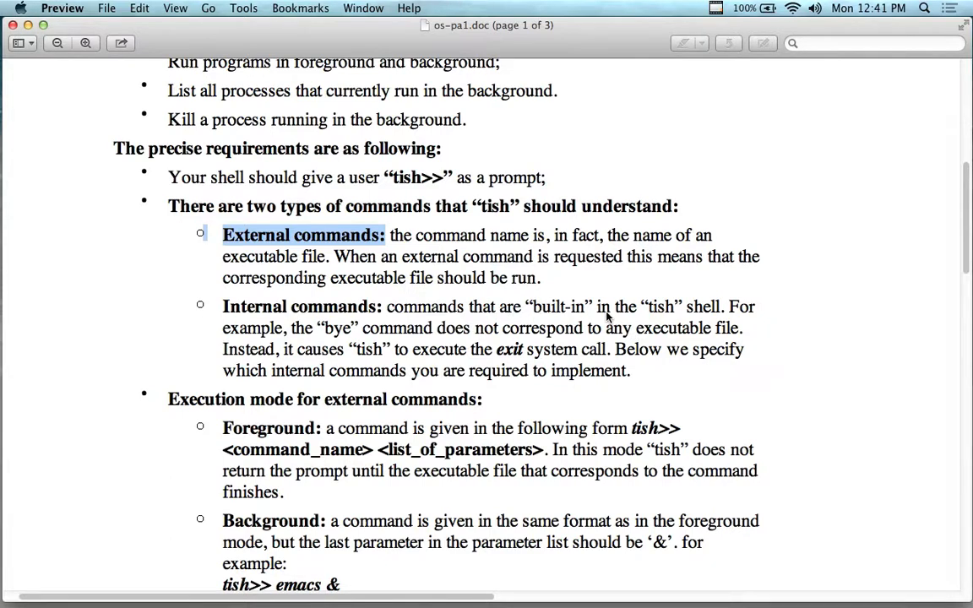
pyautogui.moveTo(331, 294)
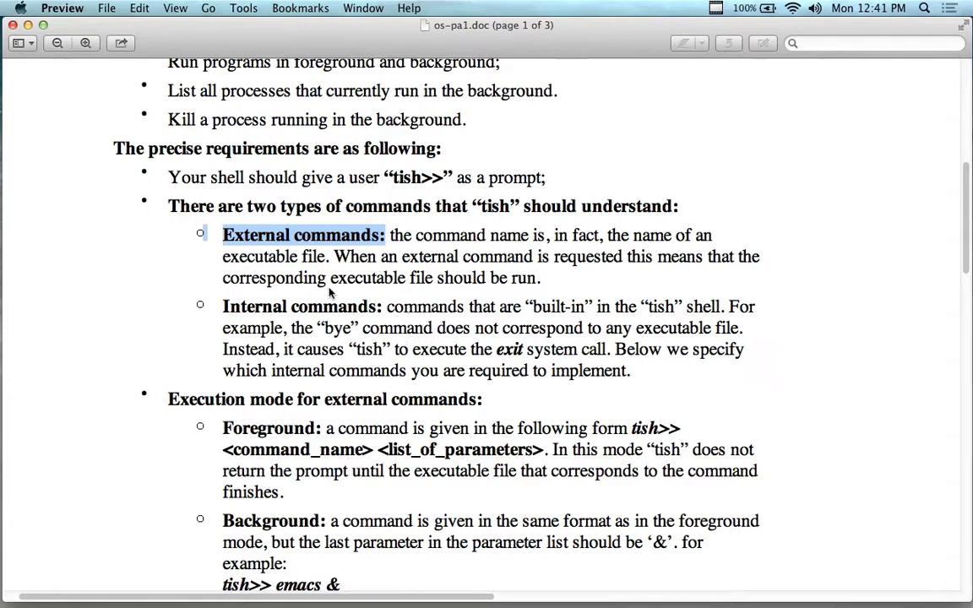
pyautogui.scroll(-3)
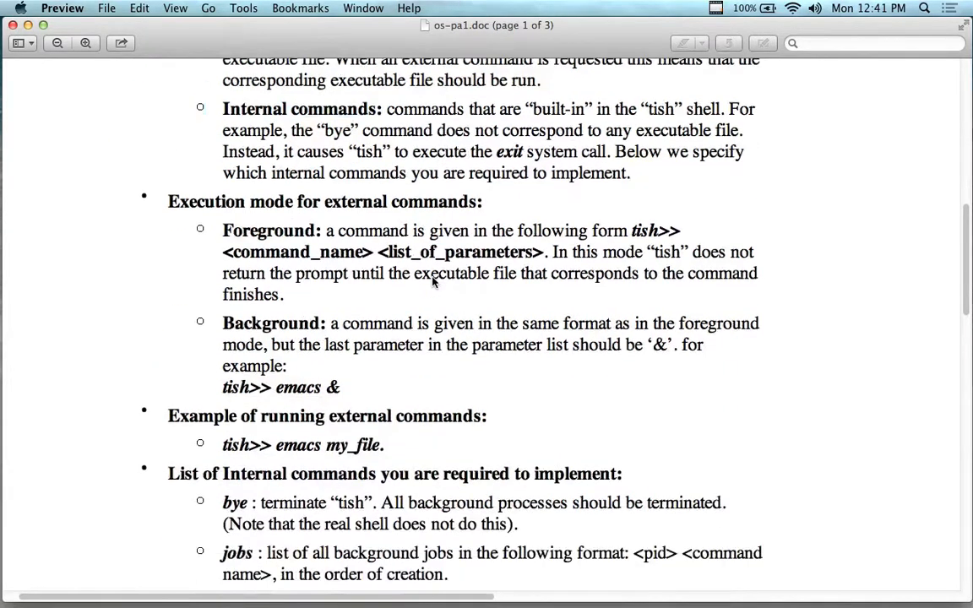
pyautogui.moveTo(307, 245)
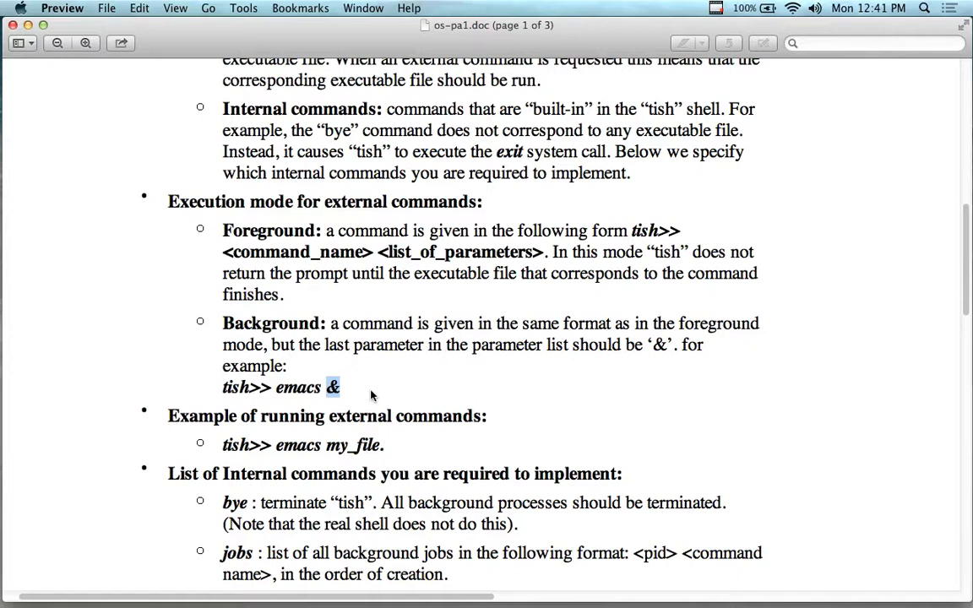
pyautogui.moveTo(375, 396)
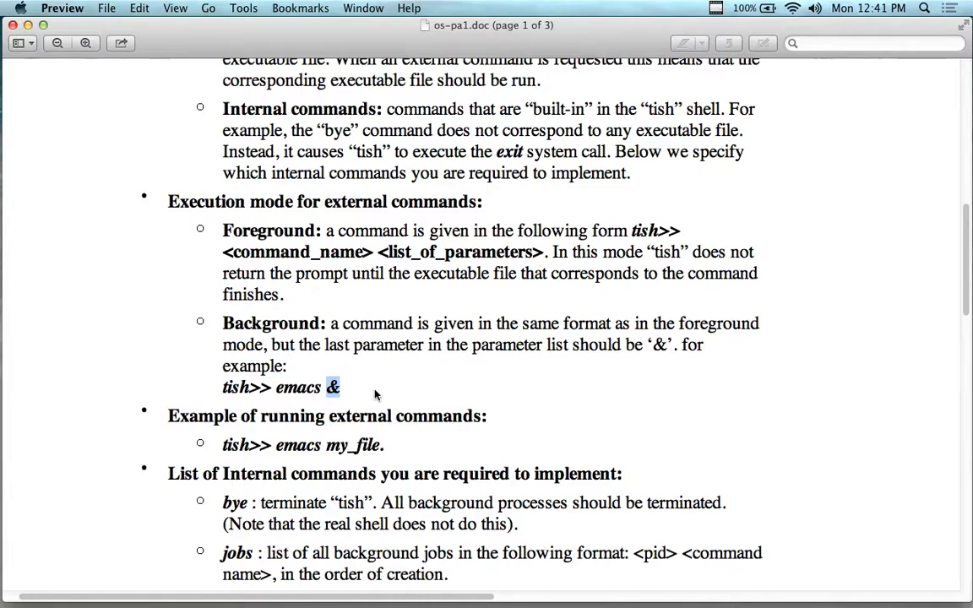
pyautogui.scroll(-3)
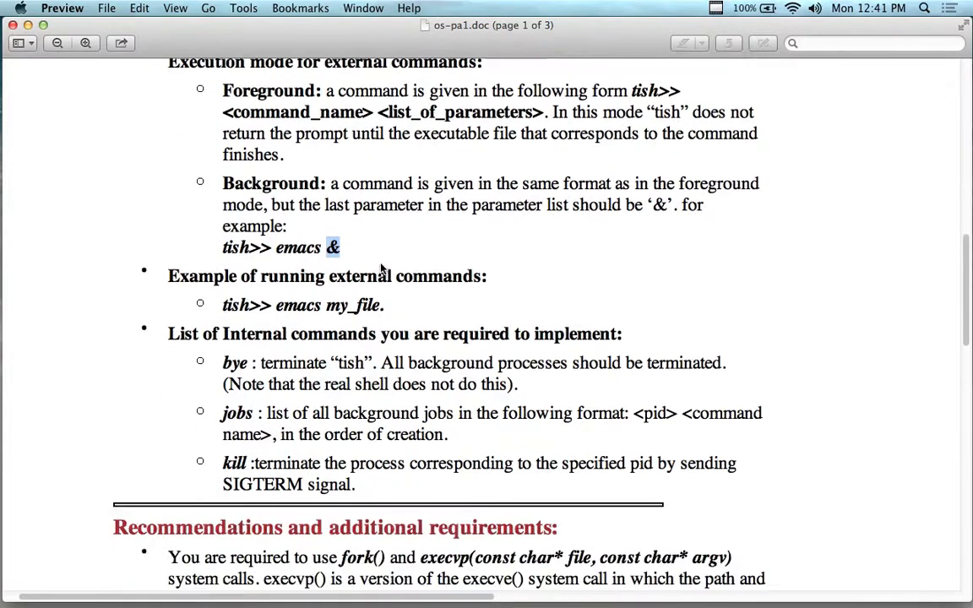
pyautogui.scroll(-3)
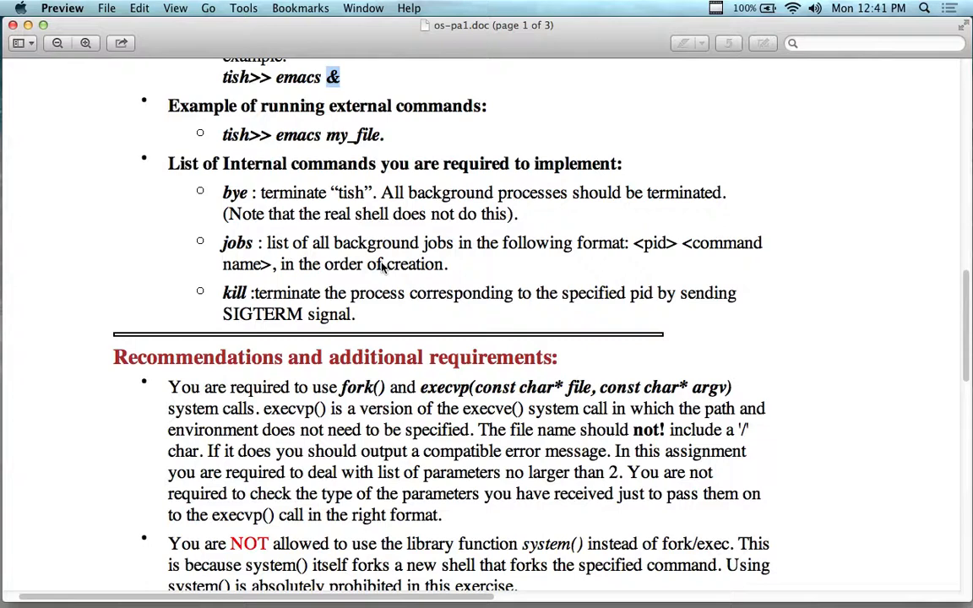
pyautogui.moveTo(365, 166)
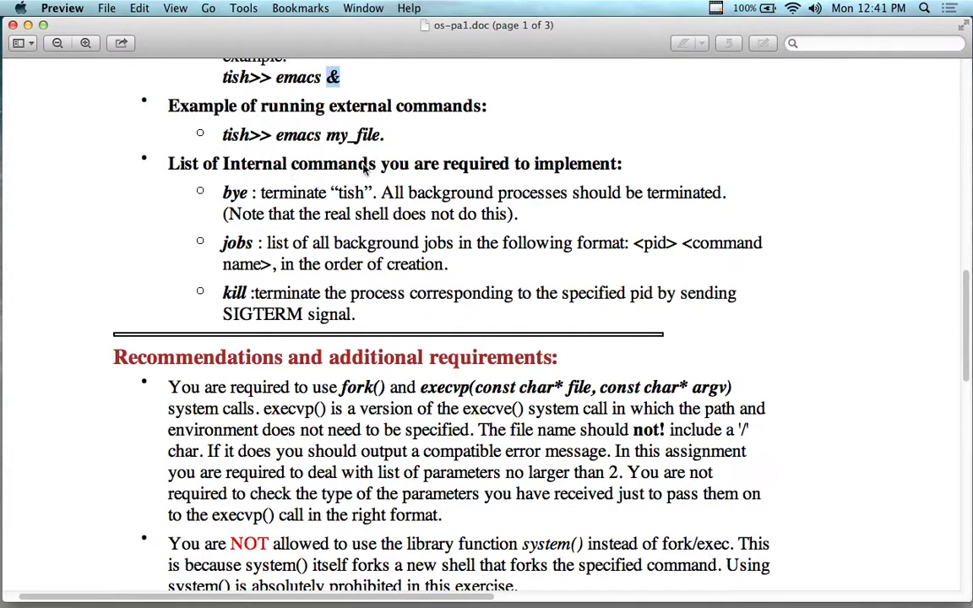
pyautogui.moveTo(252, 230)
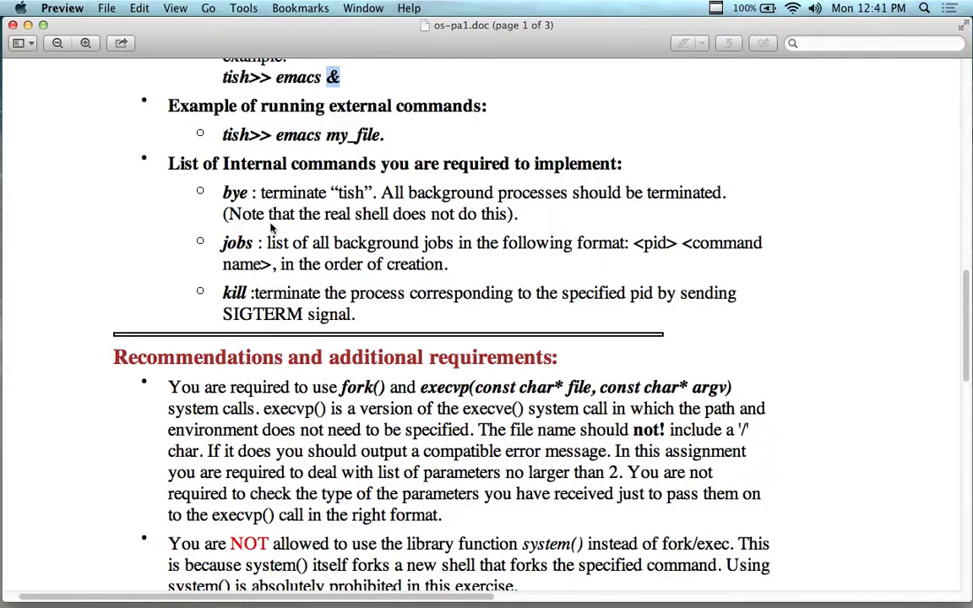
pyautogui.scroll(-3)
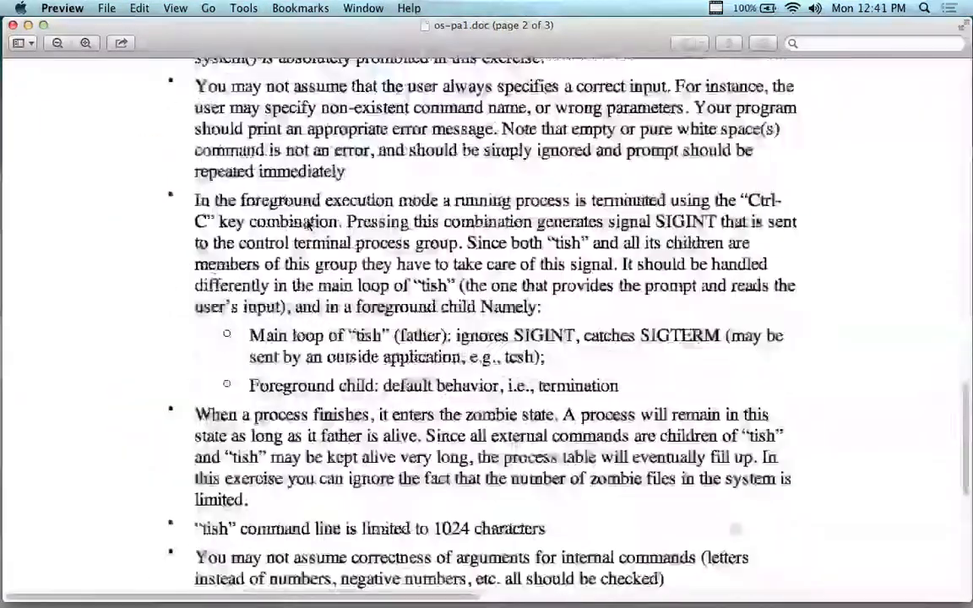
# Step: Scroll from page 2's SIGINT requirements back up to page 1's Assignment heading
pyautogui.scroll(-3)
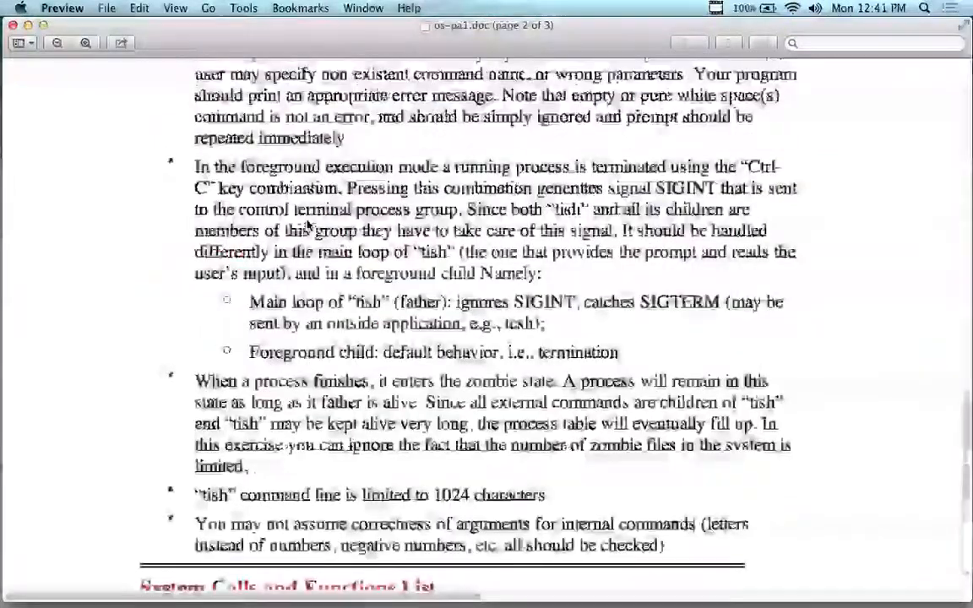
pyautogui.scroll(3)
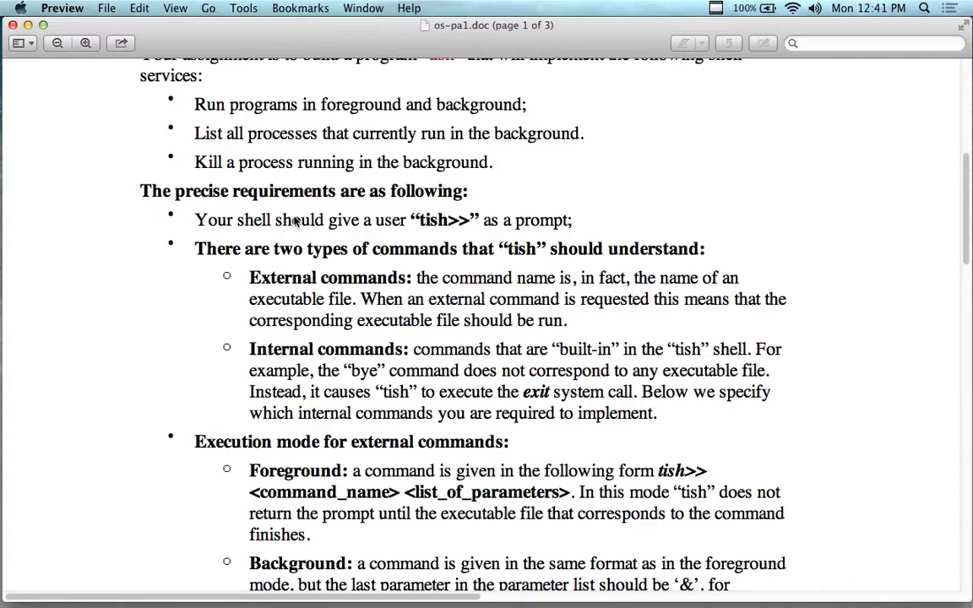
pyautogui.scroll(-3)
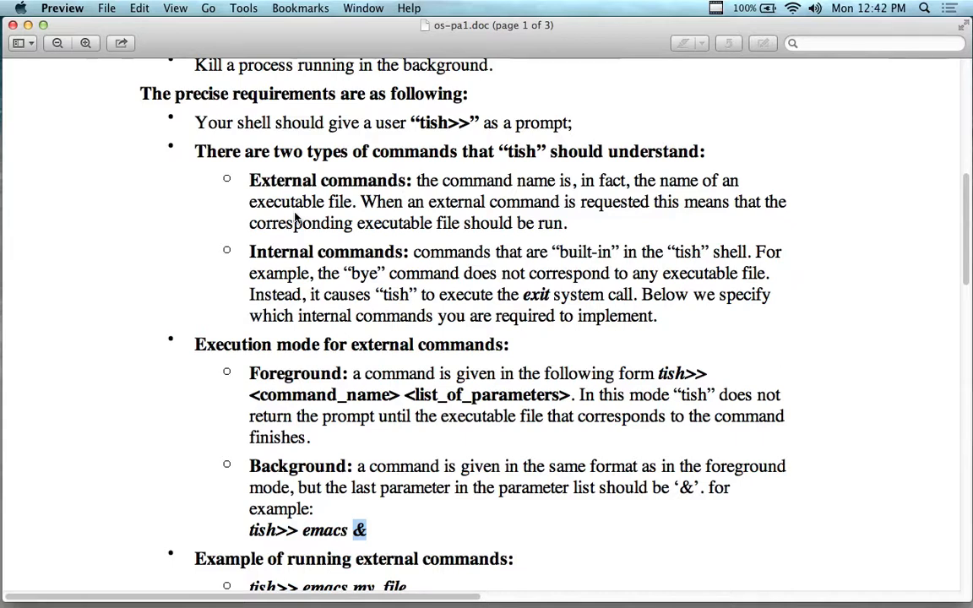
pyautogui.moveTo(359, 221)
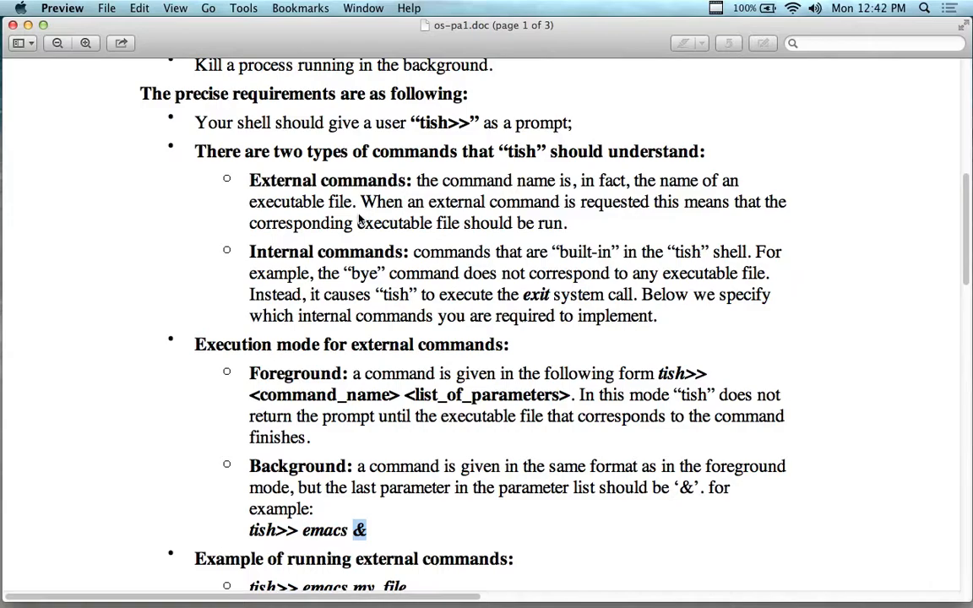
pyautogui.scroll(-3)
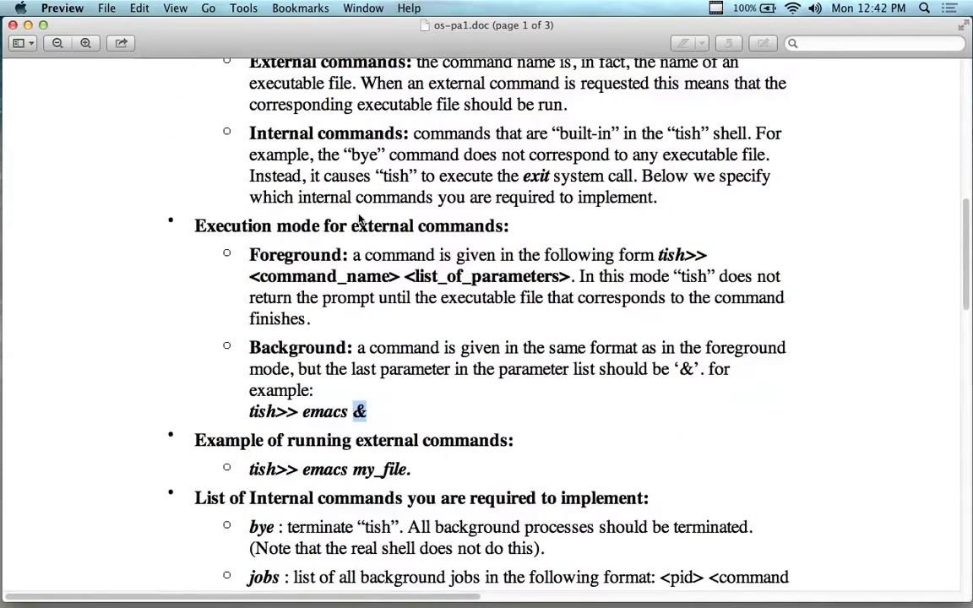
pyautogui.scroll(3)
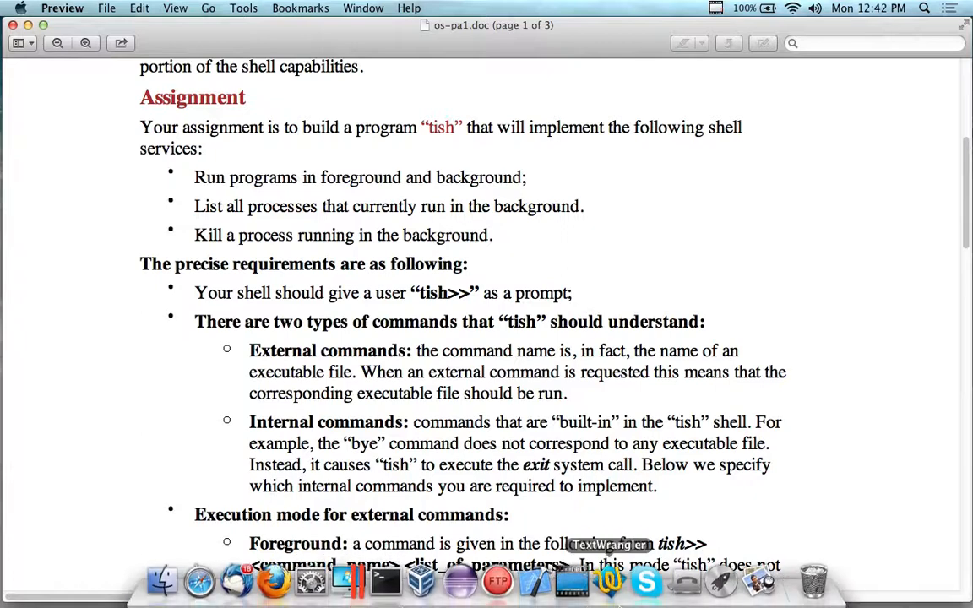
pyautogui.moveTo(448, 83)
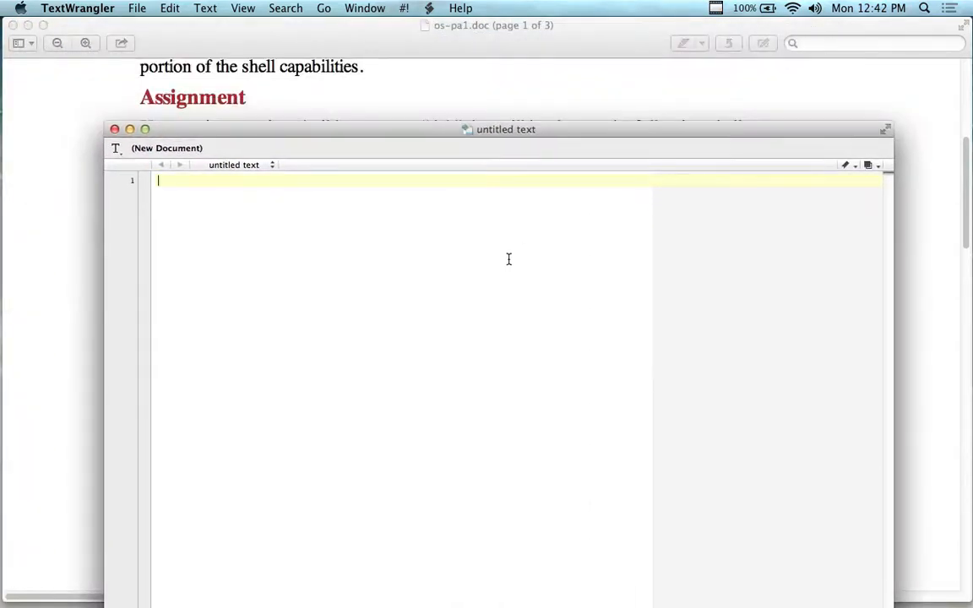
# Step: Type 'The shell prompt' as the note's first line and move the window higher
pyautogui.write('Thi')
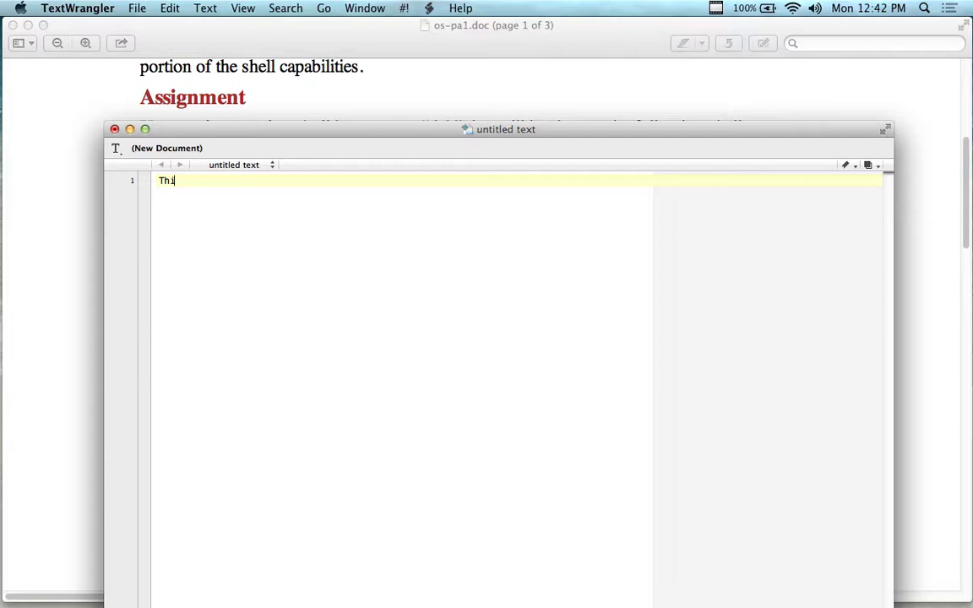
pyautogui.write('e')
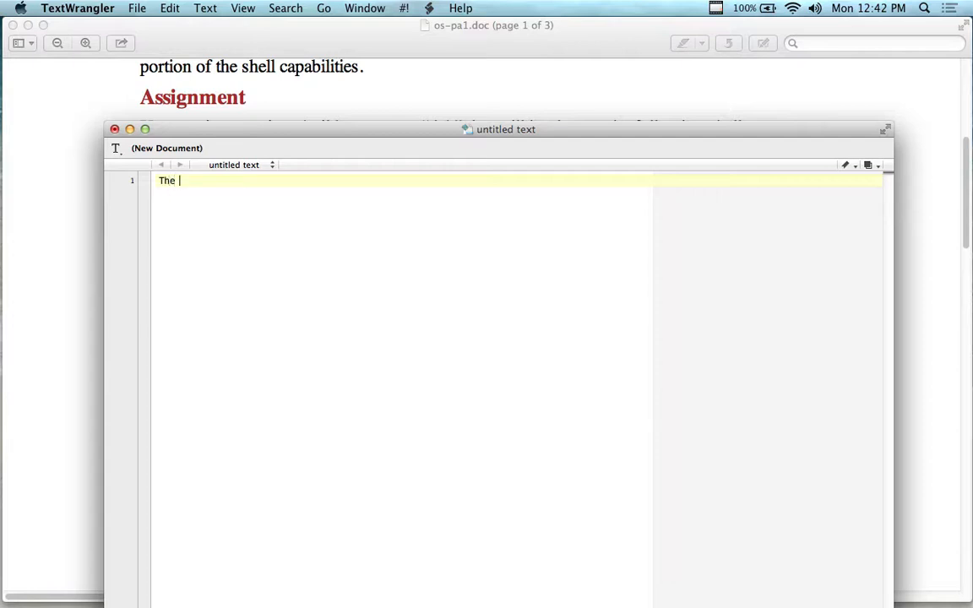
pyautogui.write('shell prompt')
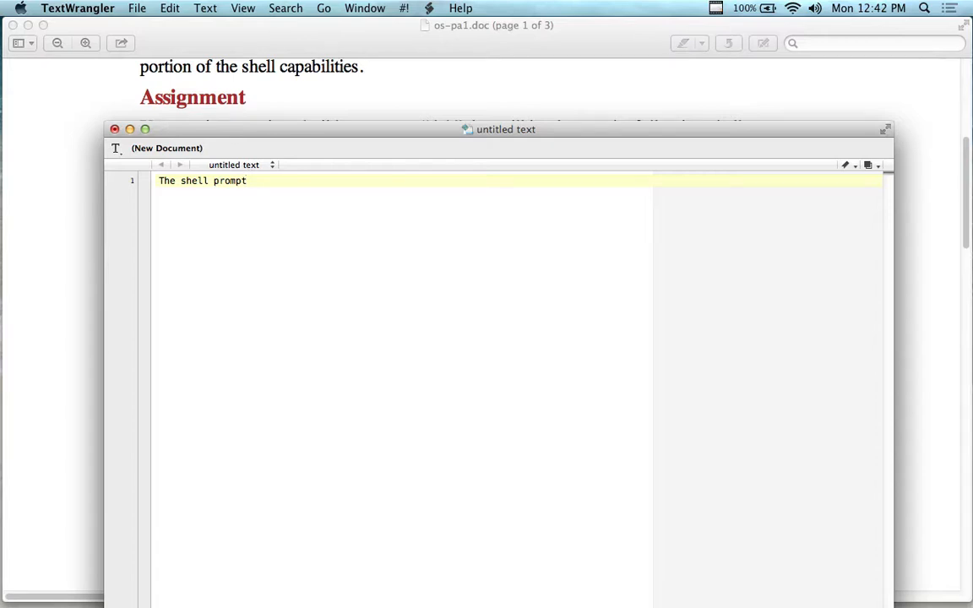
pyautogui.moveTo(506, 128); pyautogui.dragTo(507, 52)
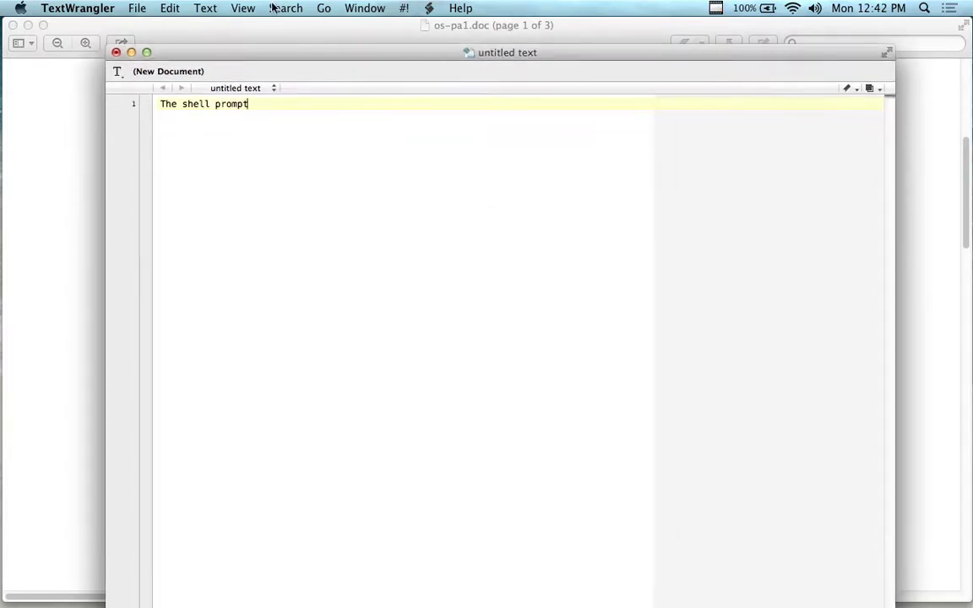
# Step: Enlarge the note's text to 18-point Menlo using the Fonts panel
pyautogui.click(244, 8)
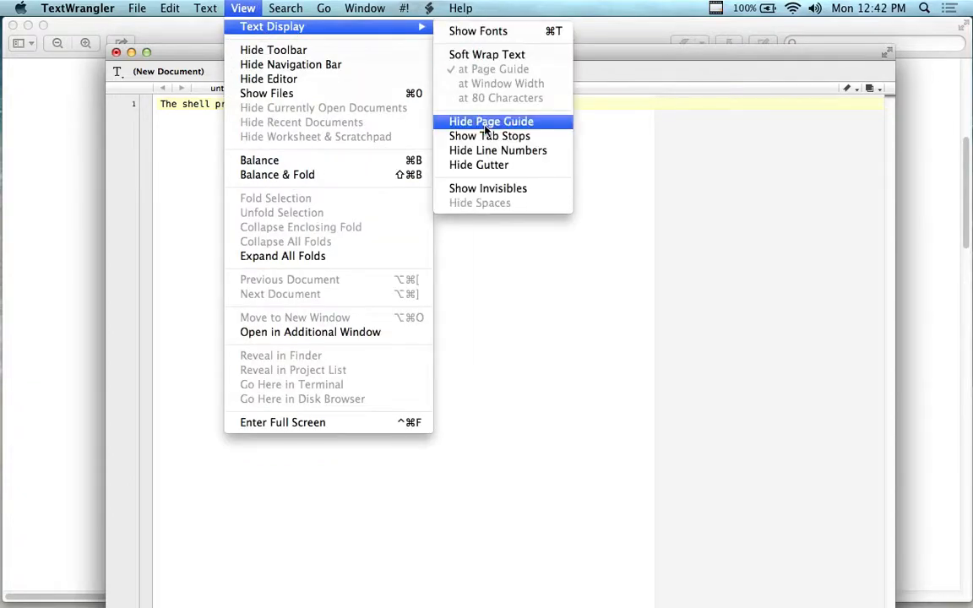
pyautogui.moveTo(478, 31)
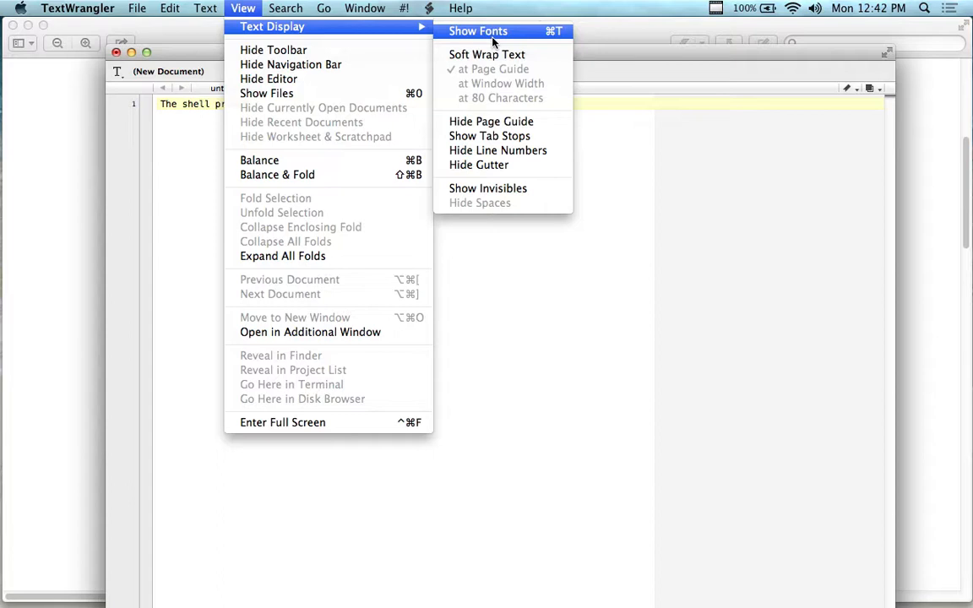
pyautogui.click(479, 31)
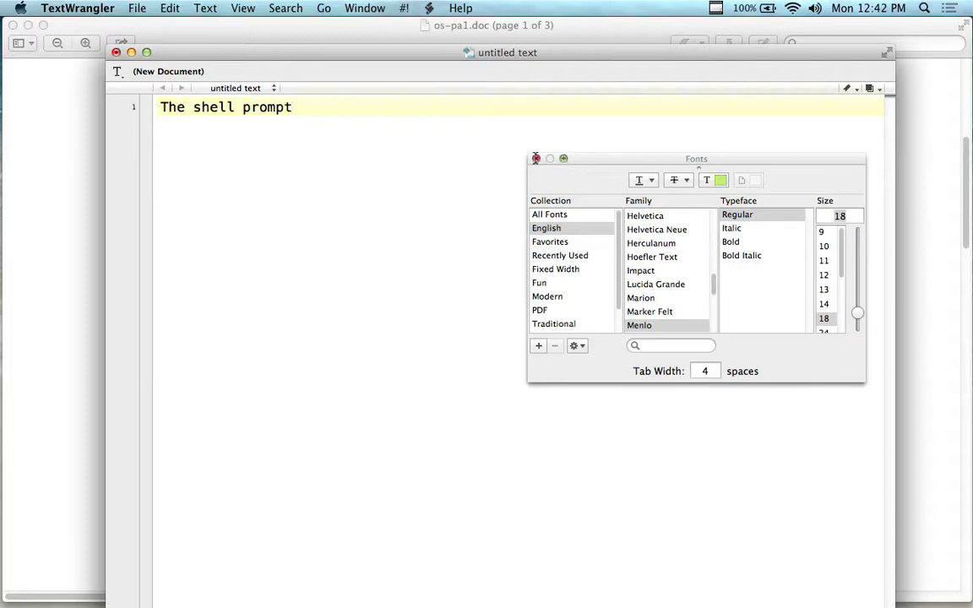
pyautogui.click(535, 159)
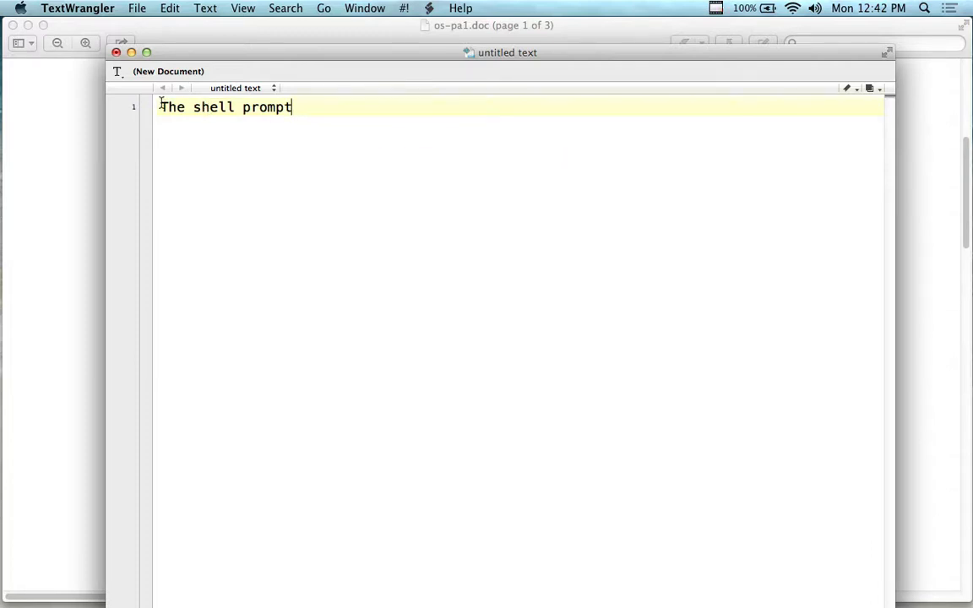
# Step: Write a comment that the shell prompt should show like this, "tish>>"
pyautogui.write('//')
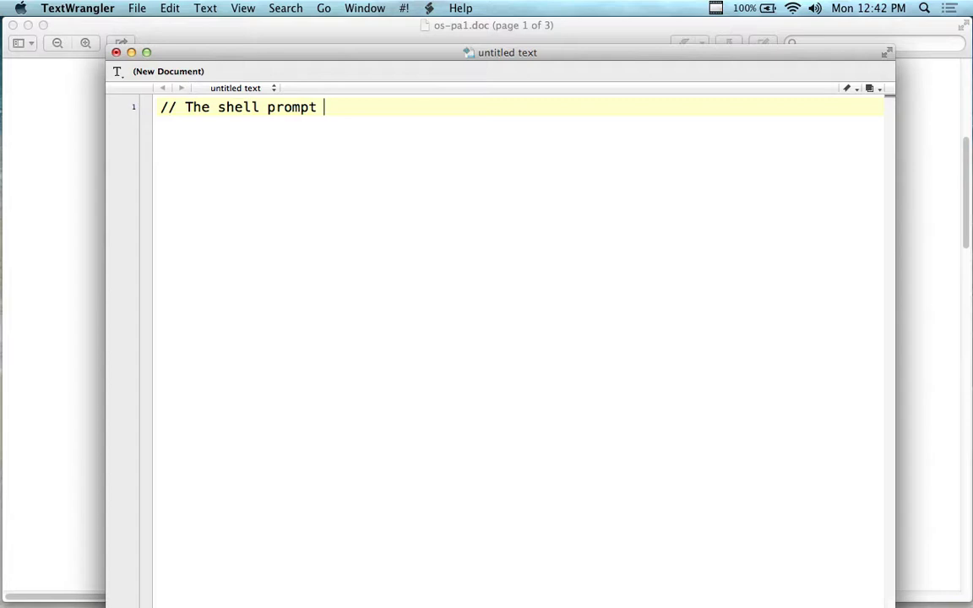
pyautogui.write('shou')
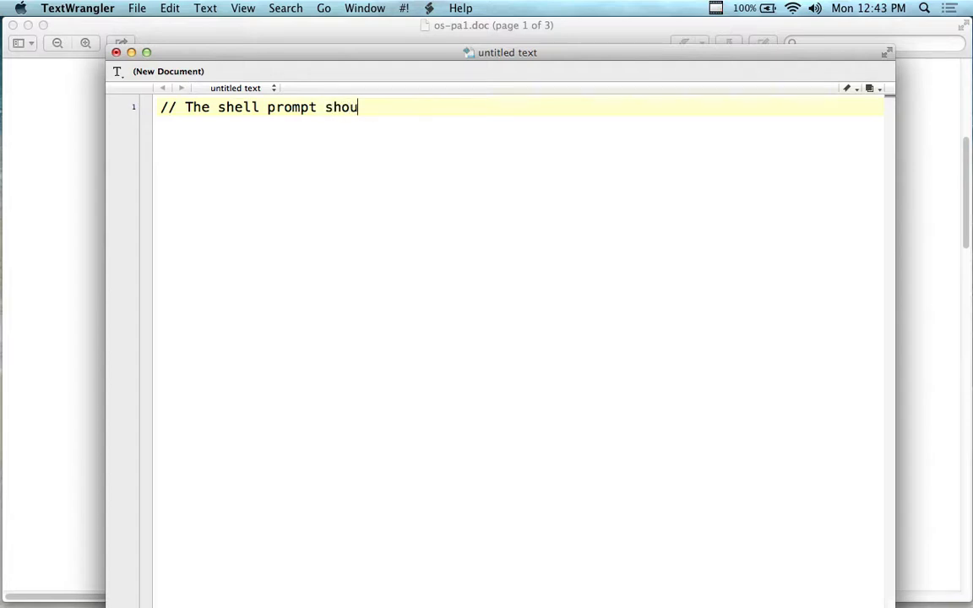
pyautogui.write('ld show')
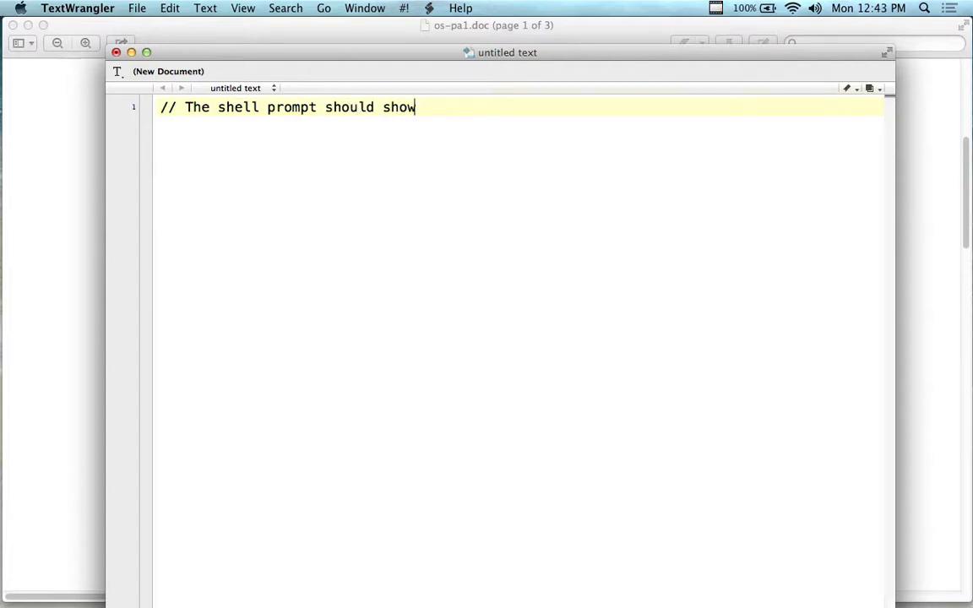
pyautogui.write('like this')
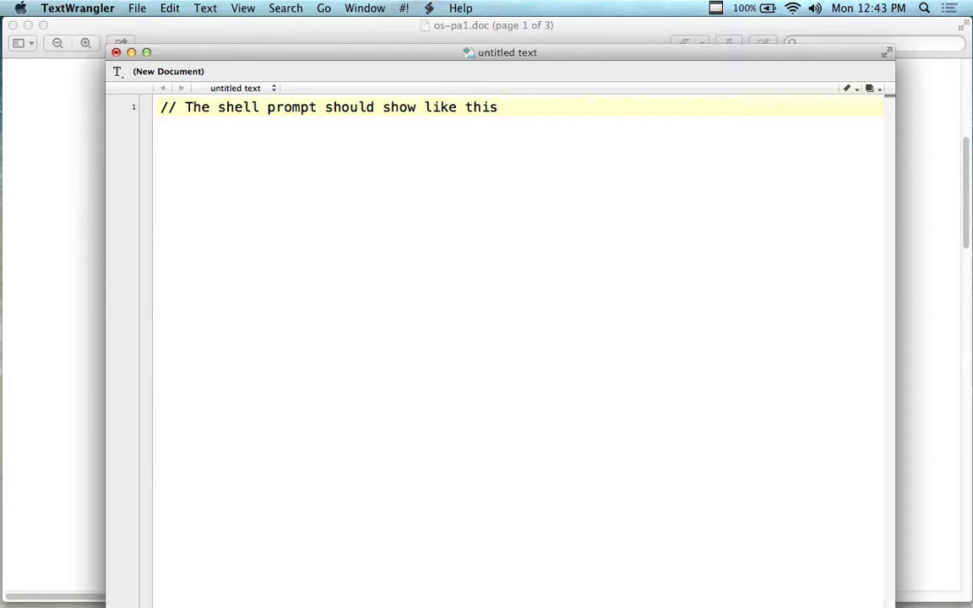
pyautogui.write(', "')
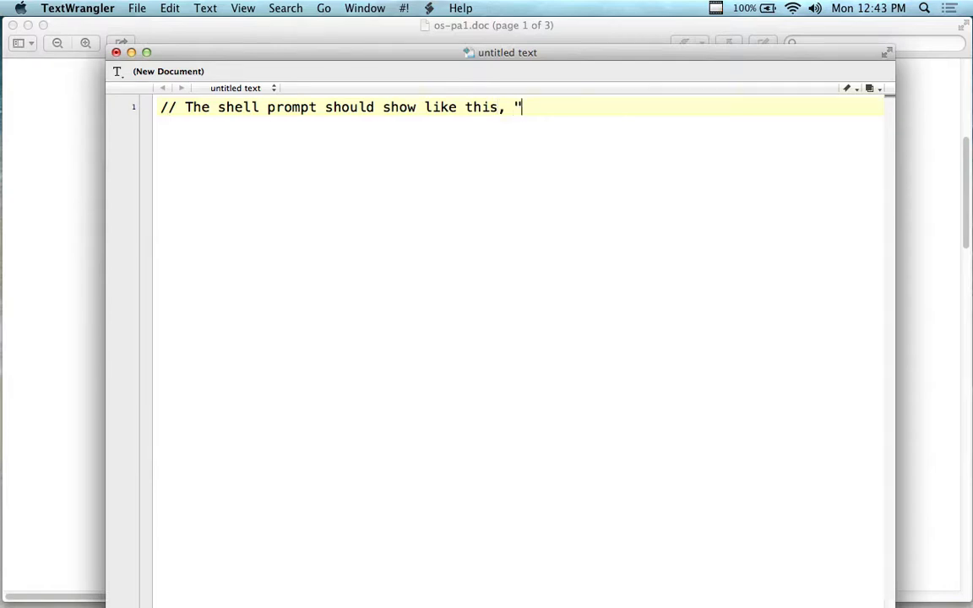
pyautogui.write('tish>>')
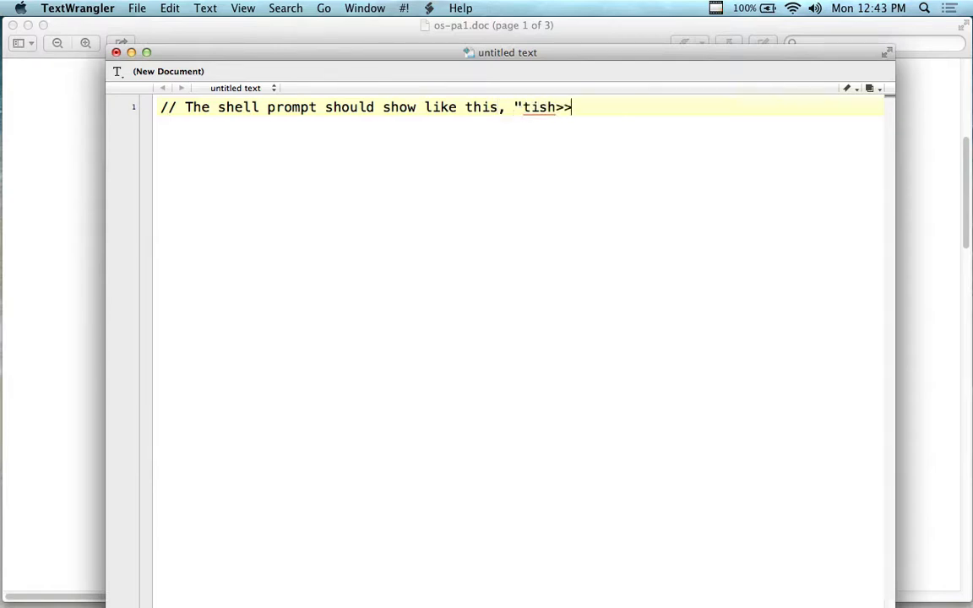
pyautogui.write('"')
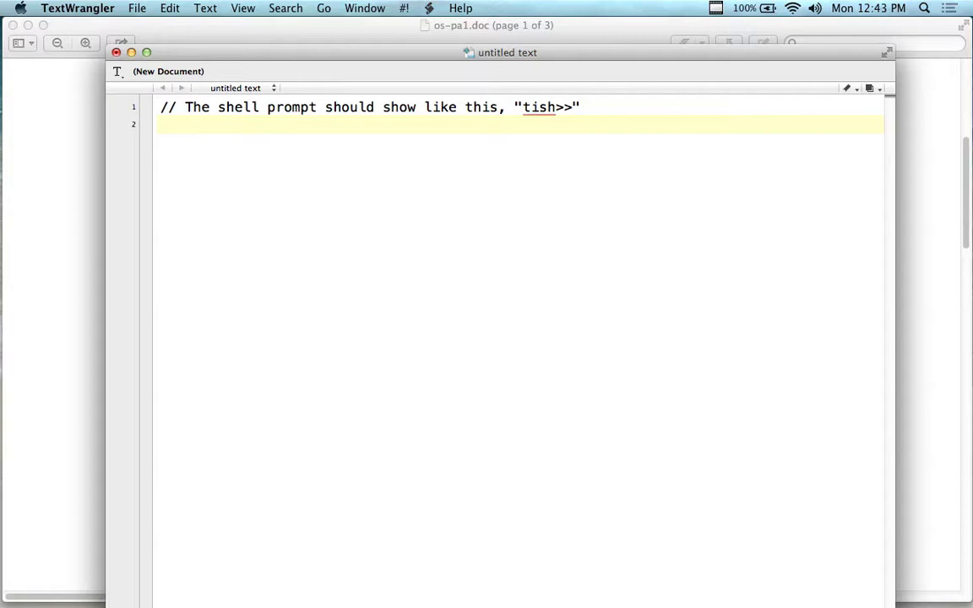
# Step: Add pseudocode lines make prompt = "tish" and prompt("tish"), removing the blank line
pyautogui.click(164, 124)
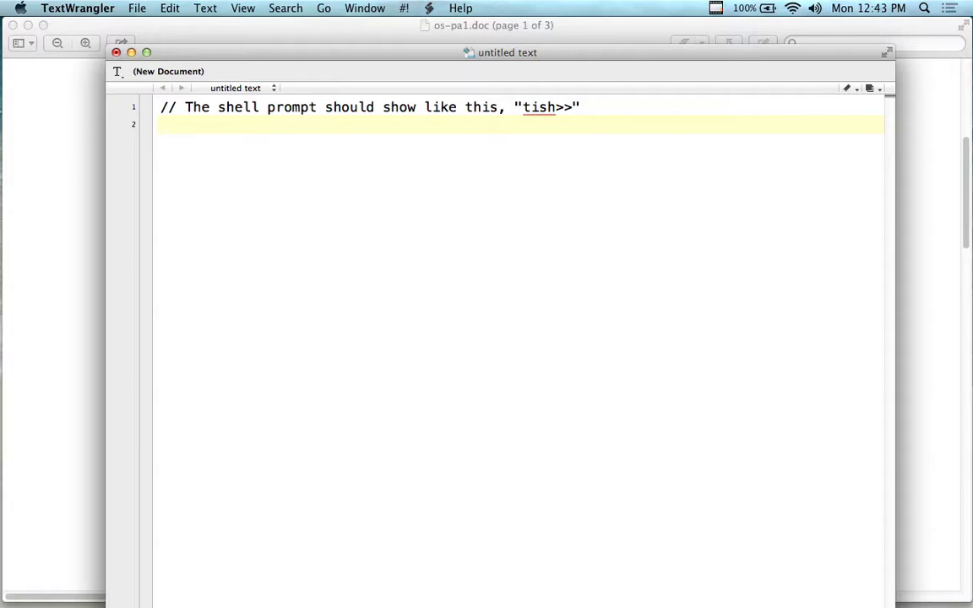
pyautogui.write('make p')
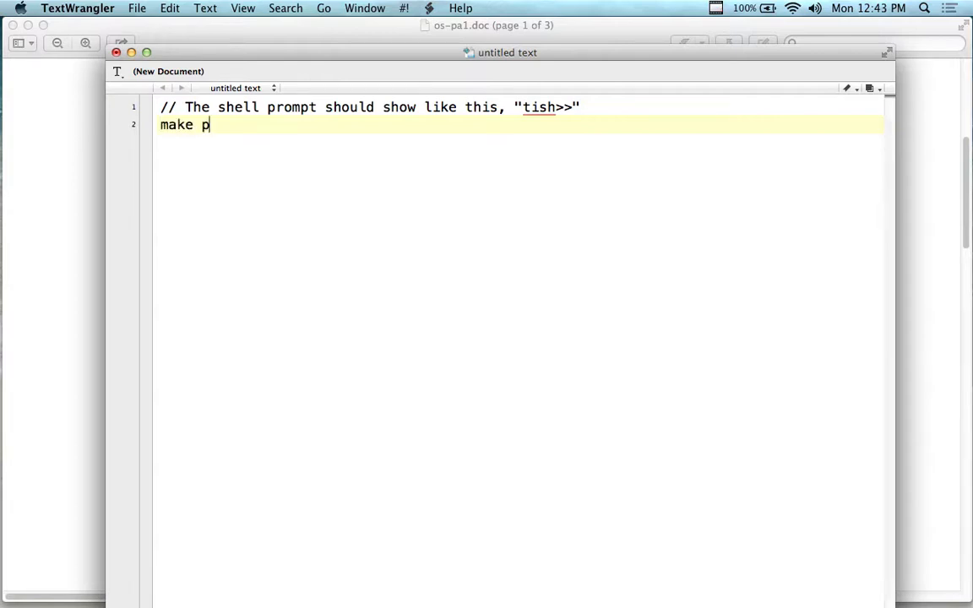
pyautogui.write('rompt -=')
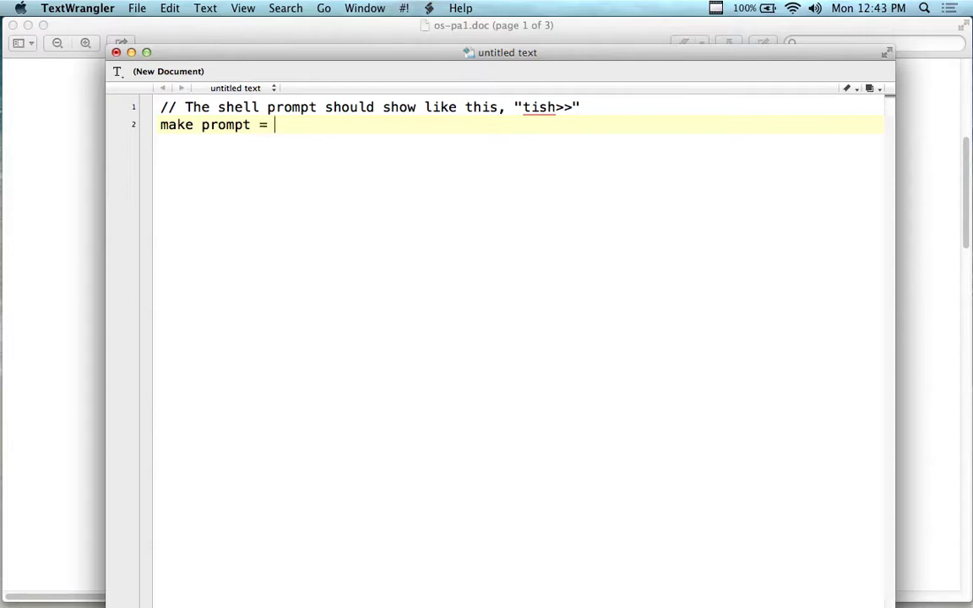
pyautogui.write('"tish')
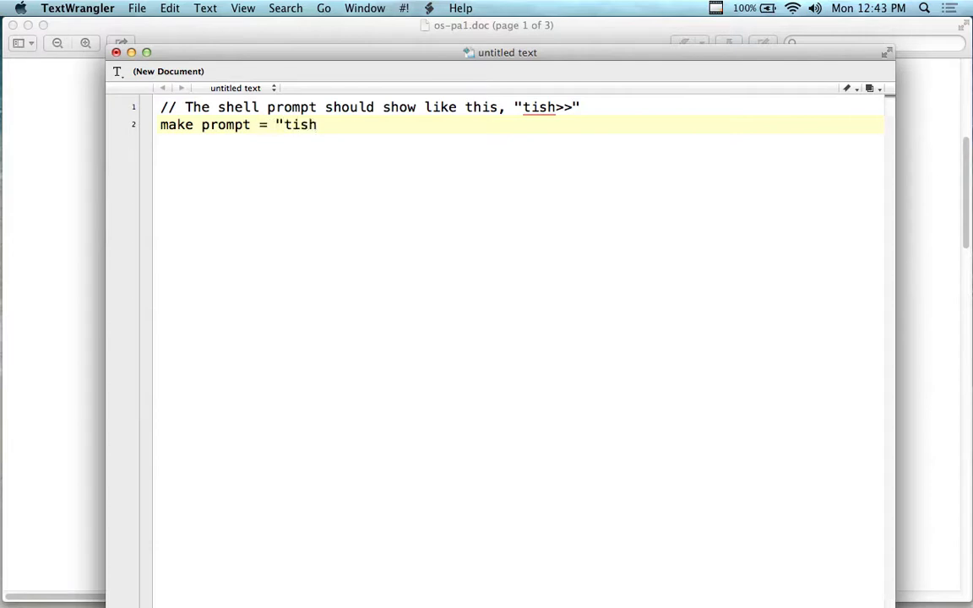
pyautogui.write('"')
pyautogui.write('prompt')
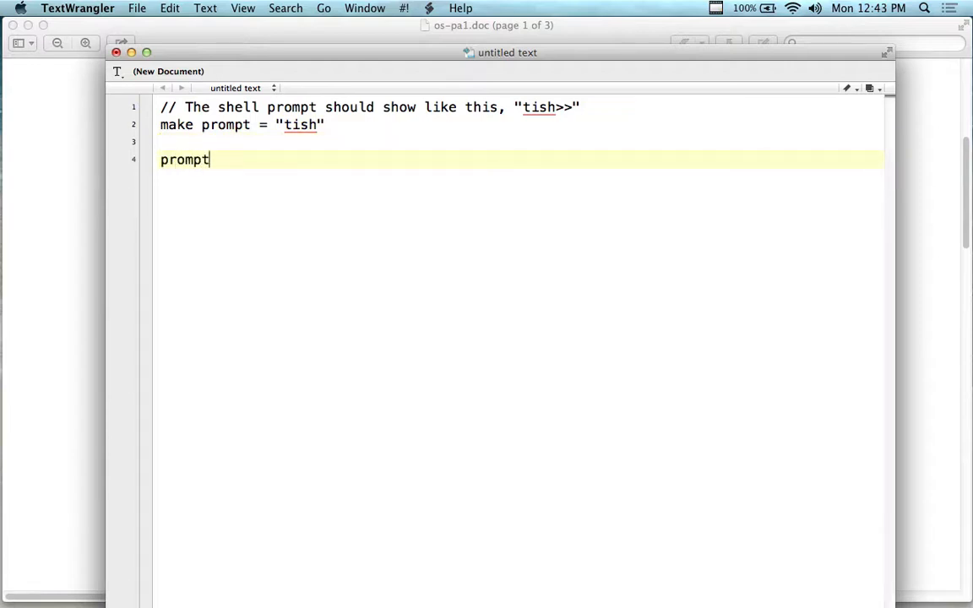
pyautogui.write('(')
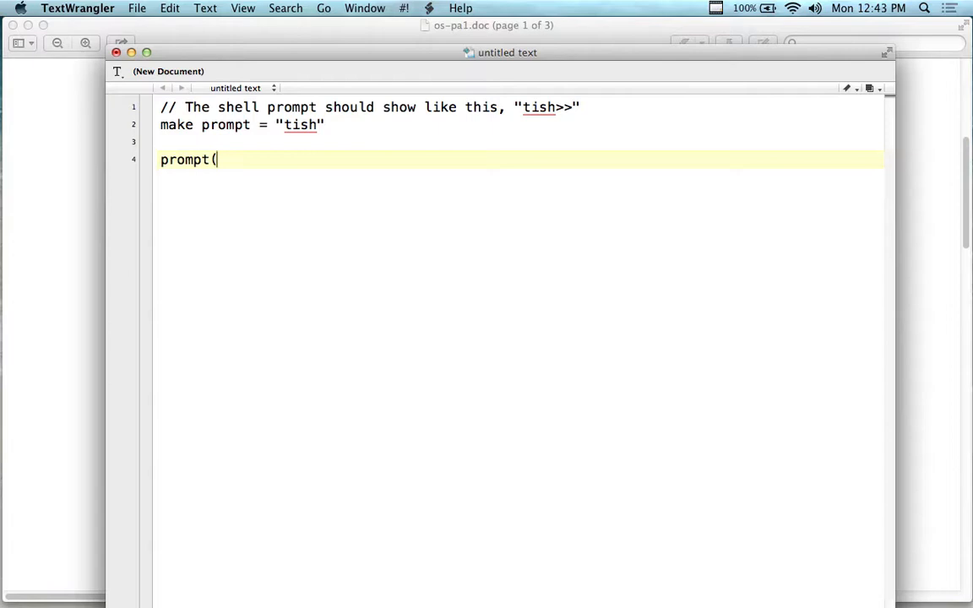
pyautogui.write('"tish"')
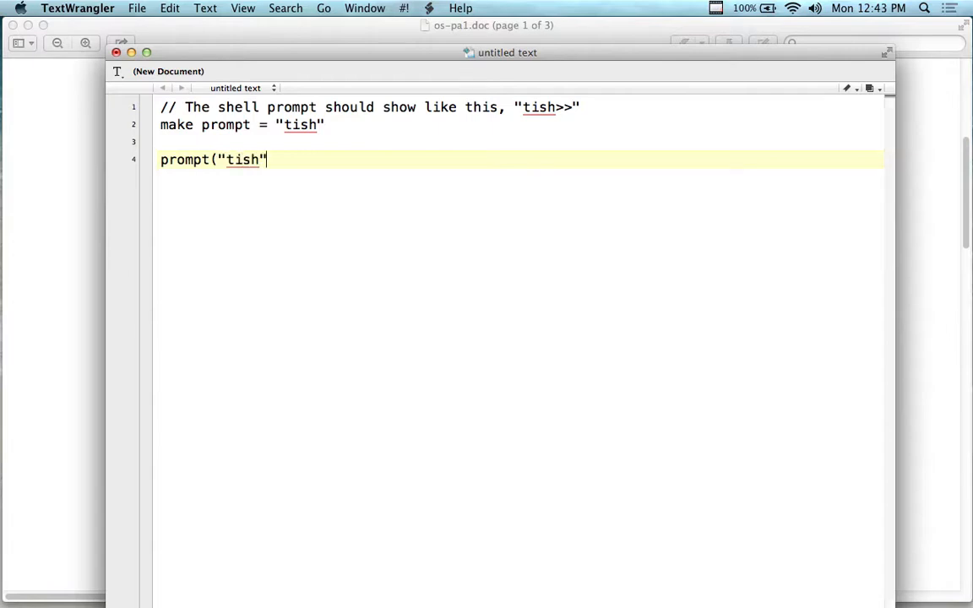
pyautogui.write(')')
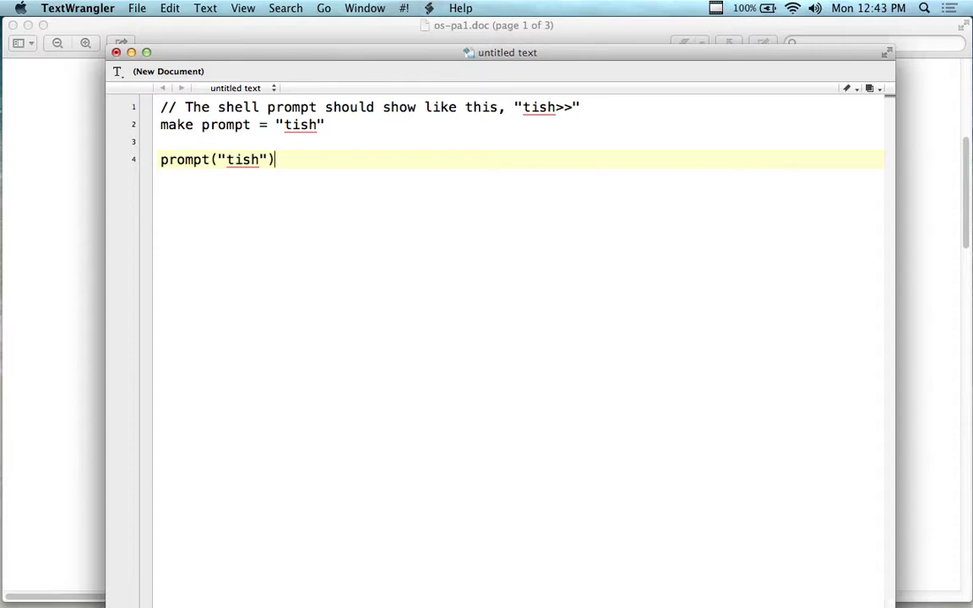
pyautogui.press('Return')
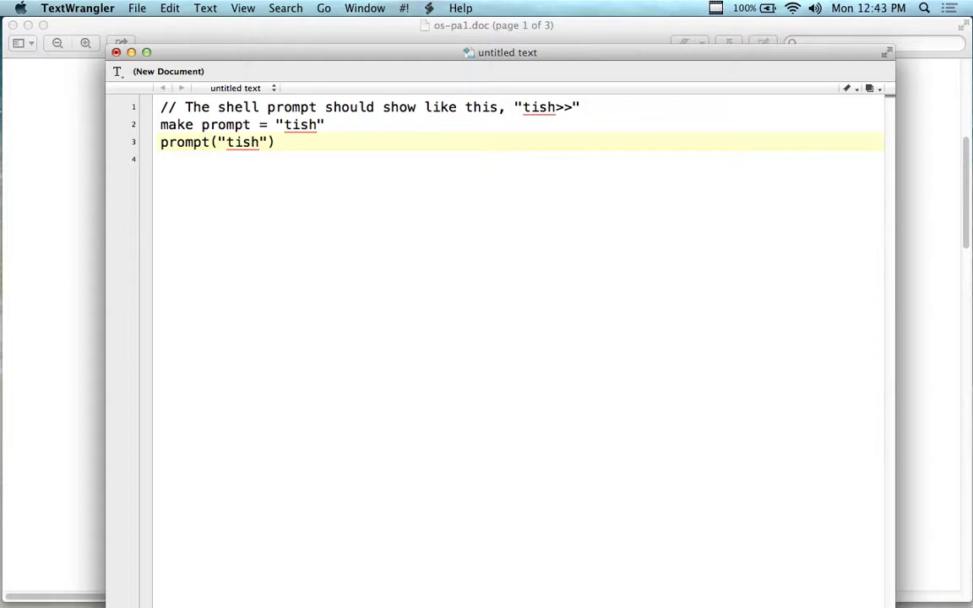
pyautogui.moveTo(311, 581)
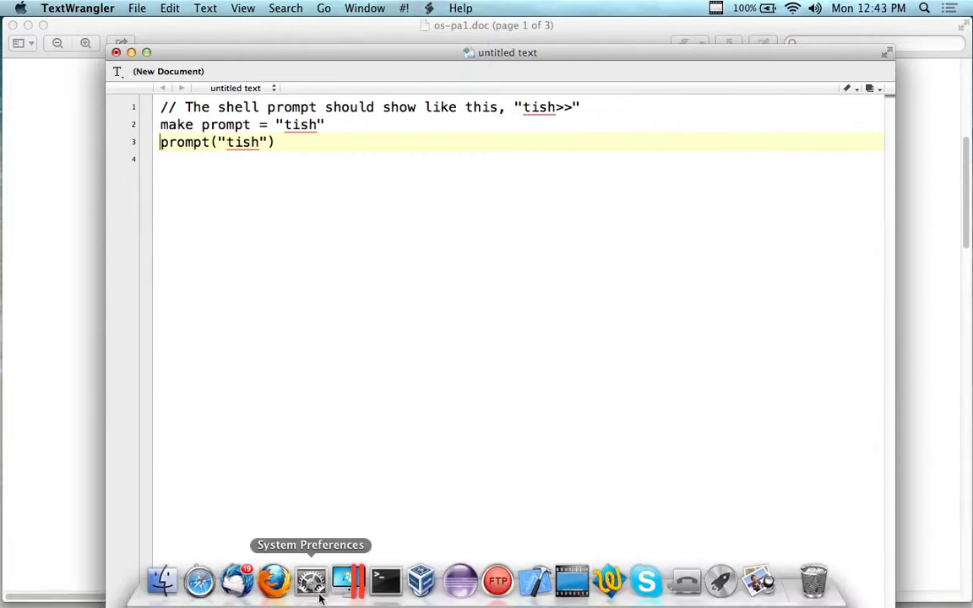
pyautogui.click(273, 581)
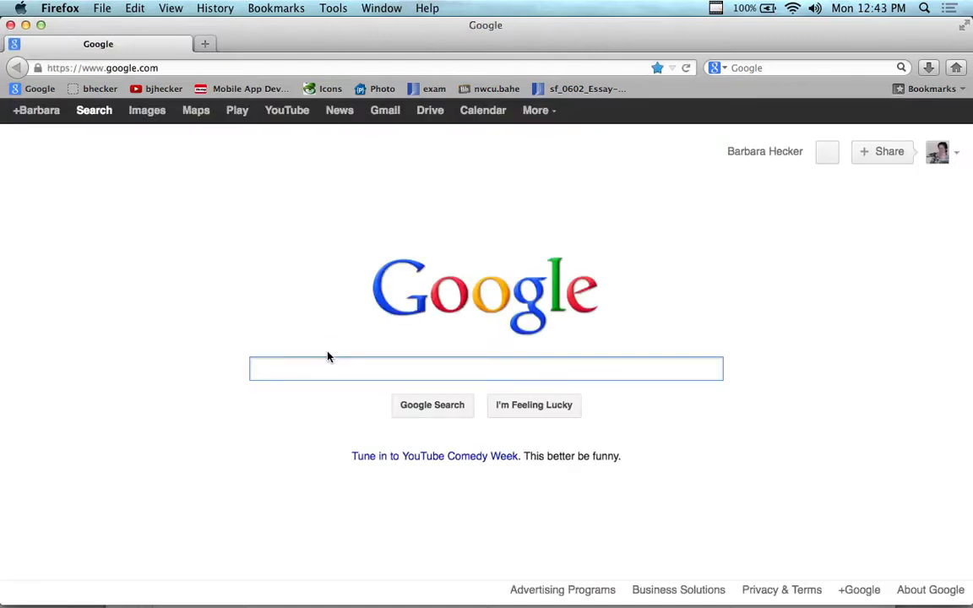
# Step: Search Google for changing the prompt in csh and open the Understudy custom-prompts article
pyautogui.write('change pro')
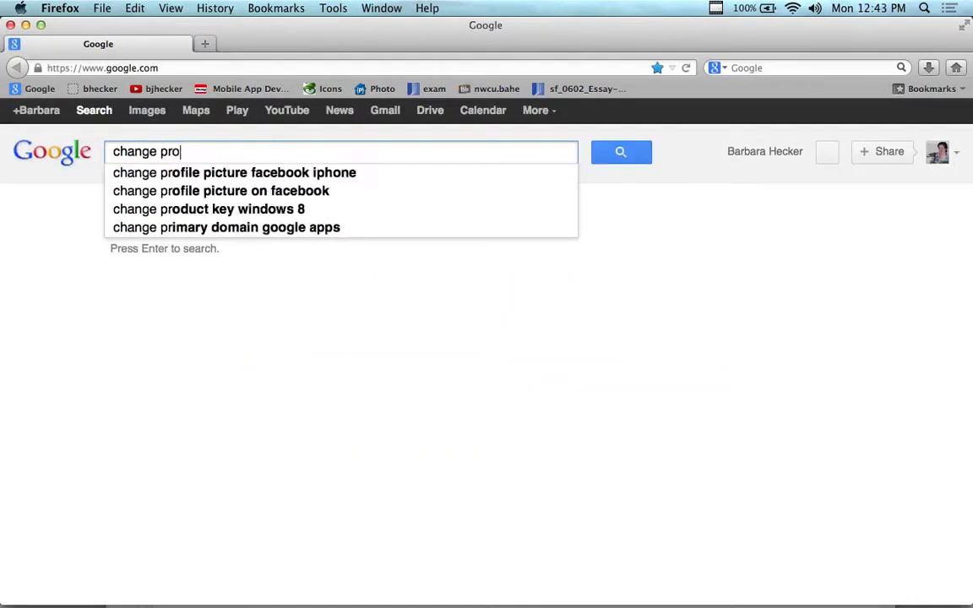
pyautogui.write('mpt i')
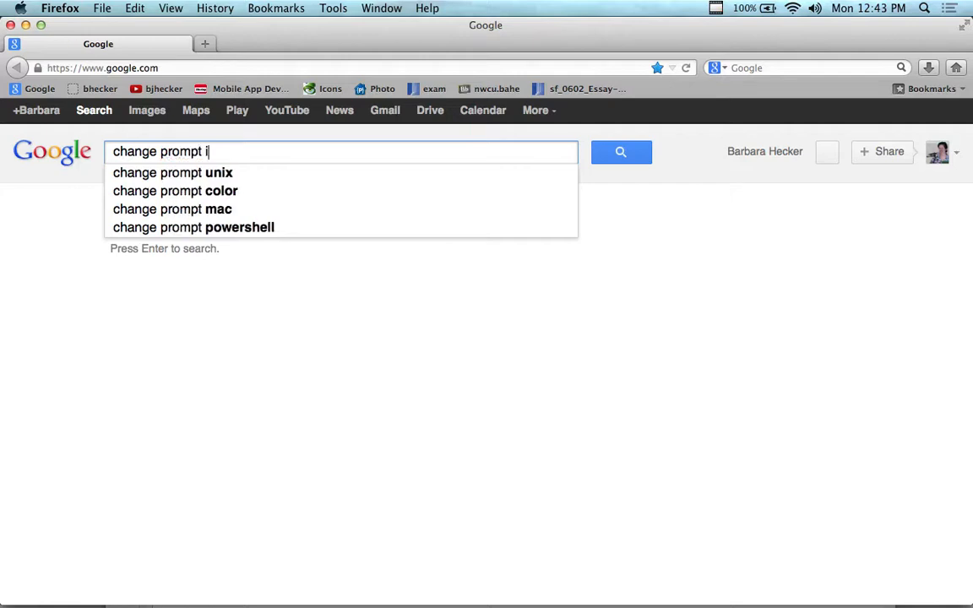
pyautogui.write('n C')
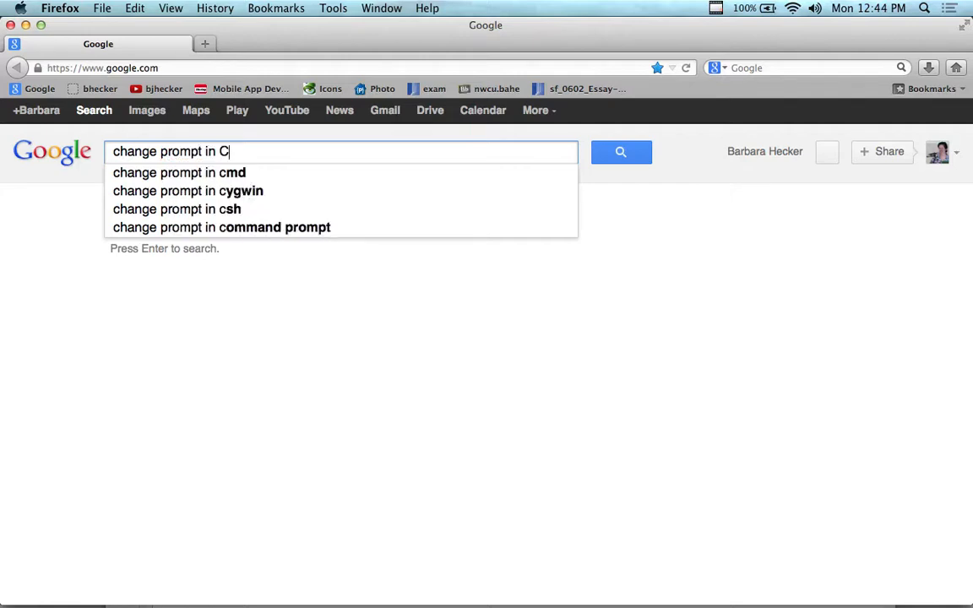
pyautogui.click(180, 172)
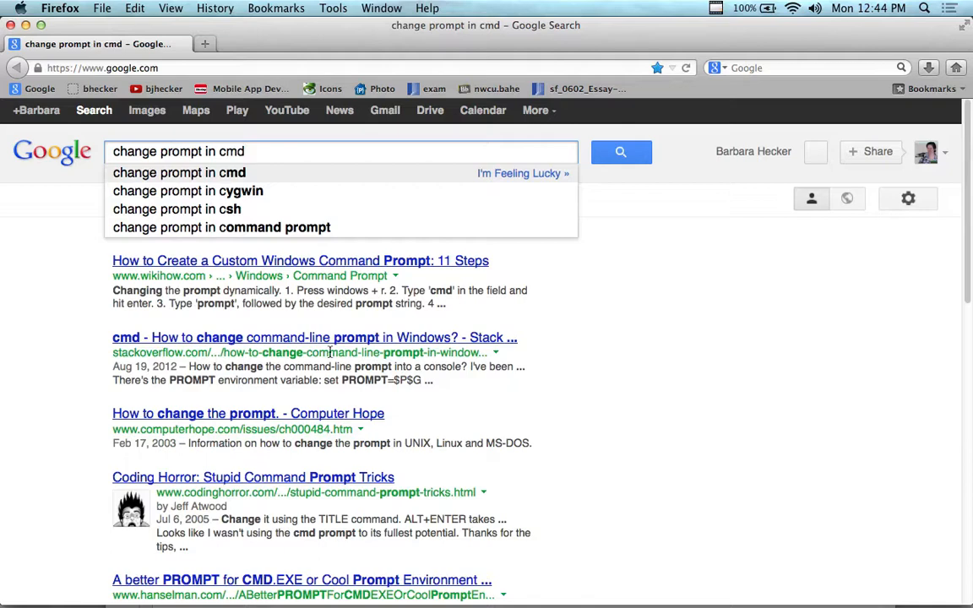
pyautogui.click(195, 209)
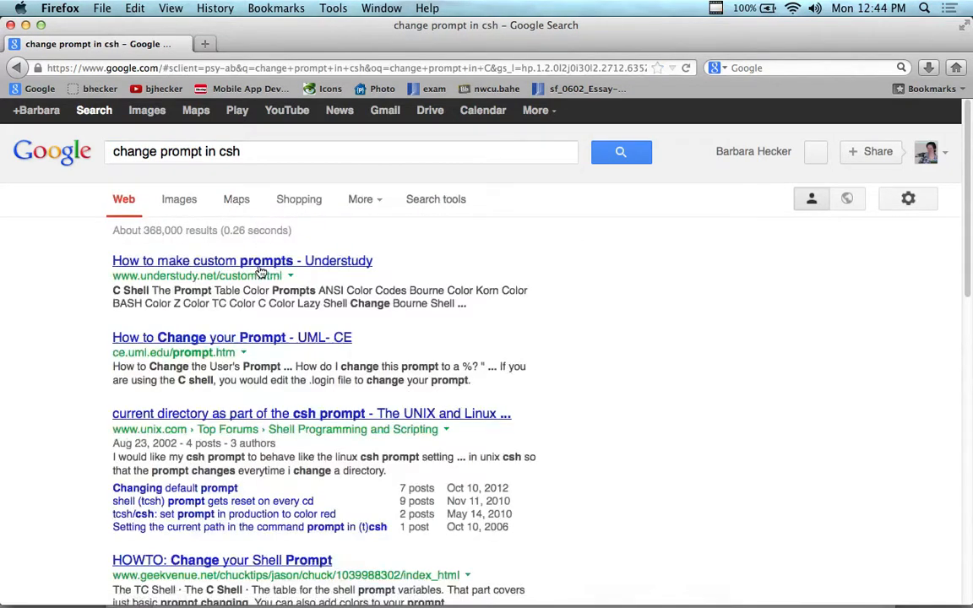
pyautogui.click(241, 261)
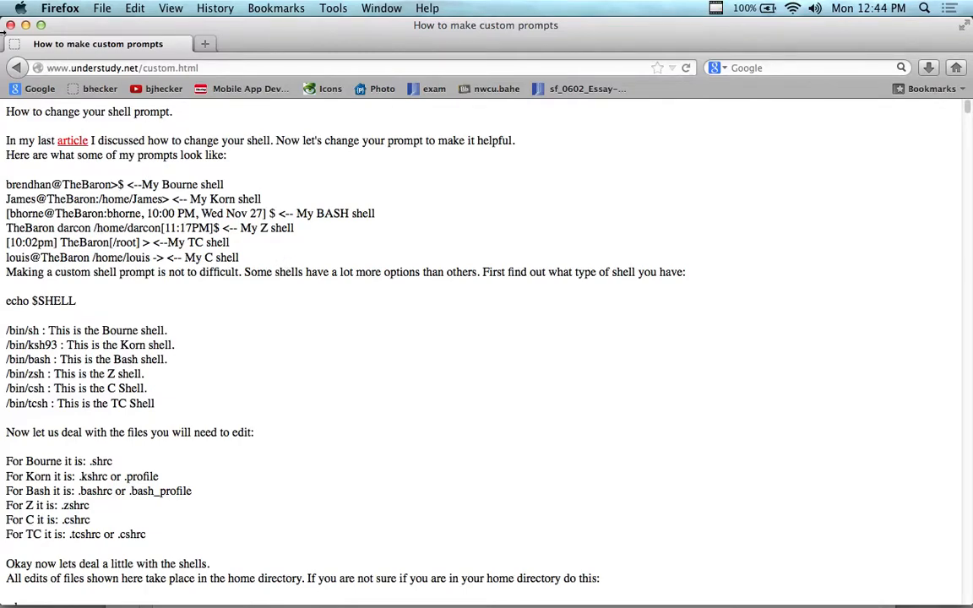
pyautogui.click(17, 68)
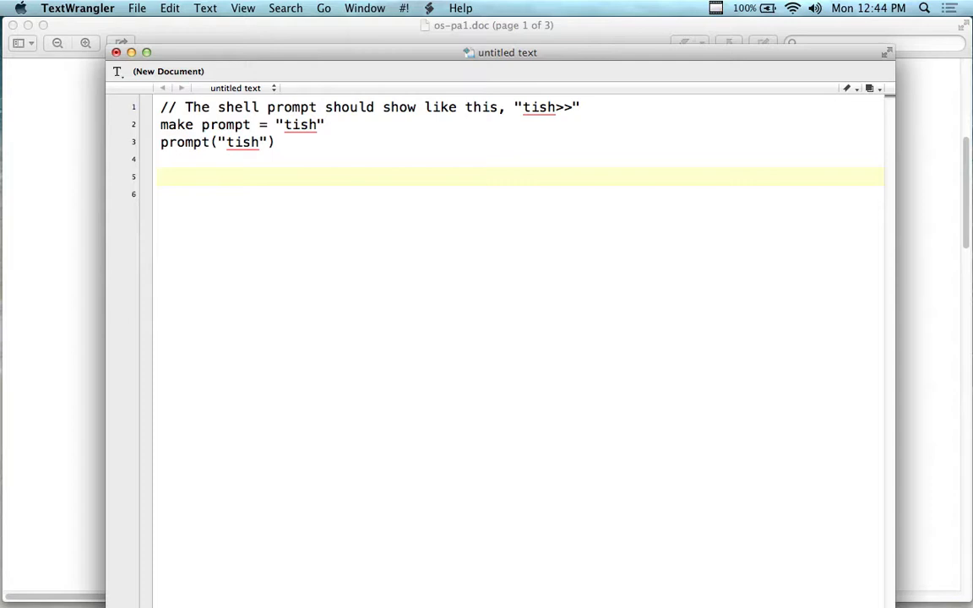
# Step: Type the placeholder line 'If (dkja;skdfj) then (aksdjakjsdfl)' and click below it
pyautogui.write('If (dkj')
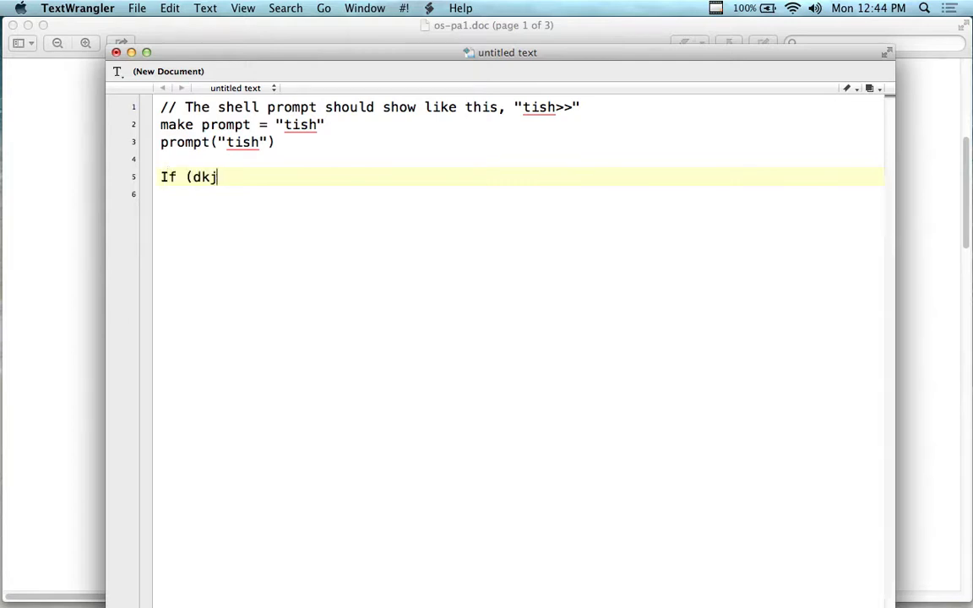
pyautogui.write('a;skdfj;a_ the')
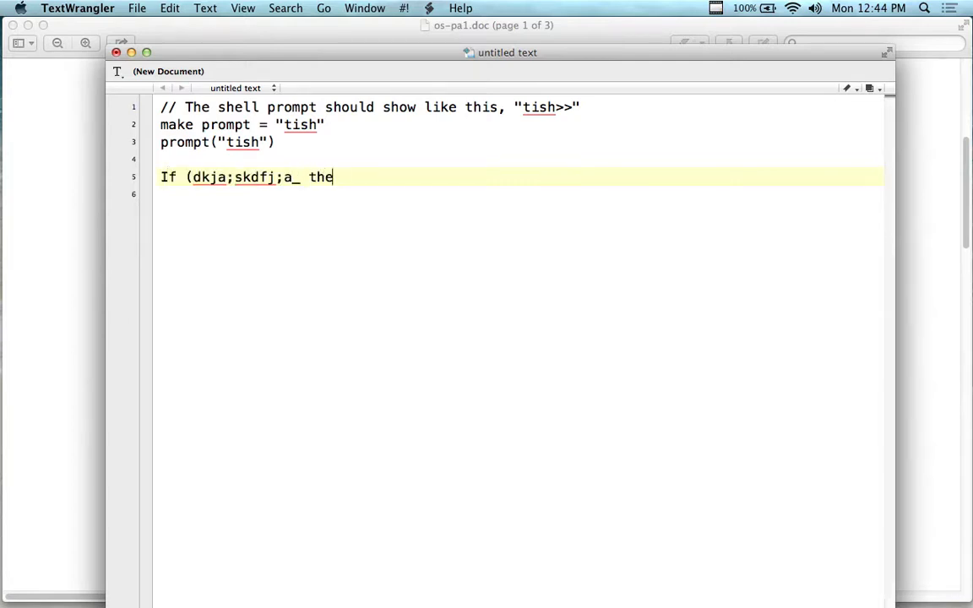
pyautogui.press('backspace')
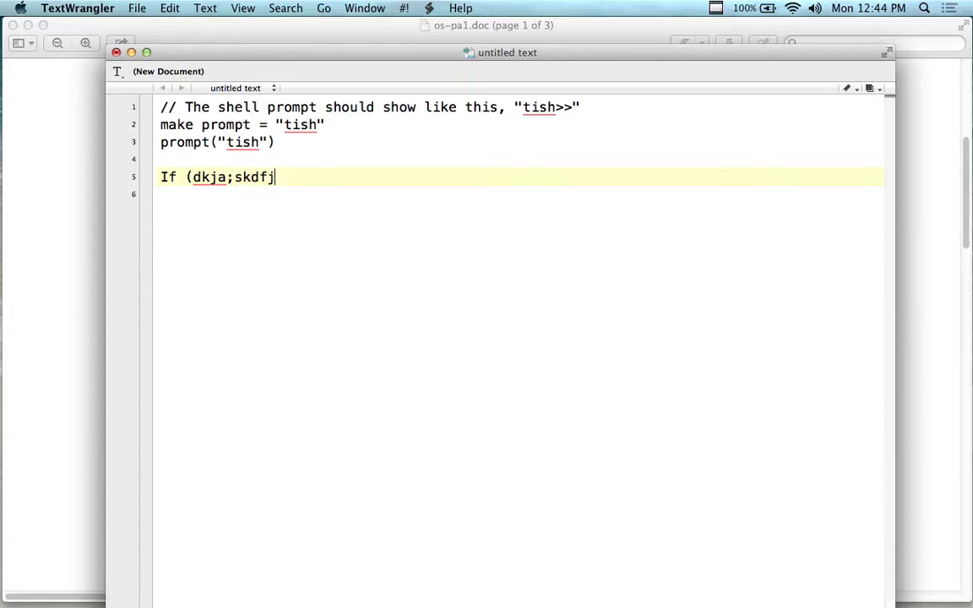
pyautogui.write(') then')
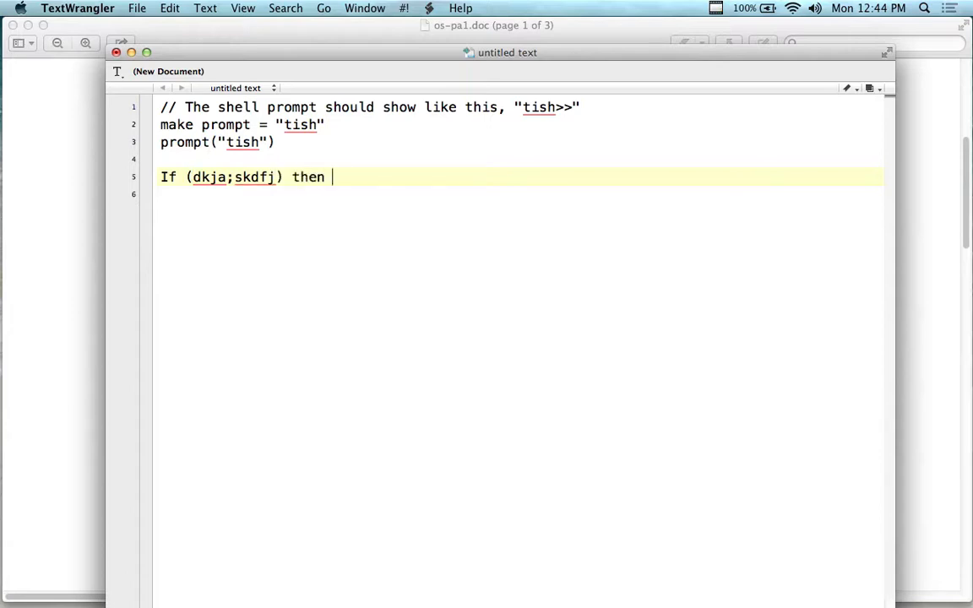
pyautogui.write('(aksdjakjsdfl)')
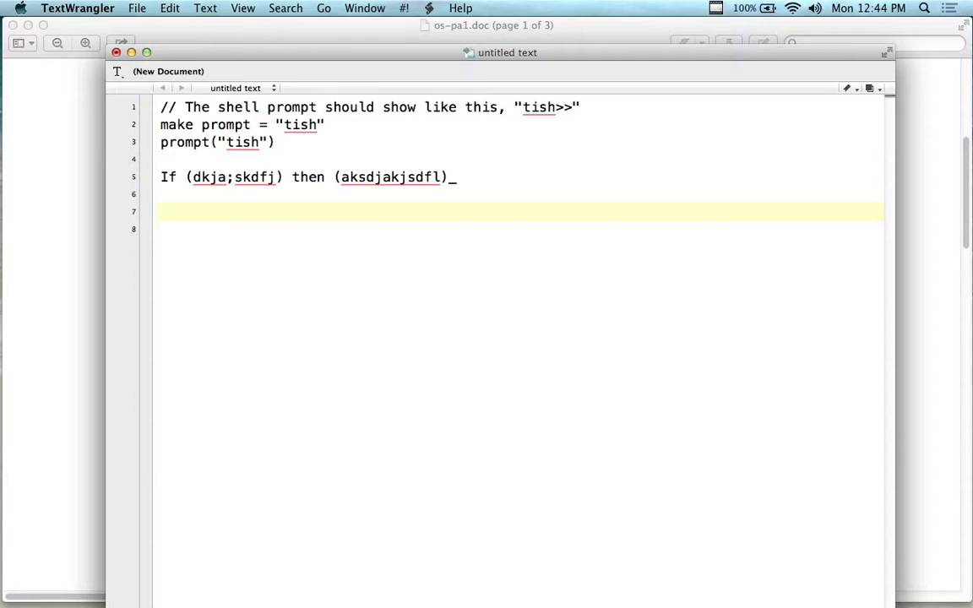
pyautogui.click(161, 212)
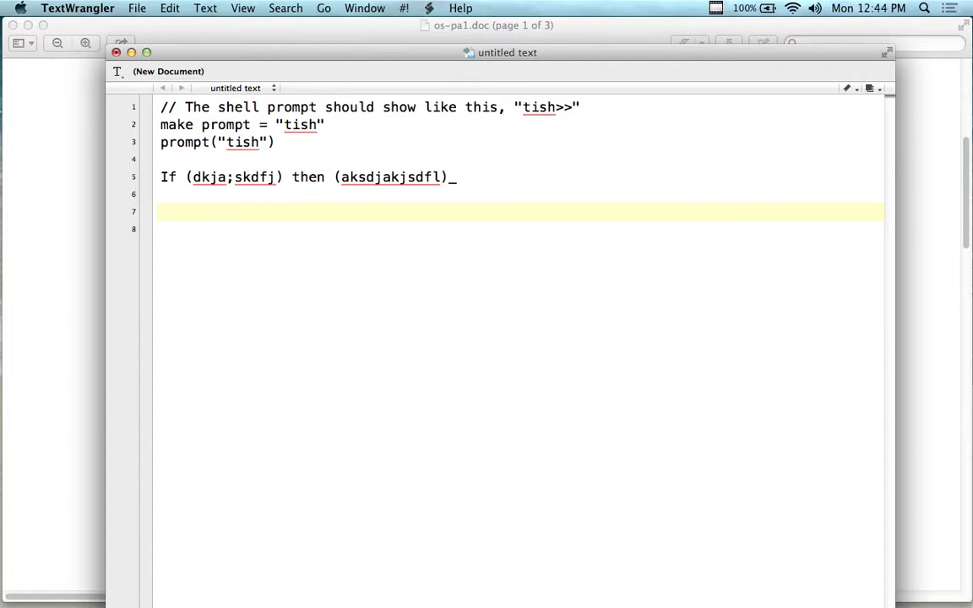
pyautogui.click(161, 212)
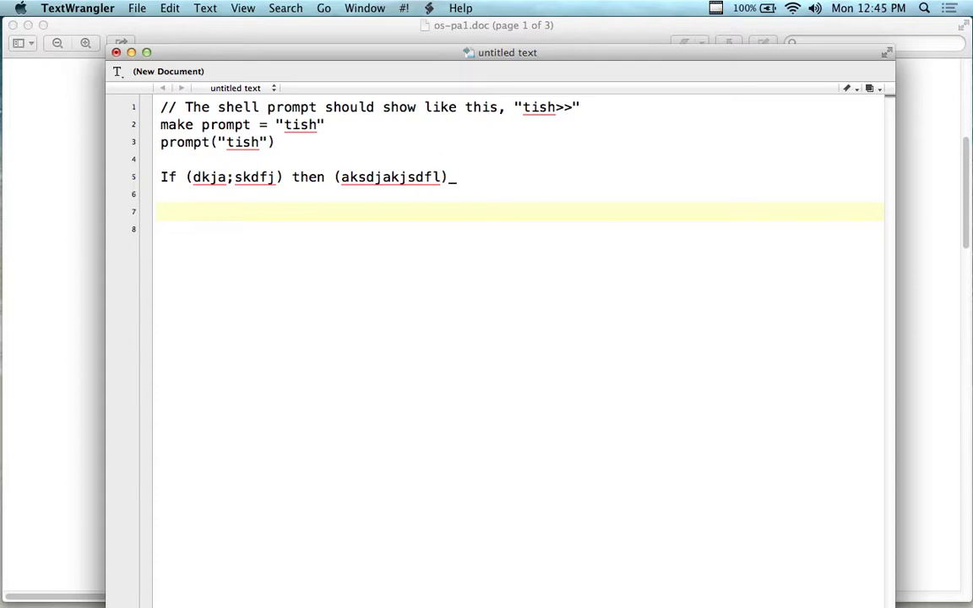
pyautogui.click(161, 212)
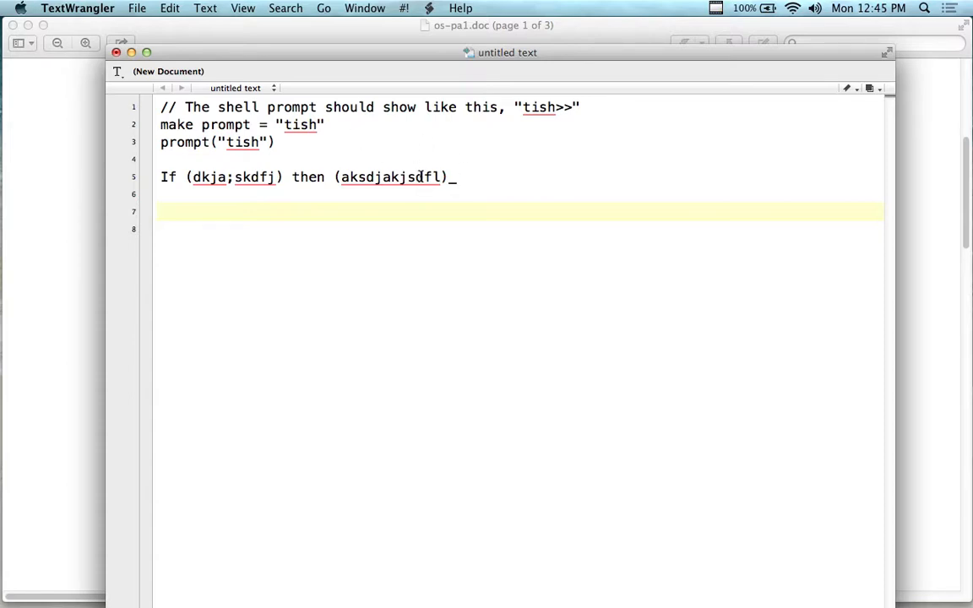
pyautogui.click(160, 211)
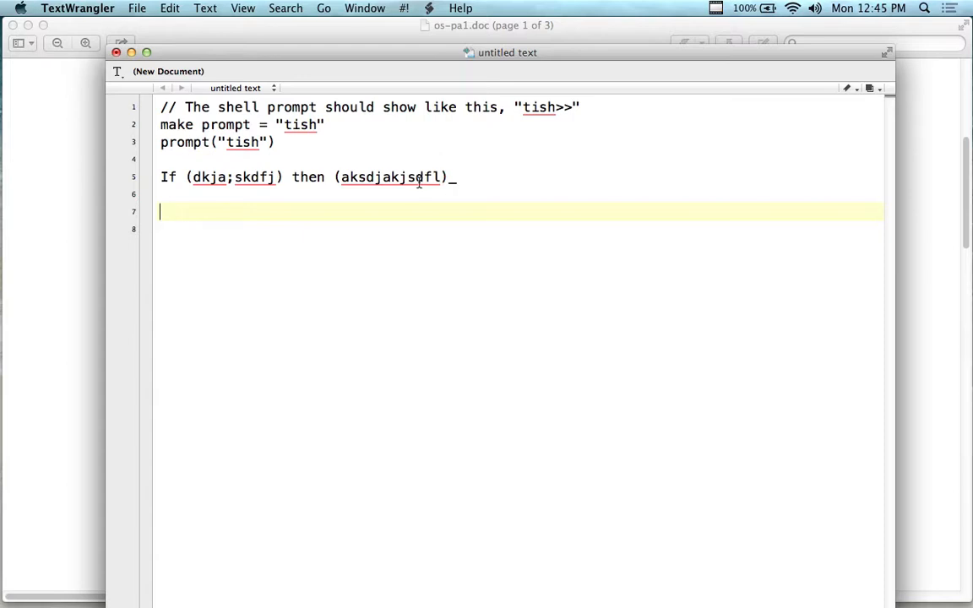
# Step: Lower the notes window and type a comment that the example found creates a thread
pyautogui.moveTo(507, 52); pyautogui.dragTo(522, 57)
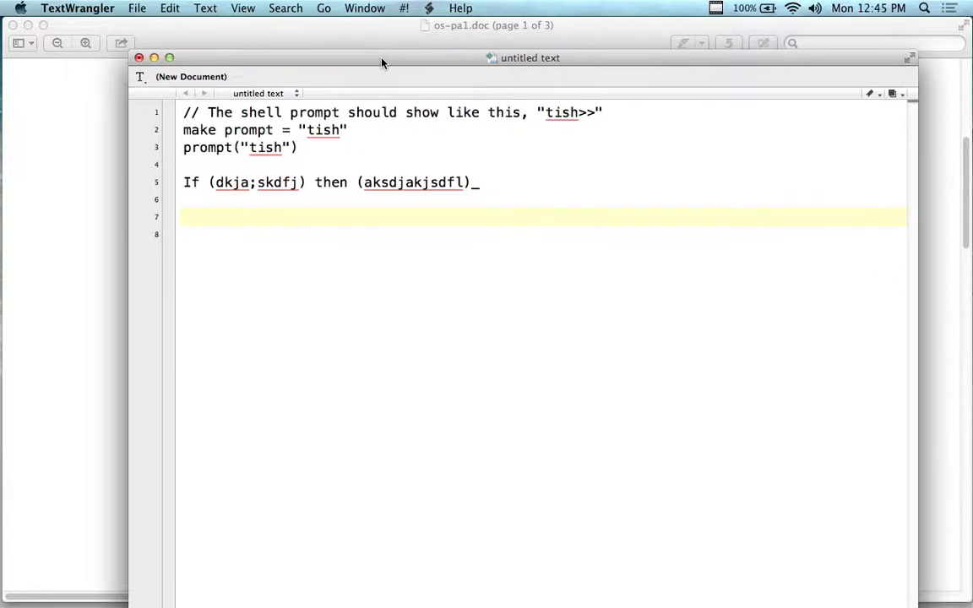
pyautogui.moveTo(530, 57); pyautogui.dragTo(536, 85)
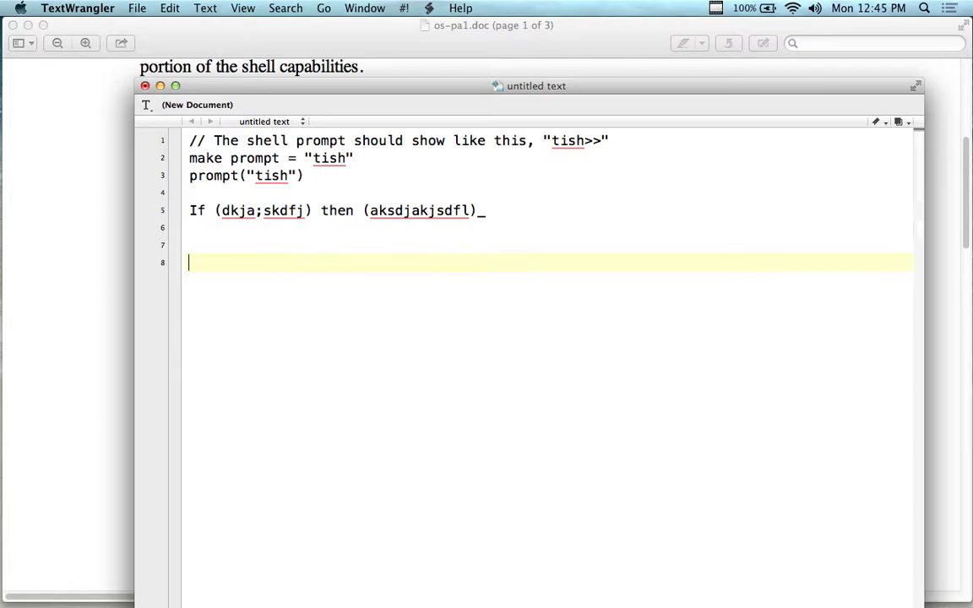
pyautogui.write('??')
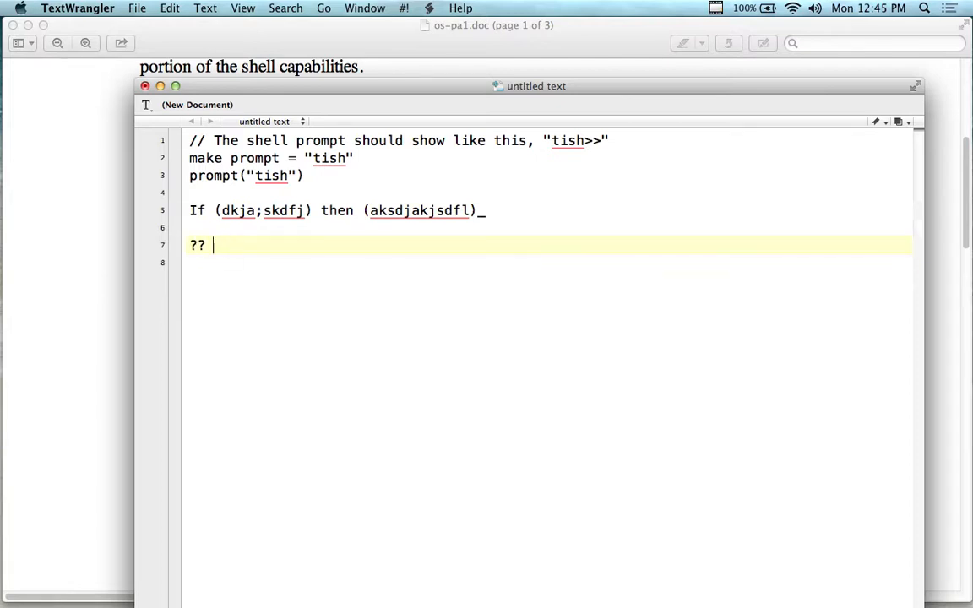
pyautogui.press('backspace')
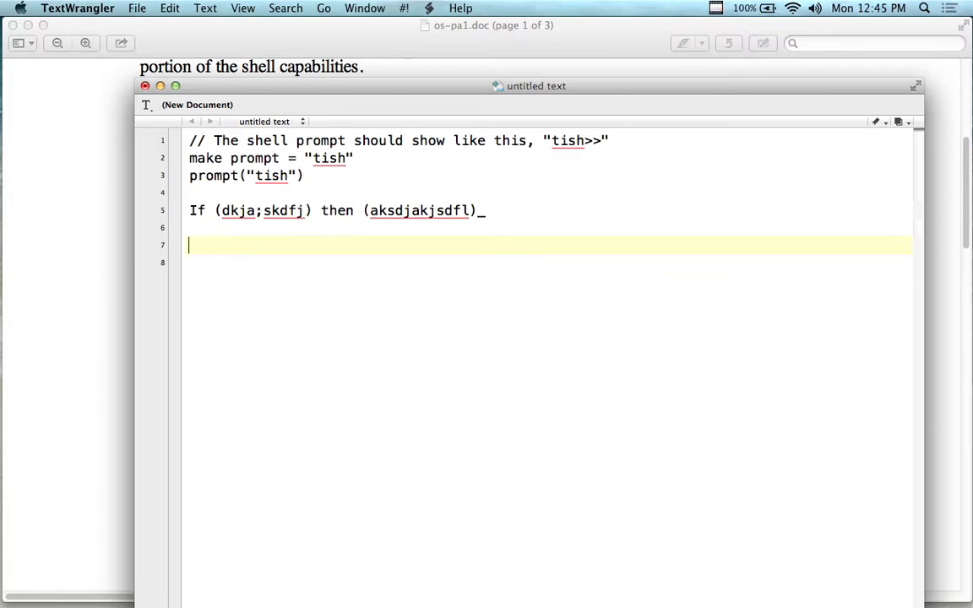
pyautogui.write('// I hav n')
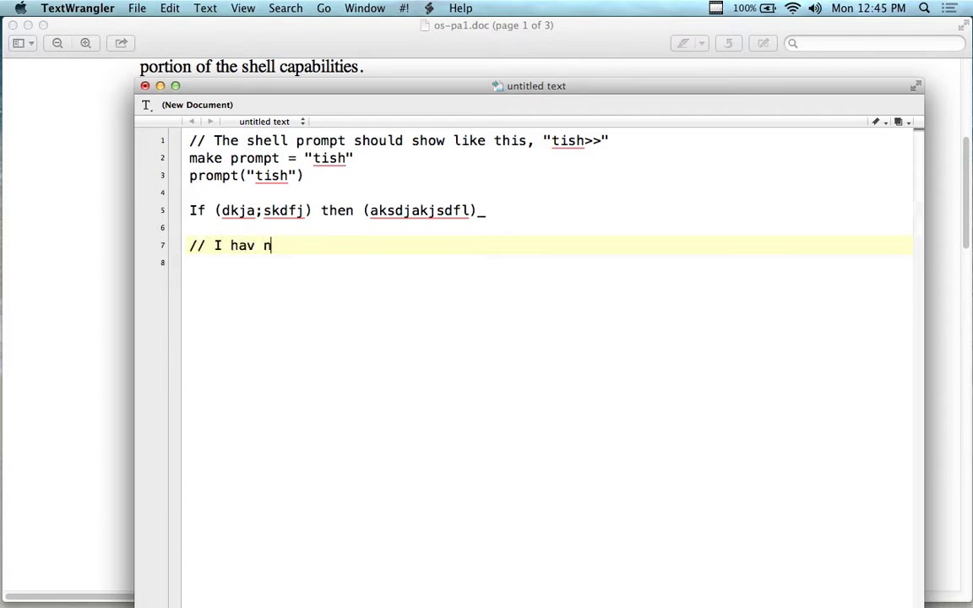
pyautogui.write('e not')
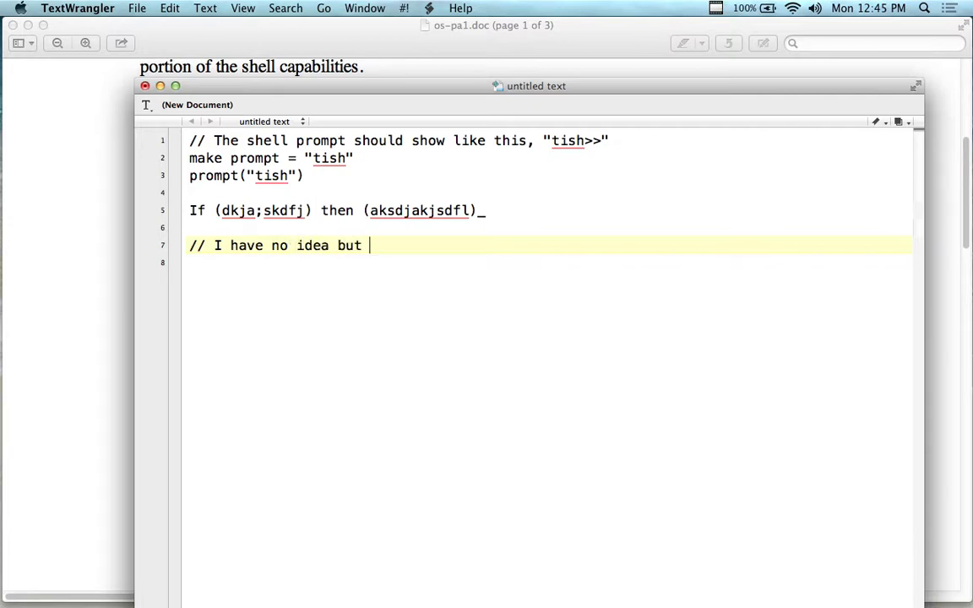
pyautogui.write('the')
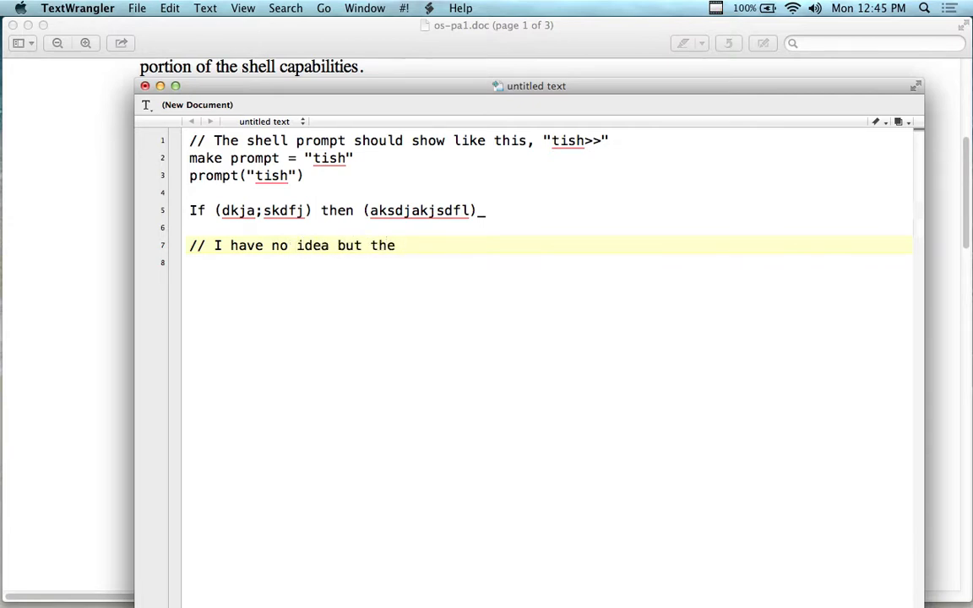
pyautogui.write('example')
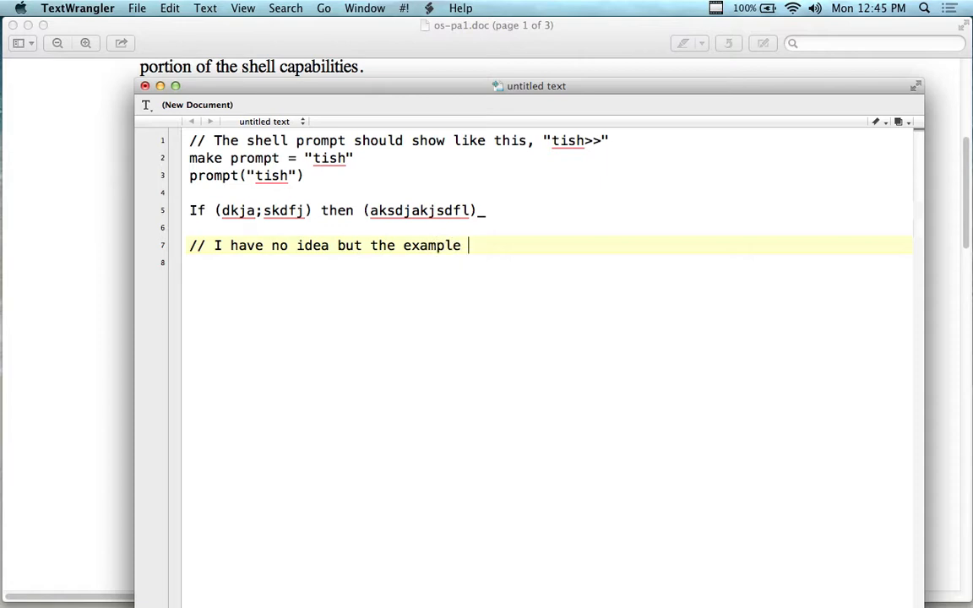
pyautogui.write('i fount')
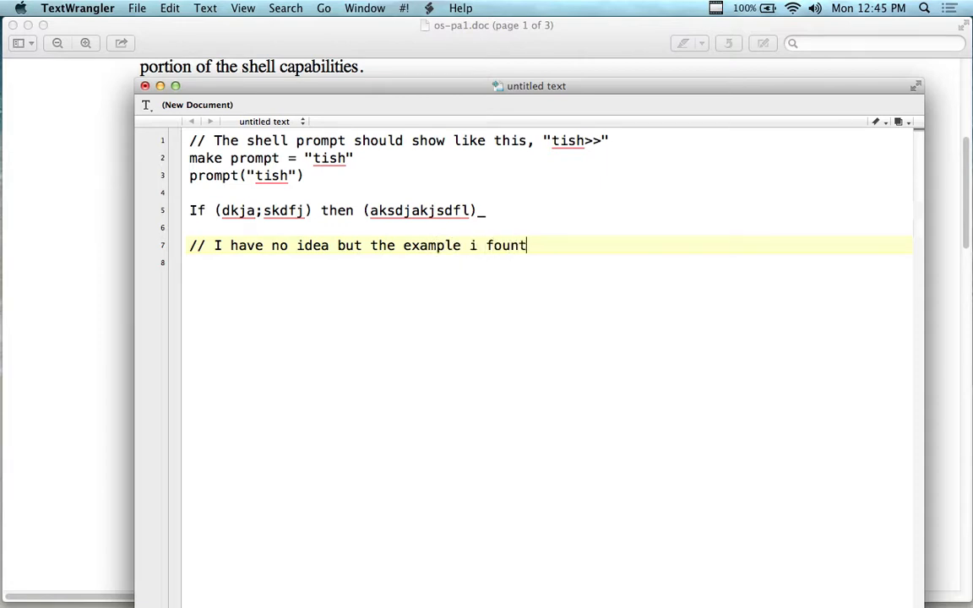
pyautogui.press('Backspace')
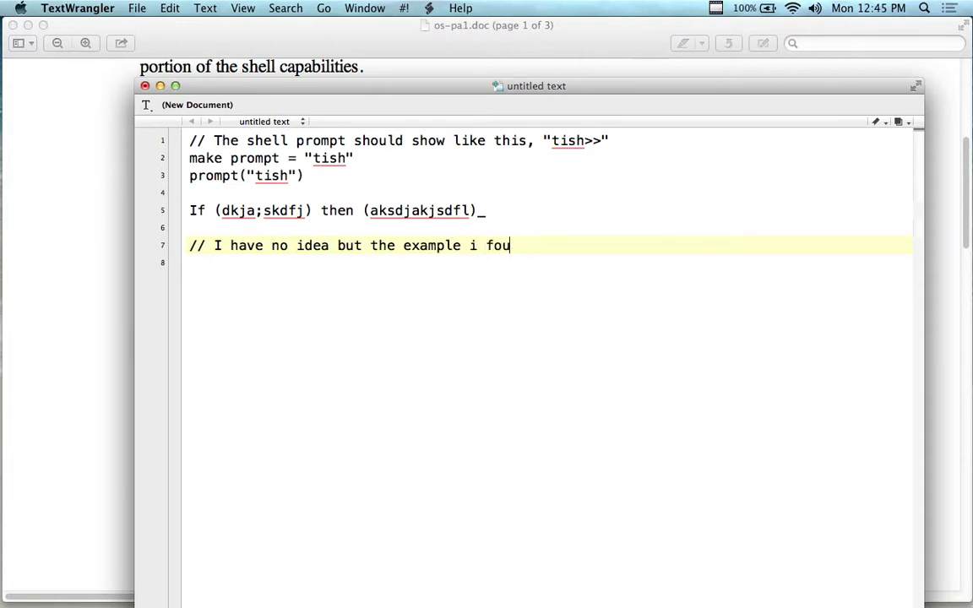
pyautogui.write('nd creates a')
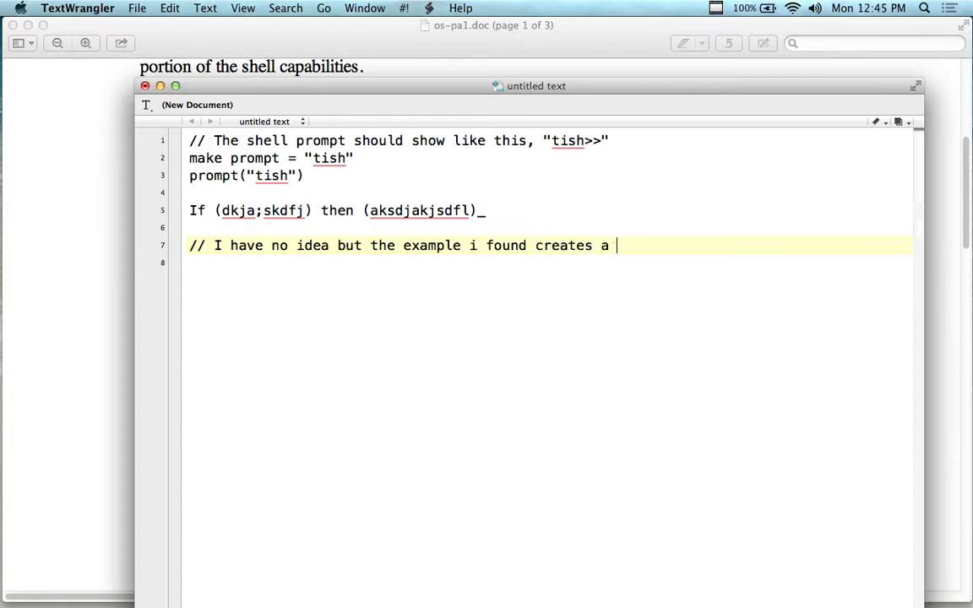
pyautogui.write('thea')
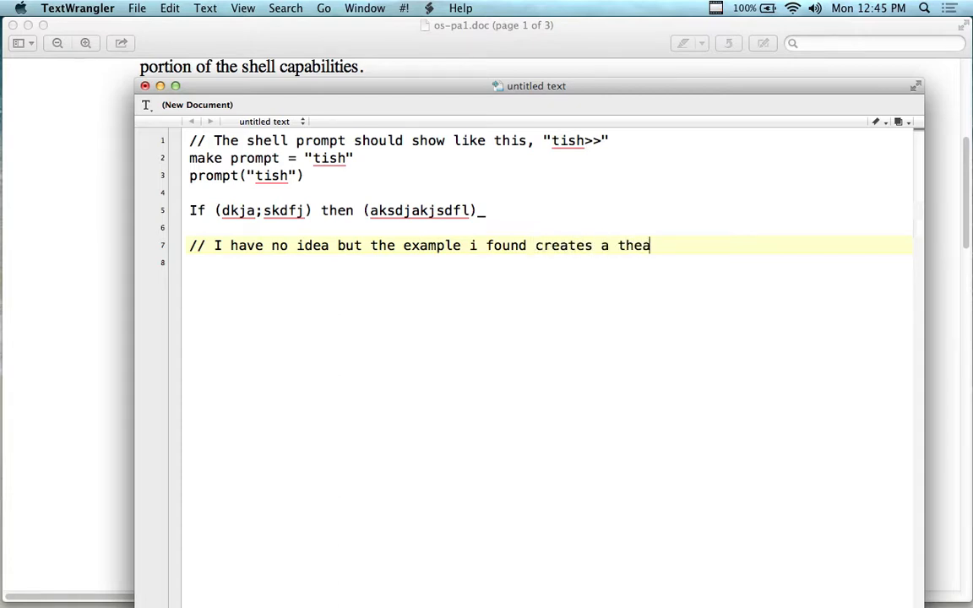
pyautogui.write('d like this:')
pyautogui.write('thre')
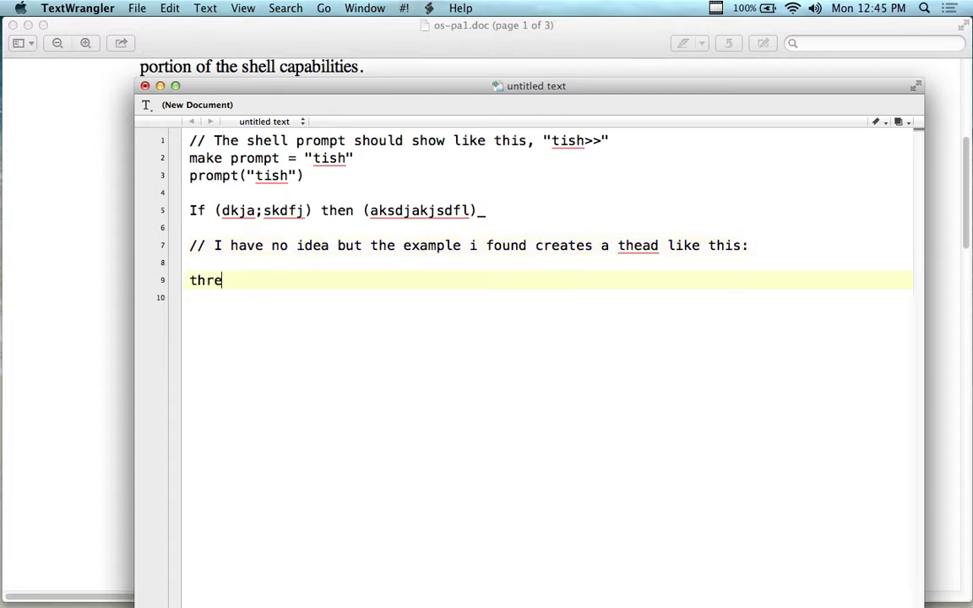
# Step: Add the line 'thread p = new thread();' followed by two blank lines
pyautogui.press('Backspace')
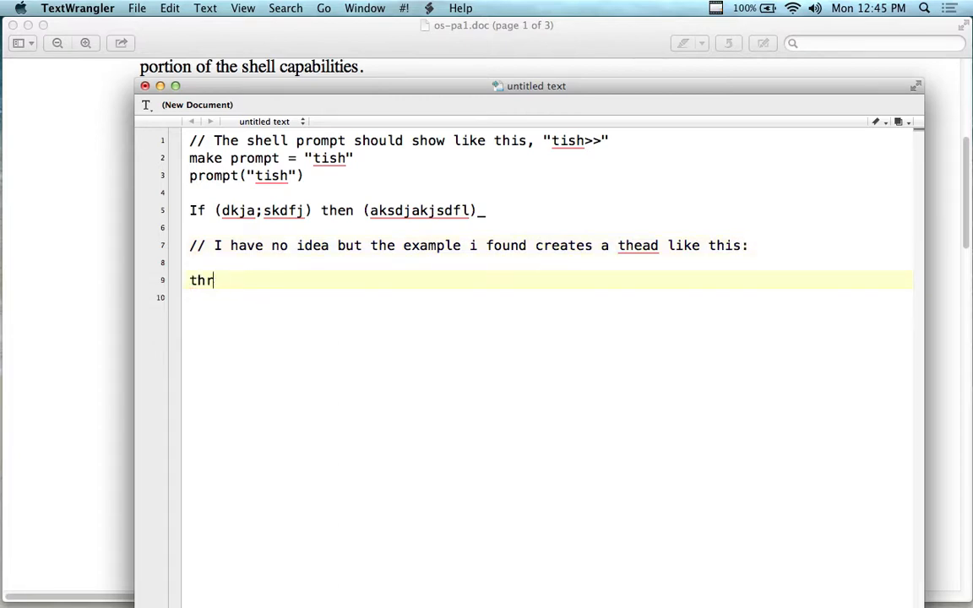
pyautogui.write('ead')
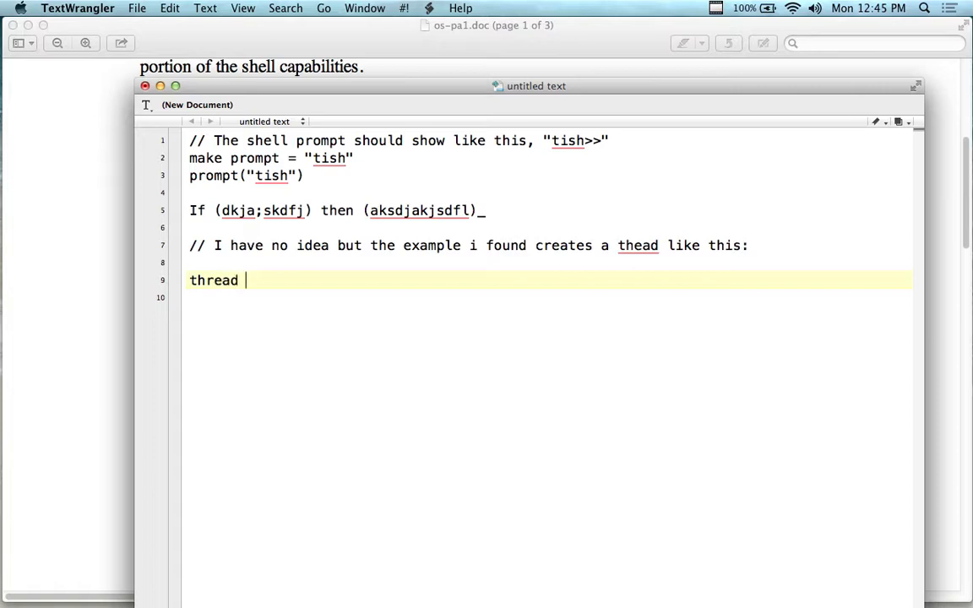
pyautogui.write('p =')
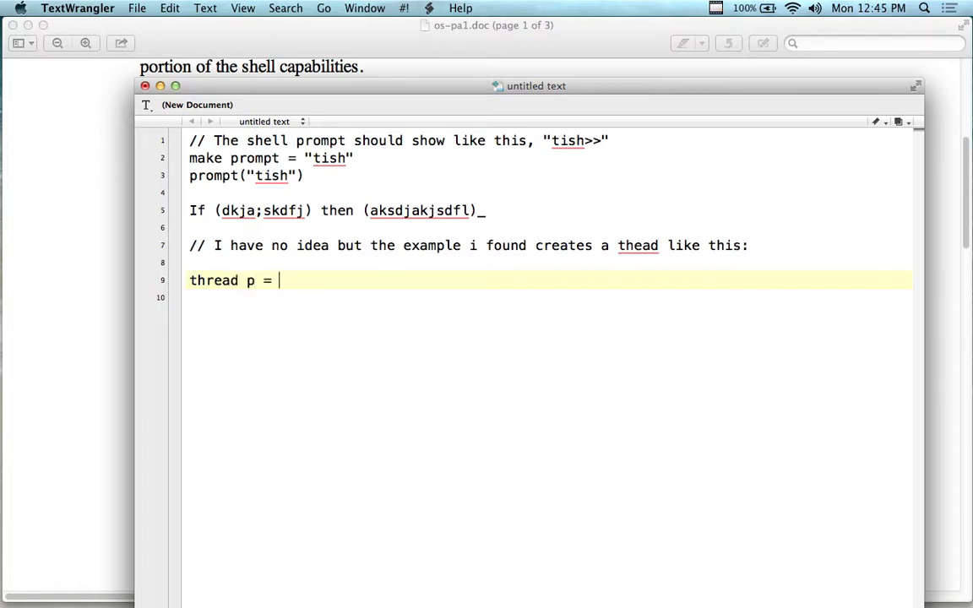
pyautogui.write('new thread();')
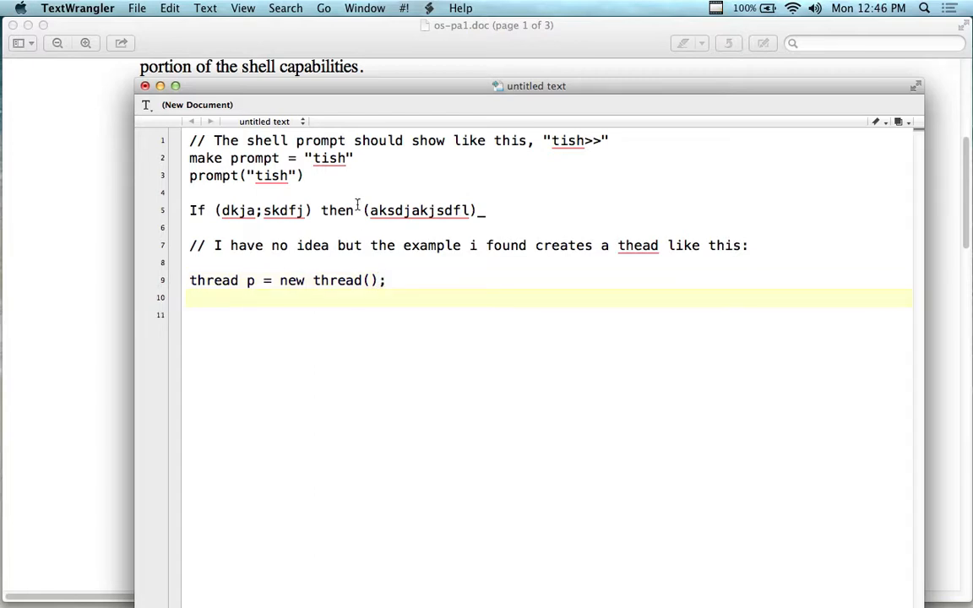
pyautogui.press('return')
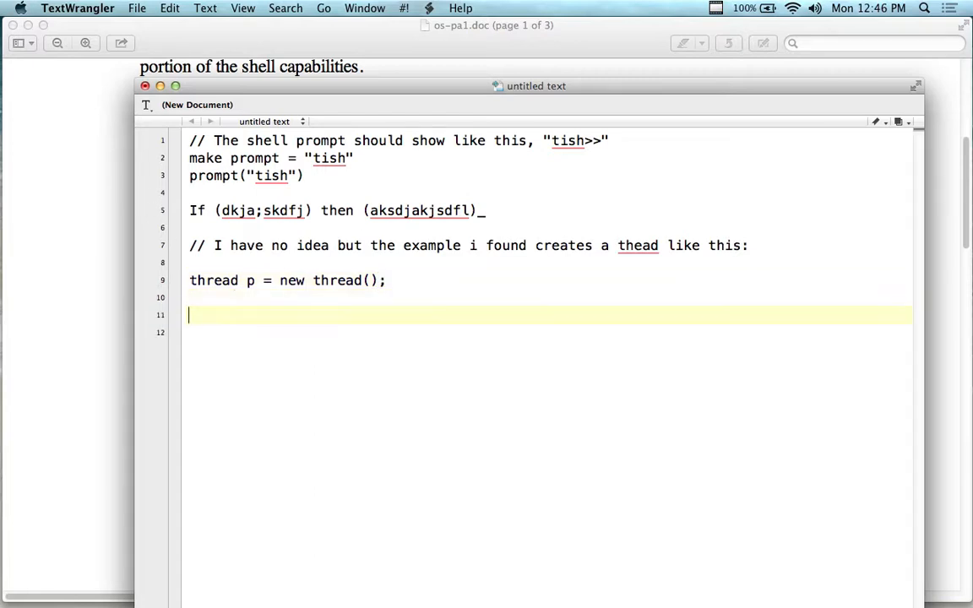
pyautogui.press('Return')
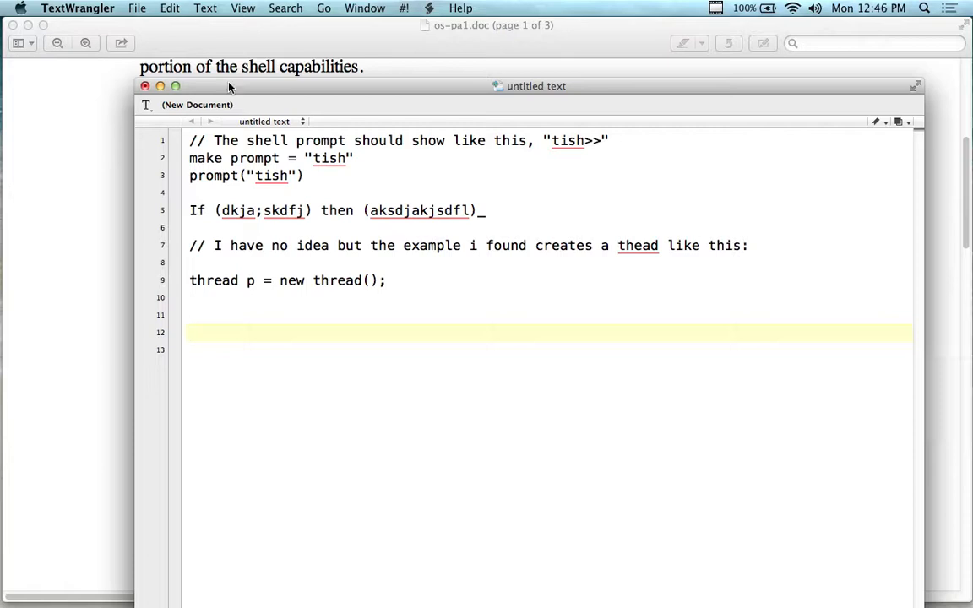
# Step: Bring the tish spec forward and scroll to page 2's Recommendations and additional requirements
pyautogui.click(145, 86)
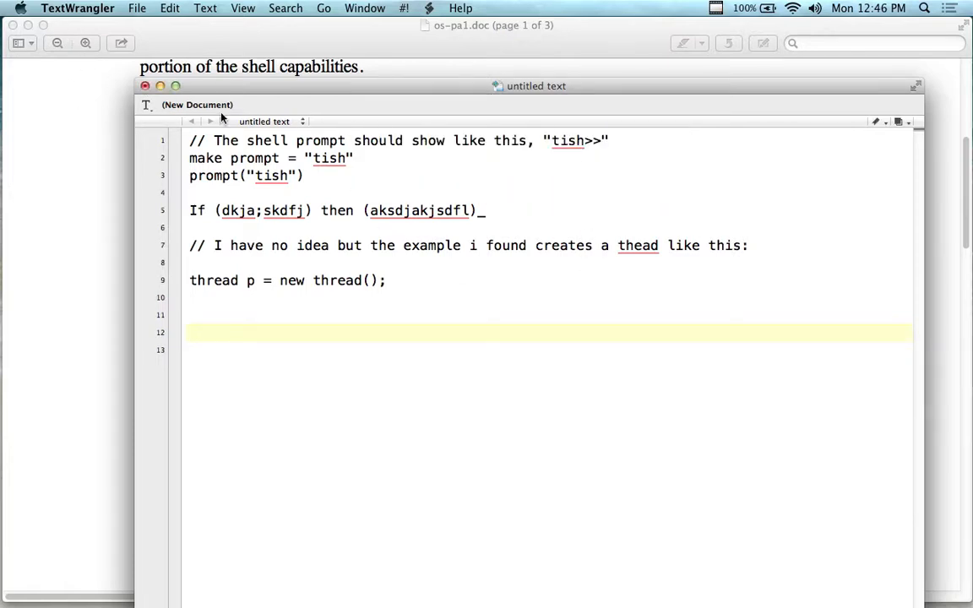
pyautogui.click(144, 86)
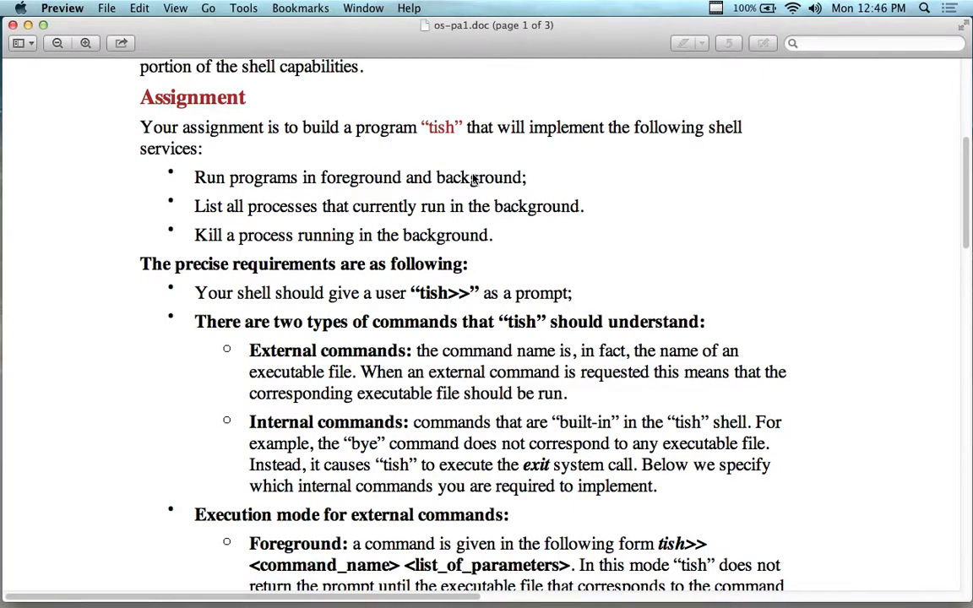
pyautogui.scroll(3)
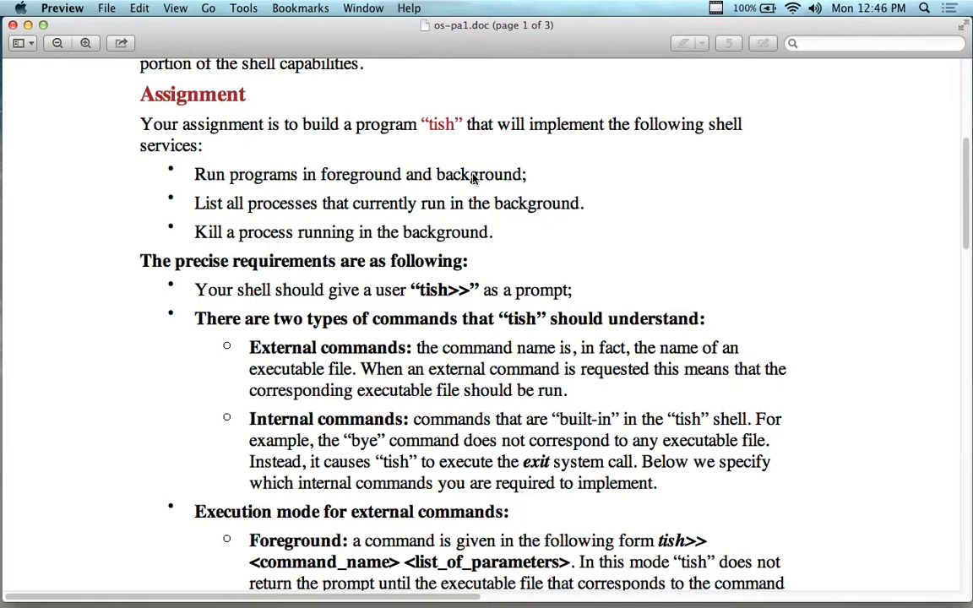
pyautogui.moveTo(480, 204)
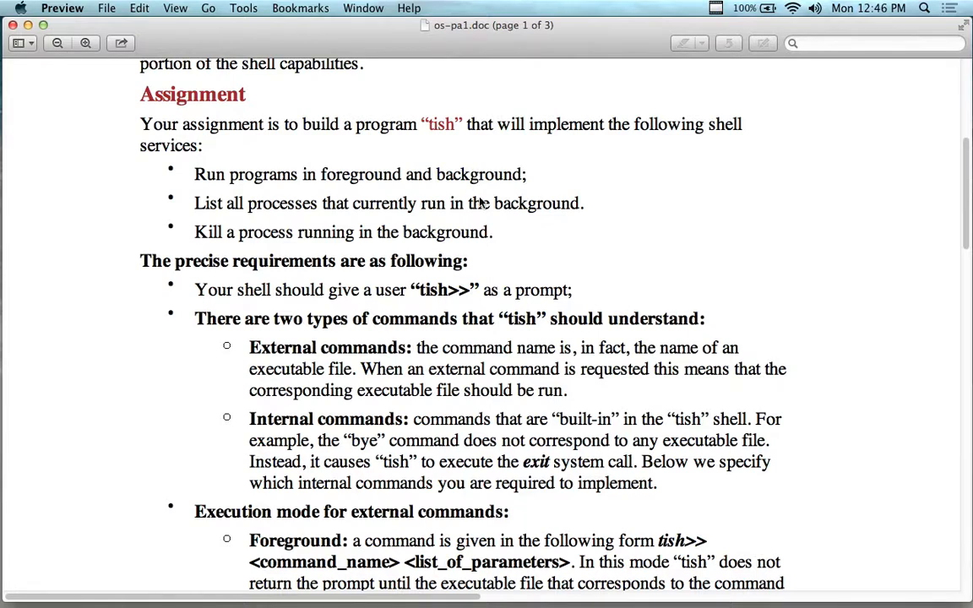
pyautogui.scroll(-3)
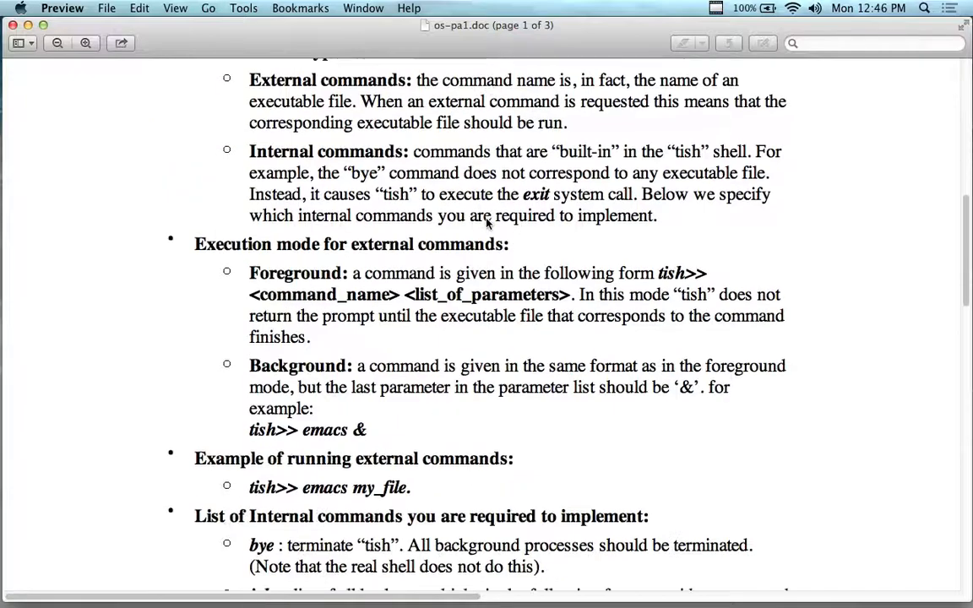
pyautogui.scroll(-3)
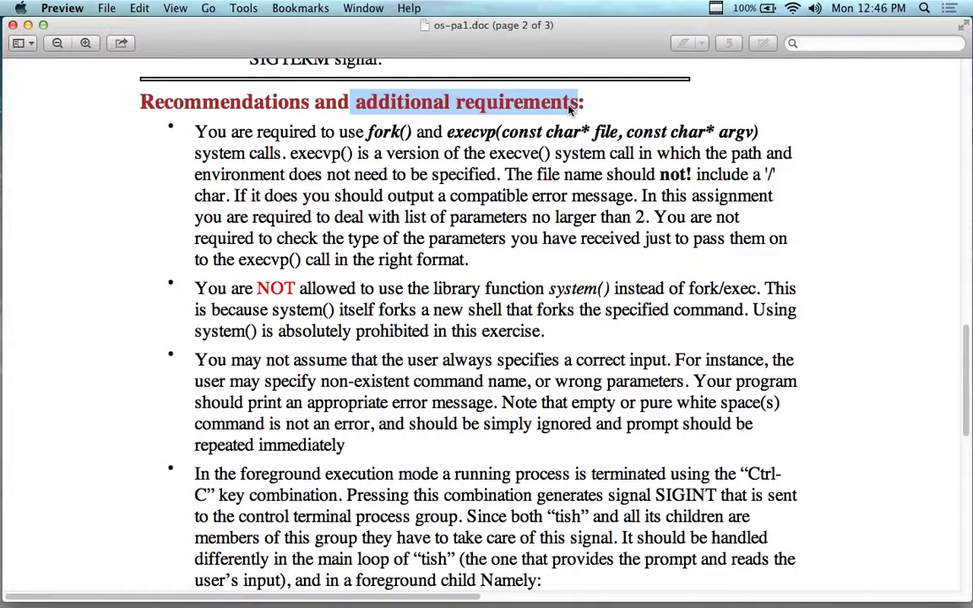
# Step: Select the word execvp in the fork() and execvp() requirement
pyautogui.doubleClick(385, 132)
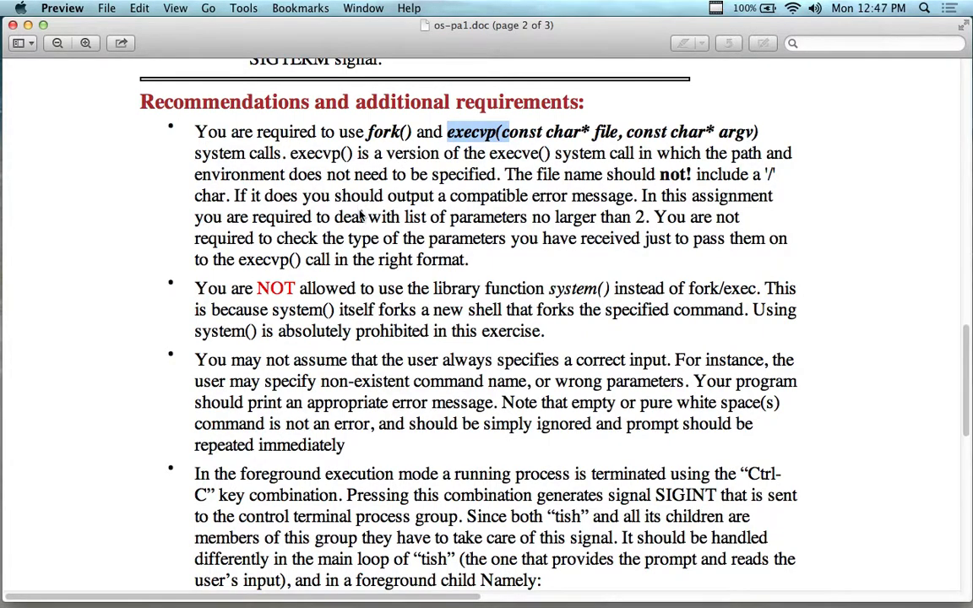
pyautogui.scroll(3)
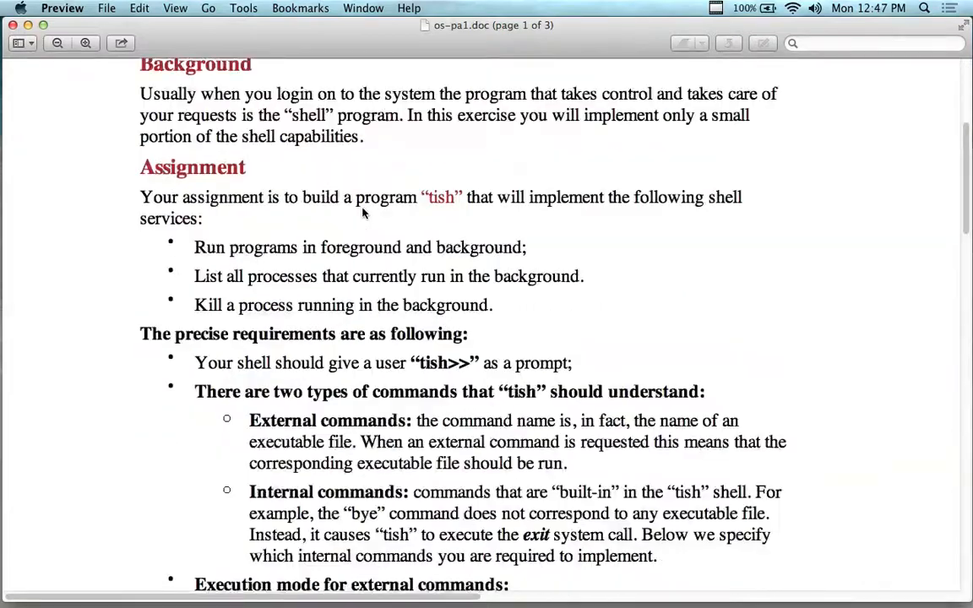
pyautogui.scroll(-3)
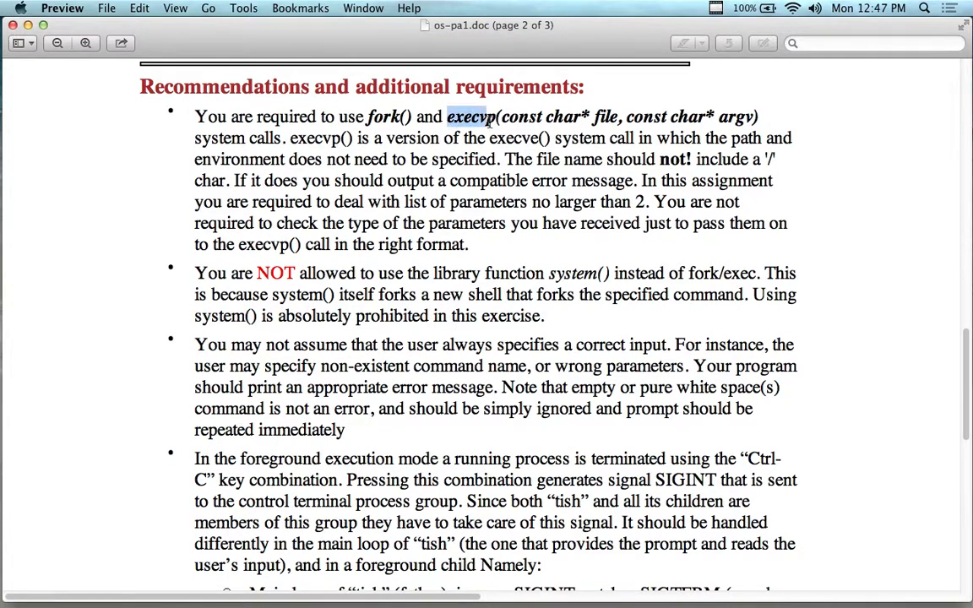
pyautogui.scroll(-3)
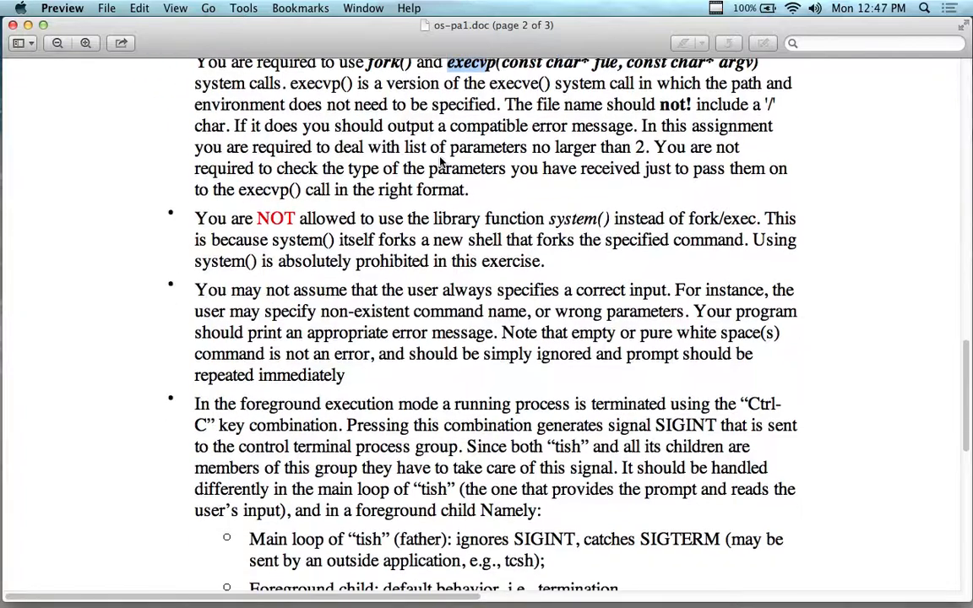
pyautogui.scroll(3)
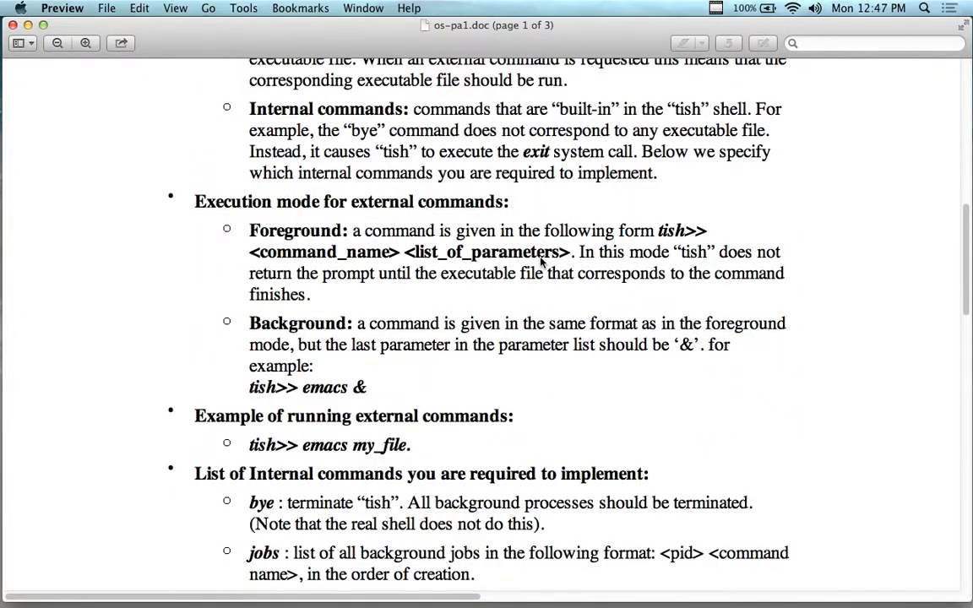
pyautogui.moveTo(235, 213)
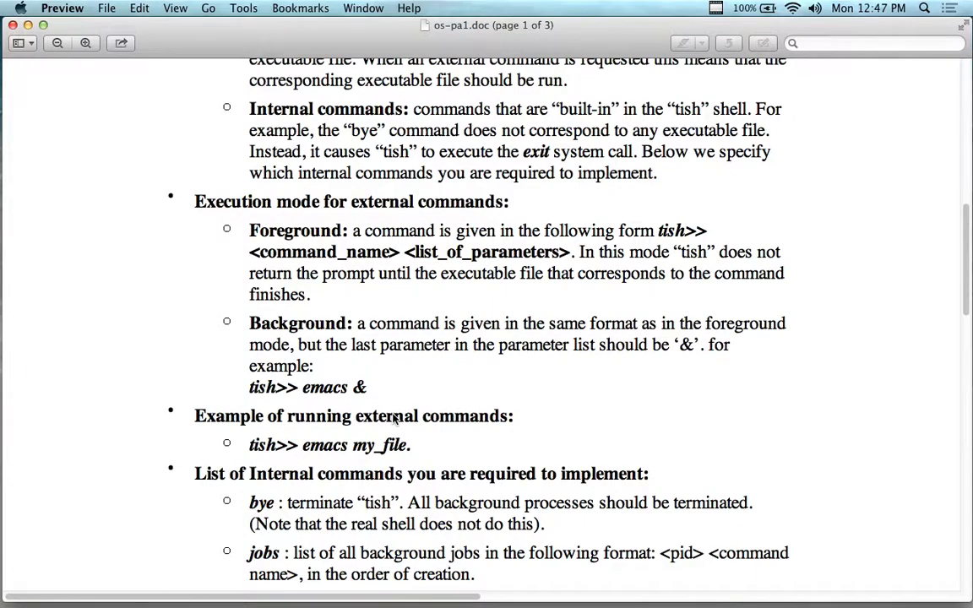
pyautogui.scroll(-3)
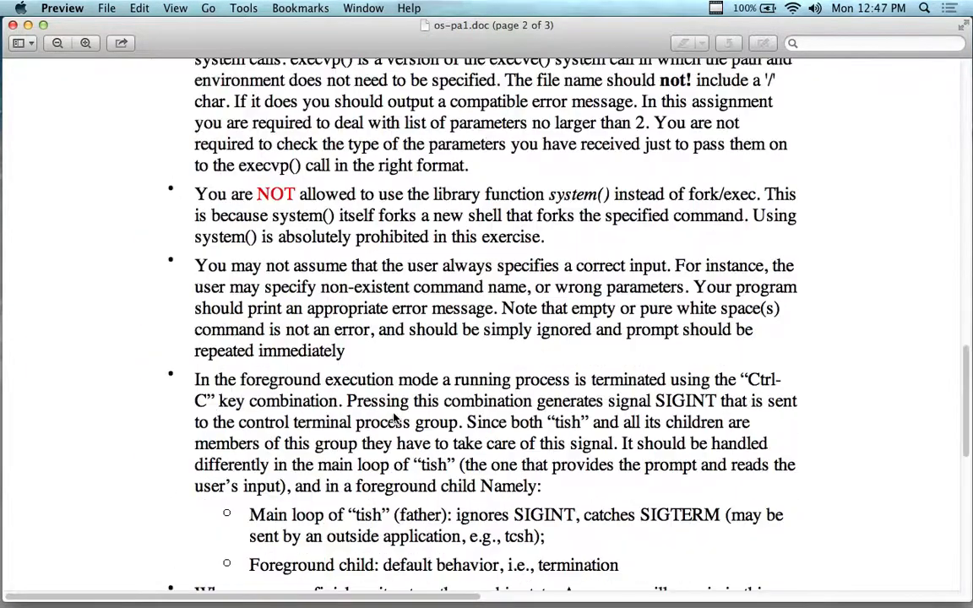
pyautogui.scroll(-3)
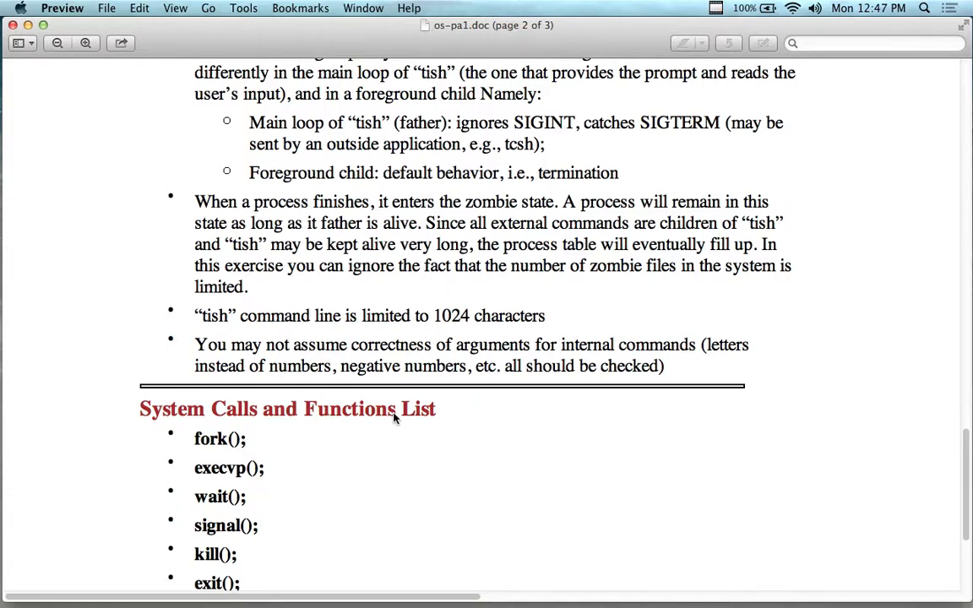
pyautogui.scroll(-3)
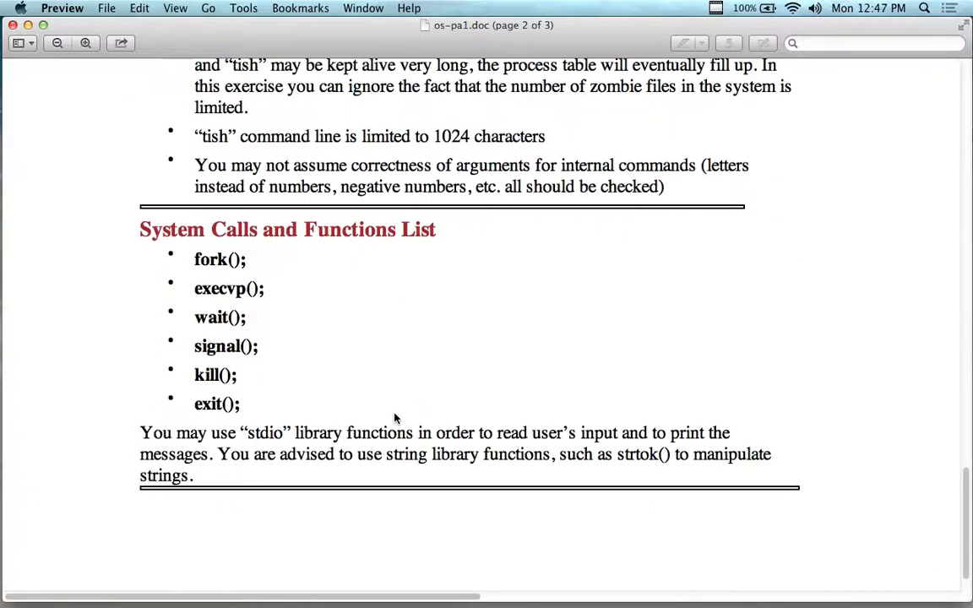
pyautogui.scroll(3)
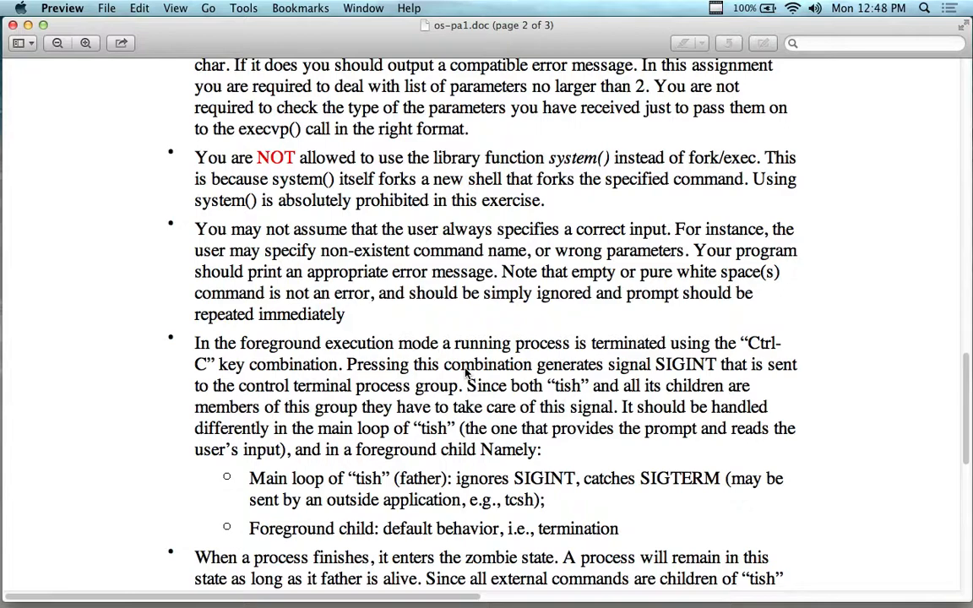
# Step: Scroll the spec back to page 1's Programming Assignment #1 title and objective
pyautogui.scroll(3)
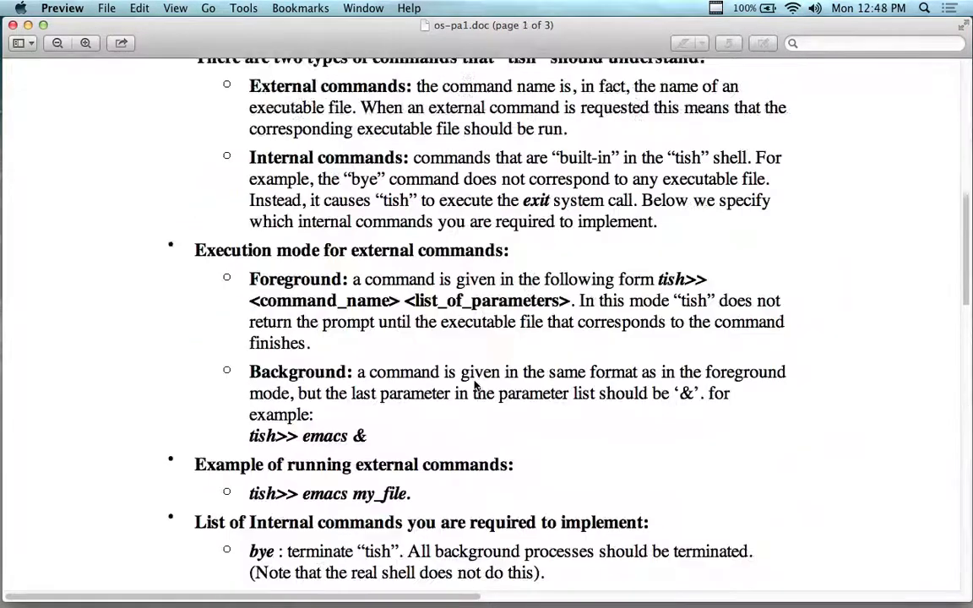
pyautogui.scroll(3)
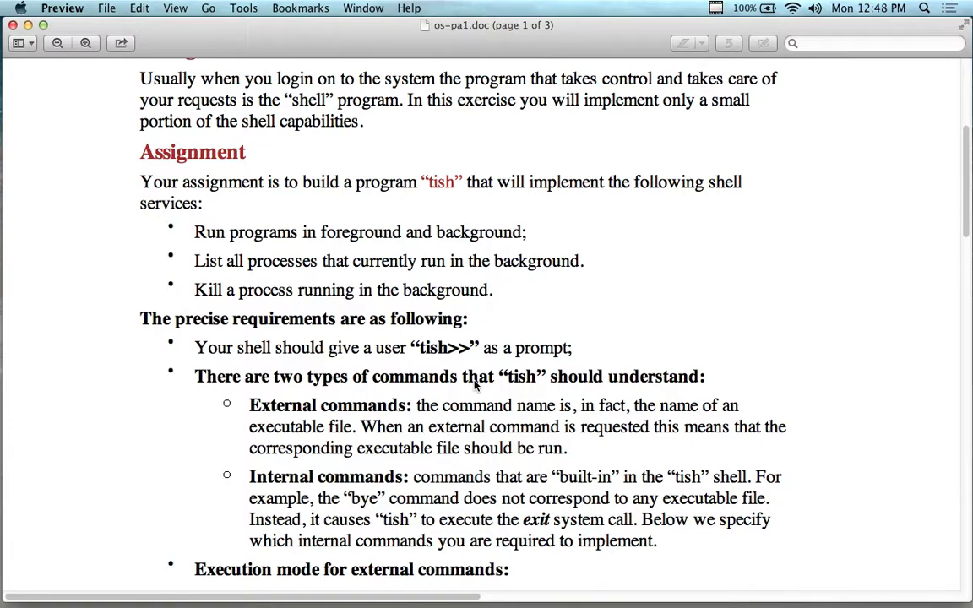
pyautogui.scroll(-3)
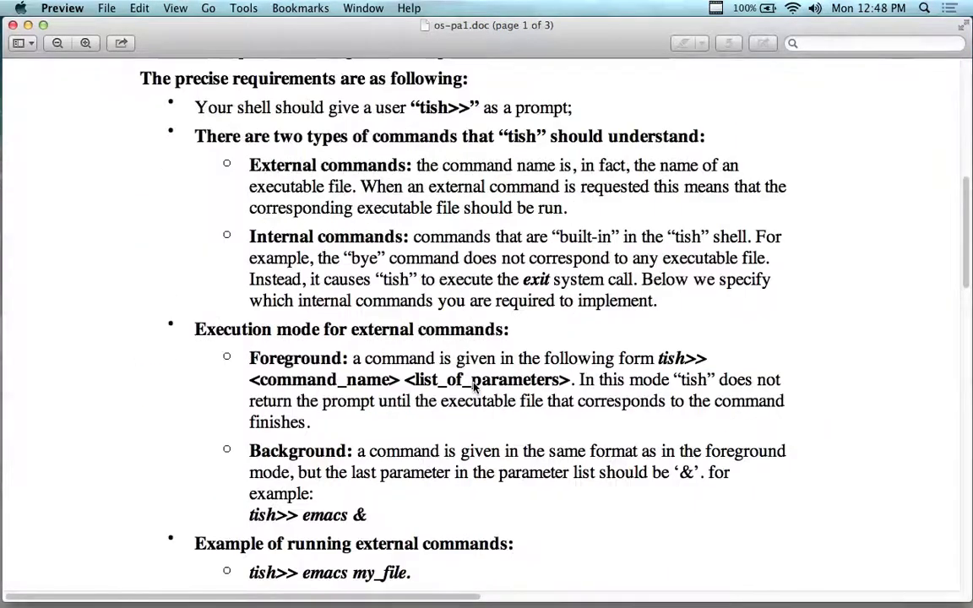
pyautogui.scroll(-3)
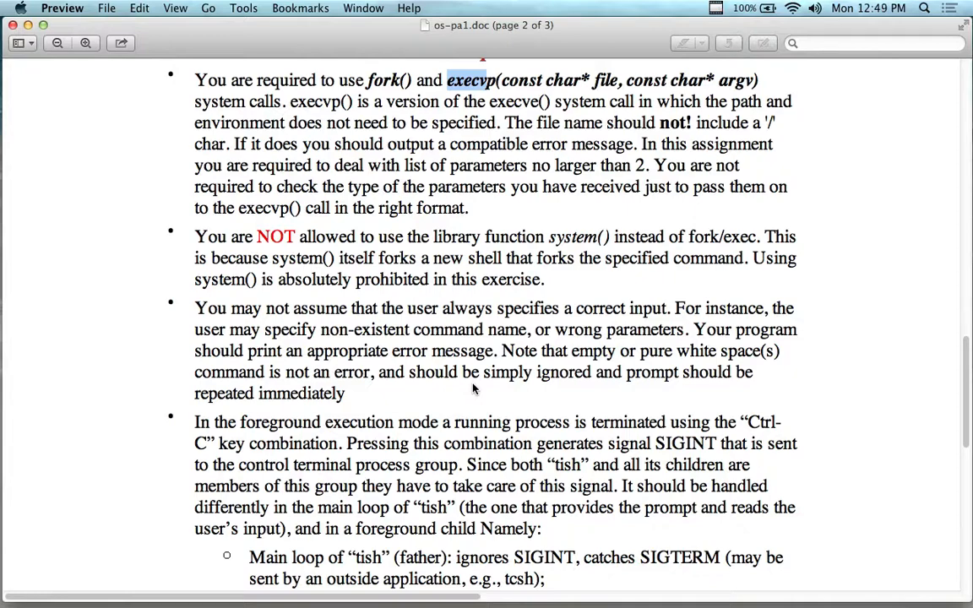
pyautogui.scroll(-3)
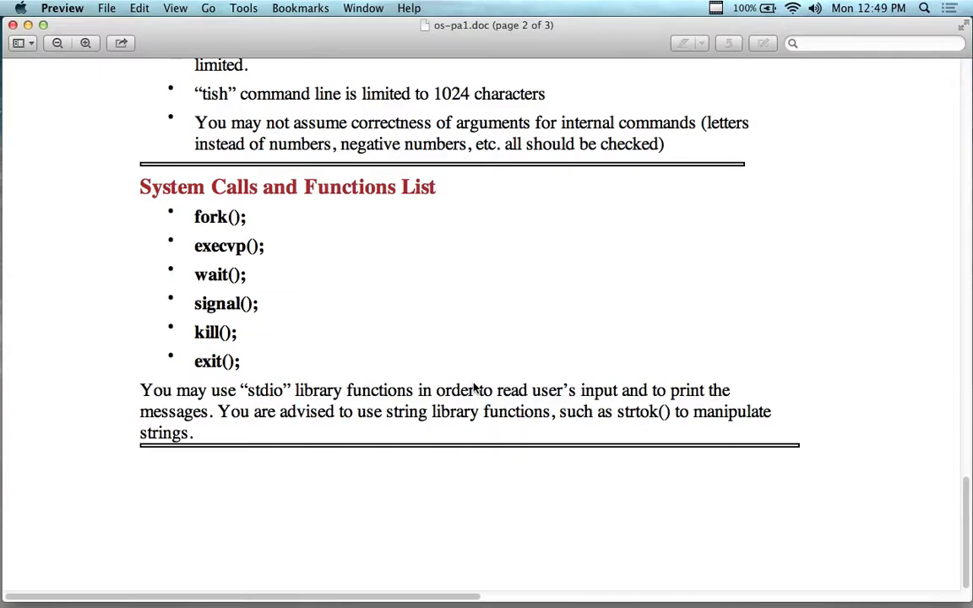
pyautogui.scroll(3)
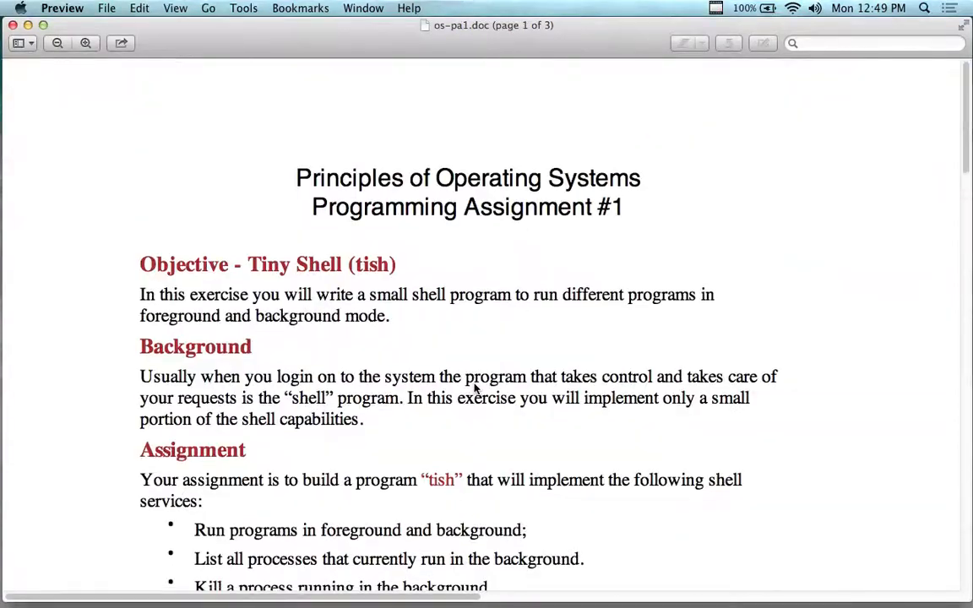
pyautogui.scroll(-3)
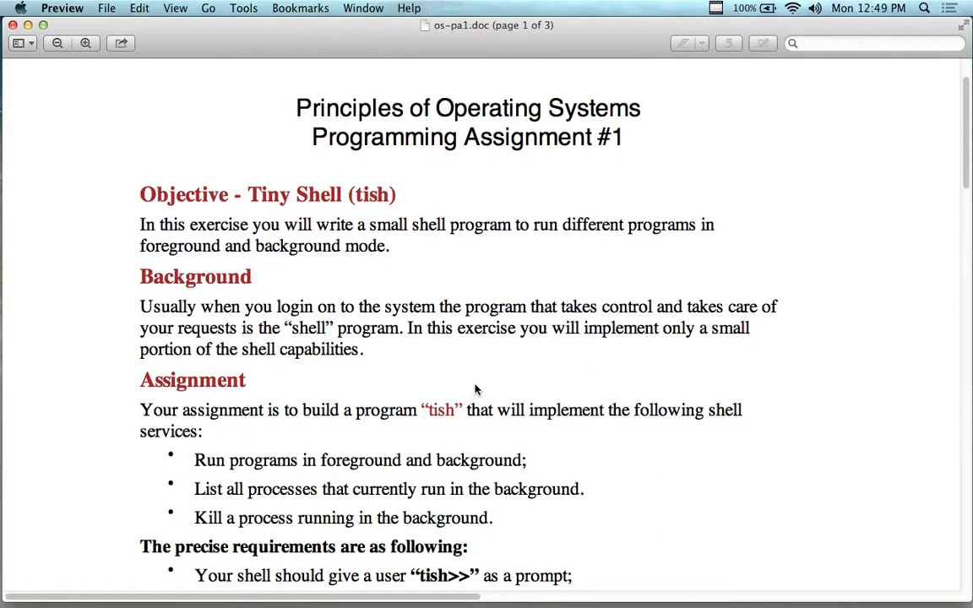
pyautogui.moveTo(266, 330)
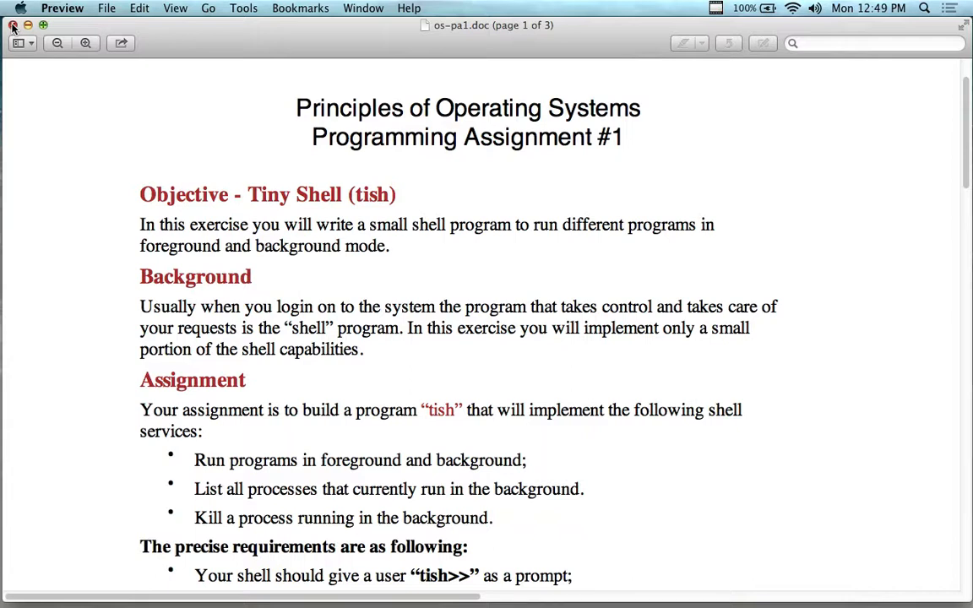
# Step: Close the Preview spec window and bring Terminal's bash session forward
pyautogui.click(13, 25)
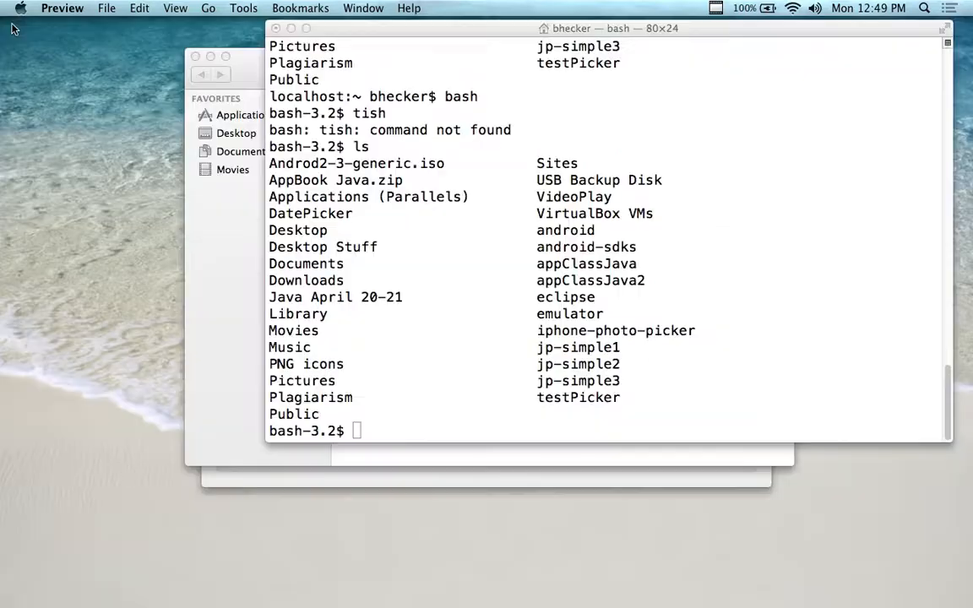
pyautogui.moveTo(356, 131)
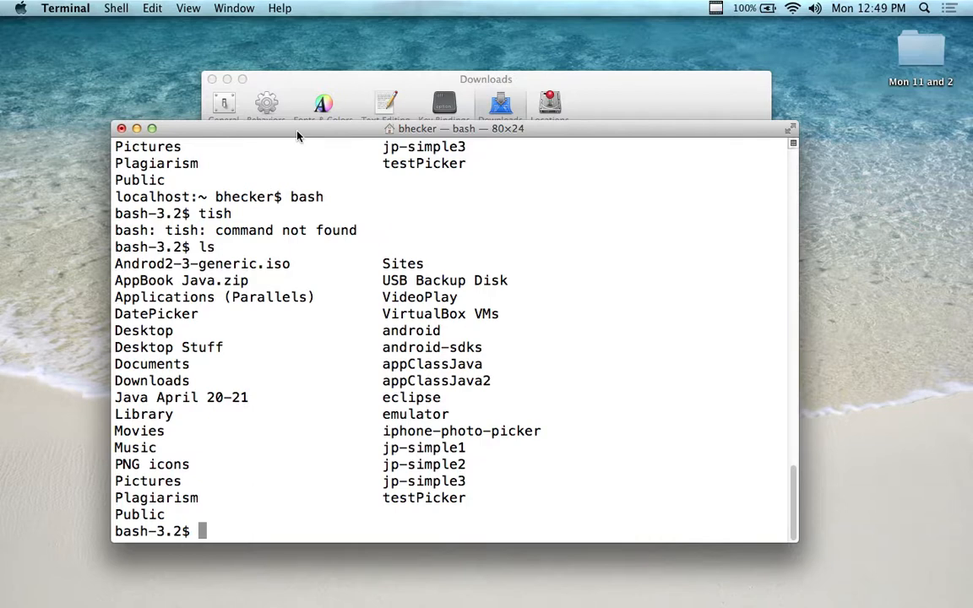
pyautogui.moveTo(338, 135)
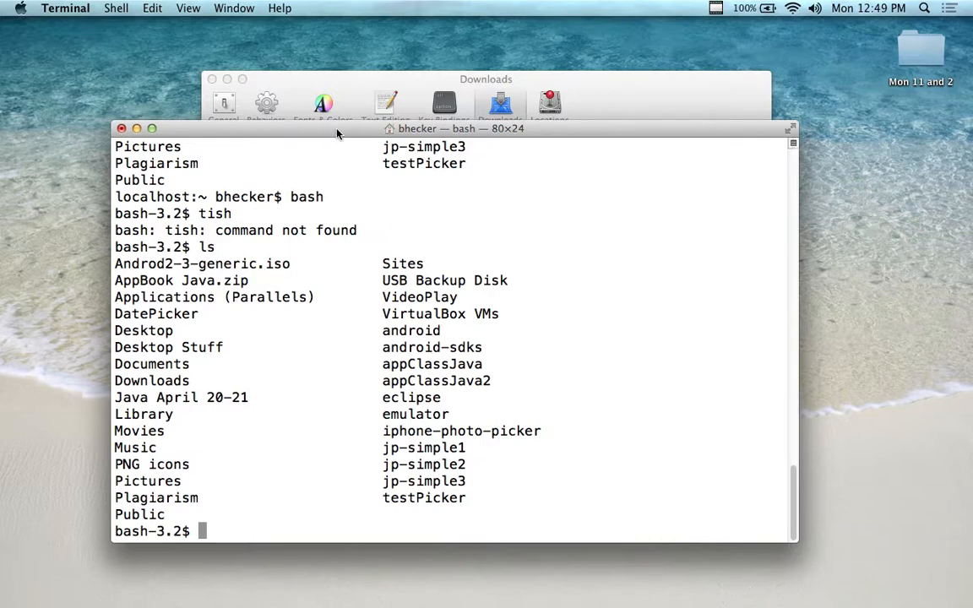
pyautogui.moveTo(414, 144)
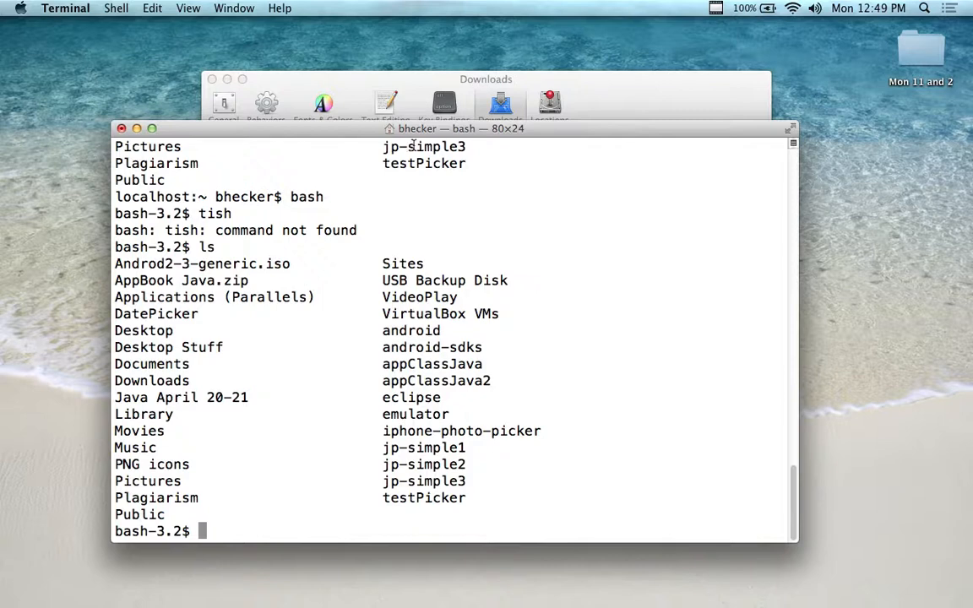
pyautogui.click(717, 8)
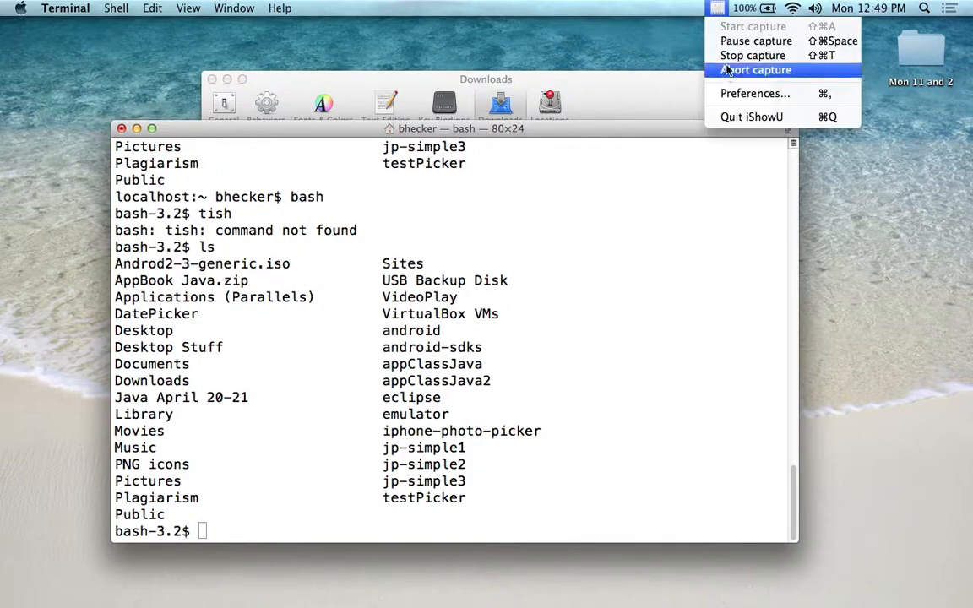